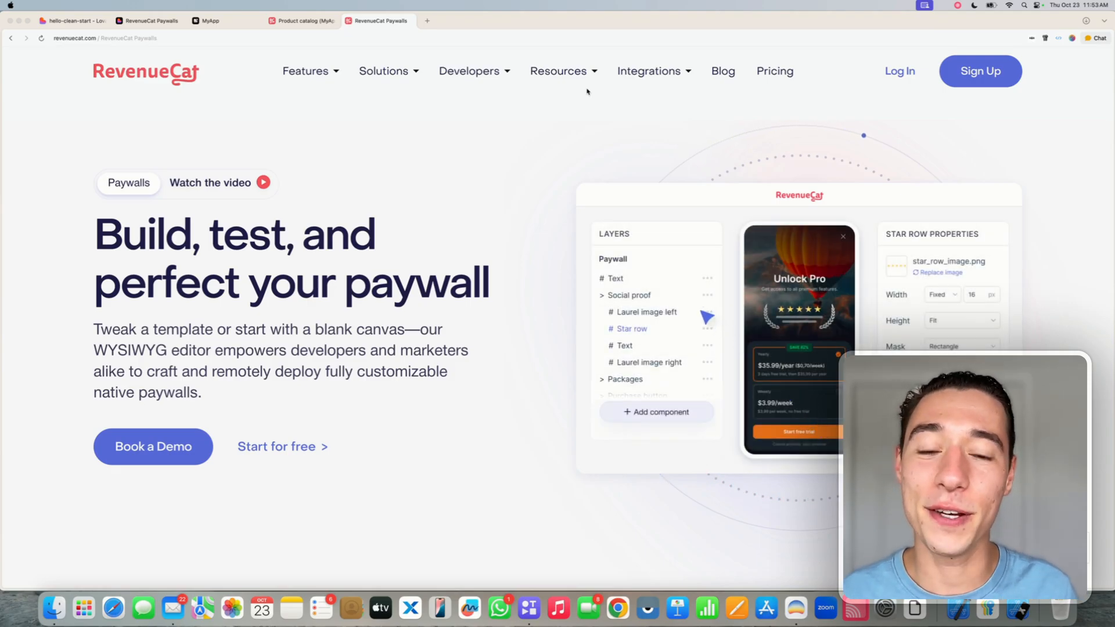
- Reveal the App Store public SDK key on MyApp's RevenueCat API keys page
click(613, 259)
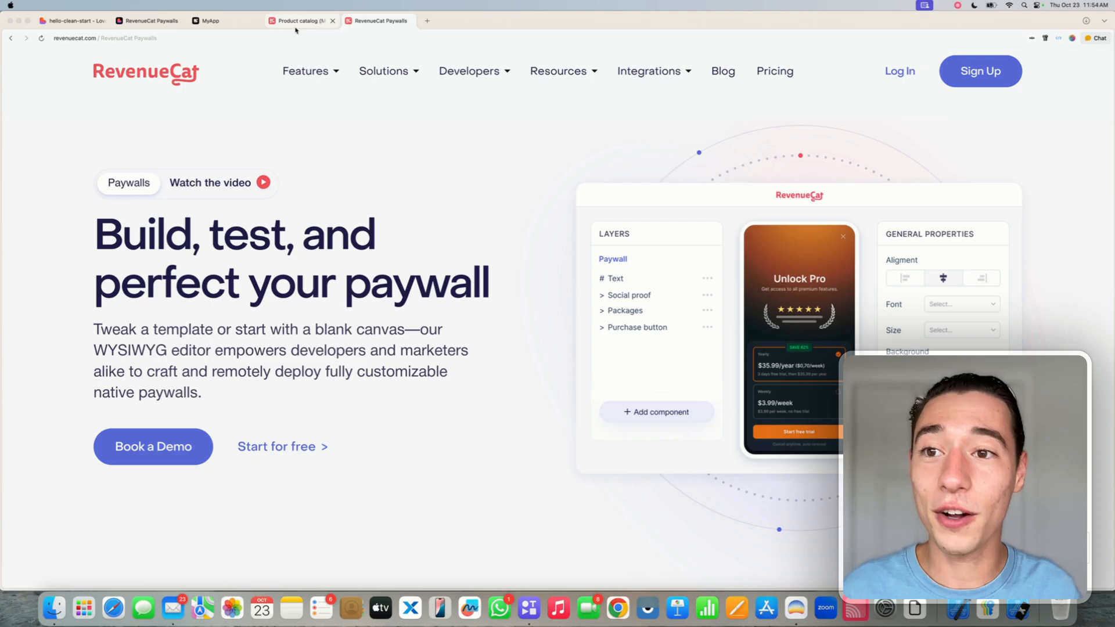
click(298, 21)
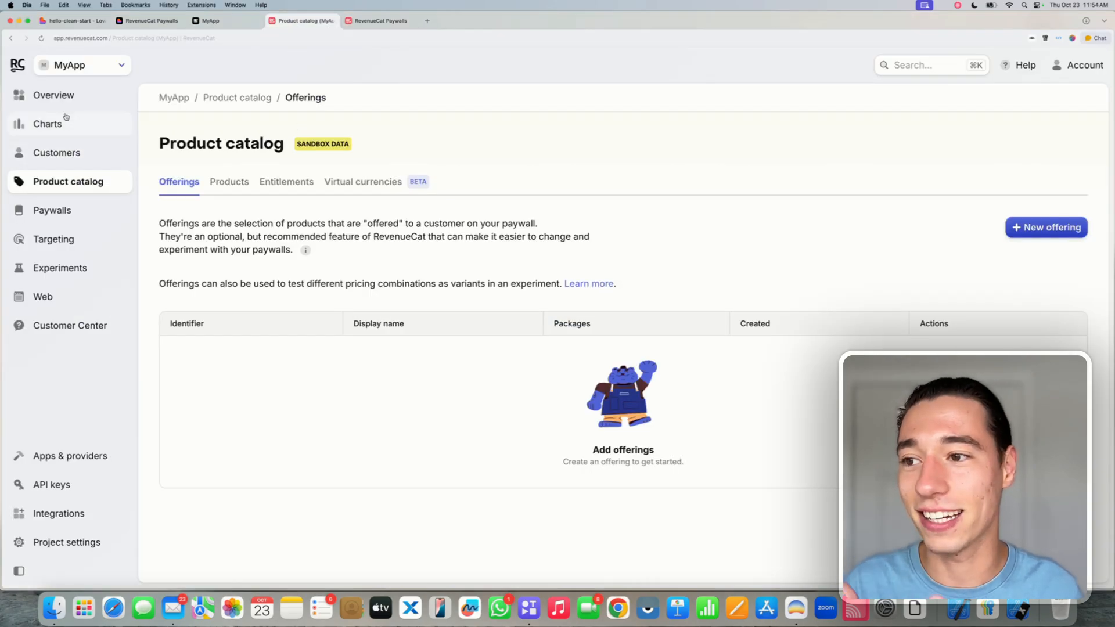
click(53, 94)
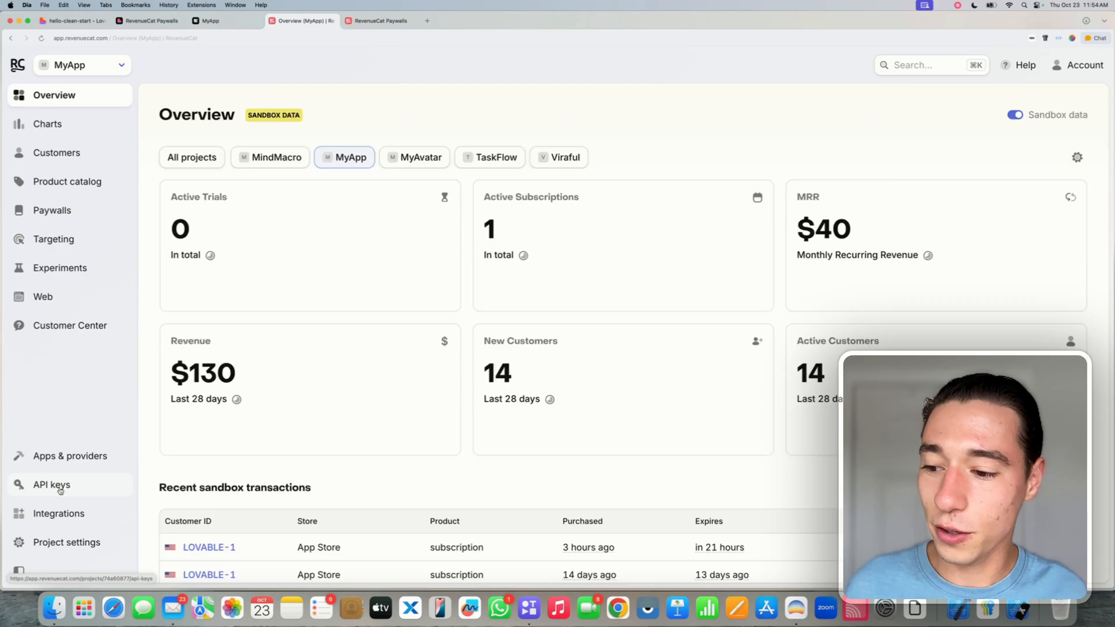
click(51, 484)
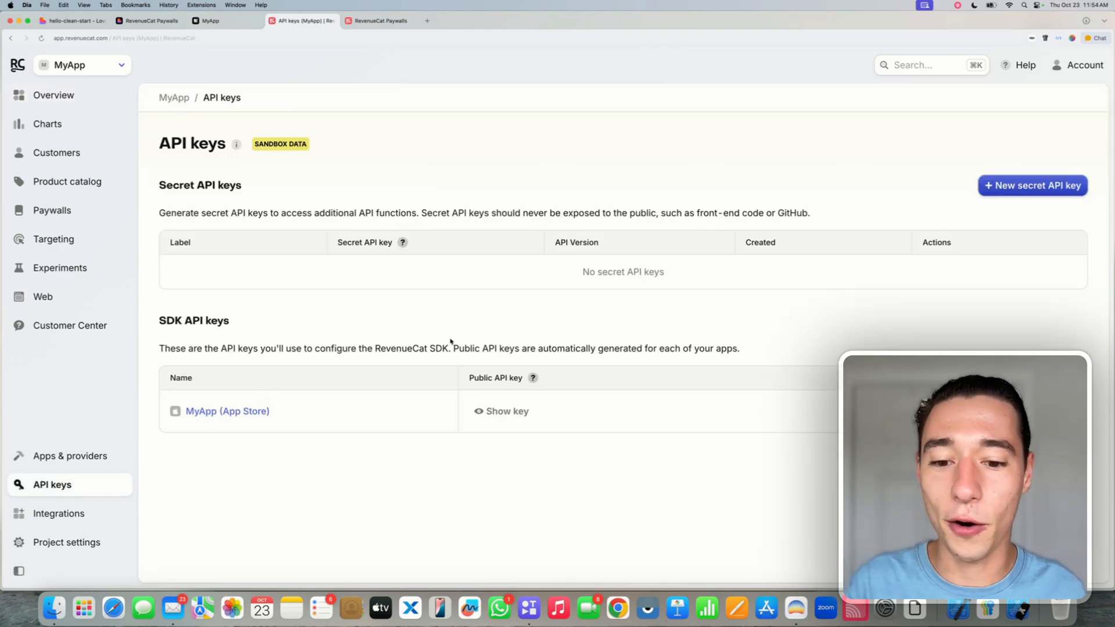
click(499, 411)
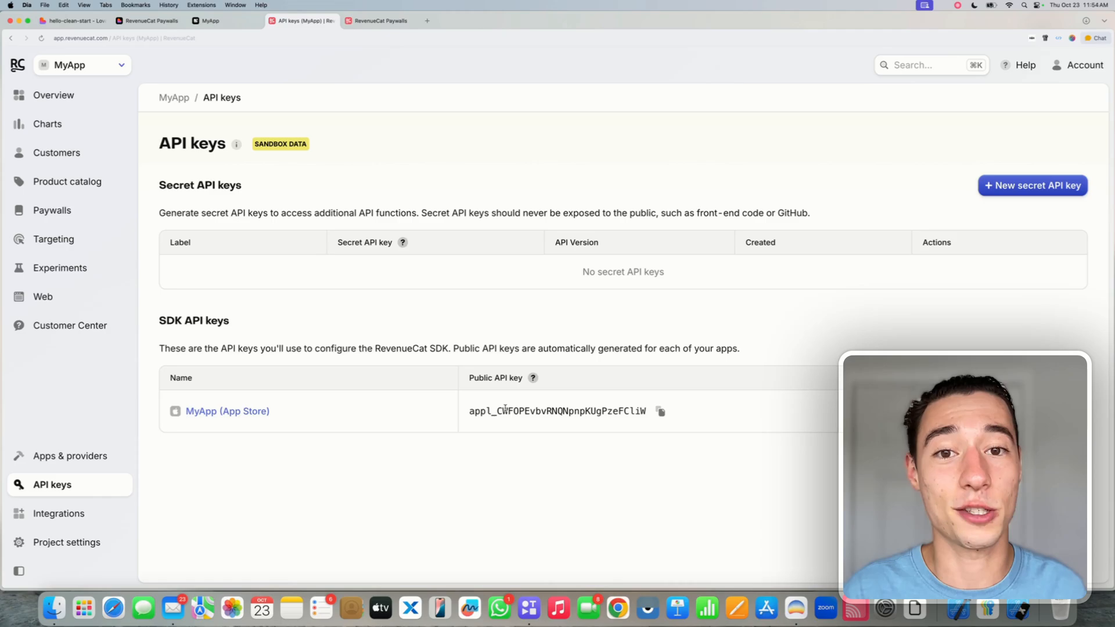
mouse_move(308, 133)
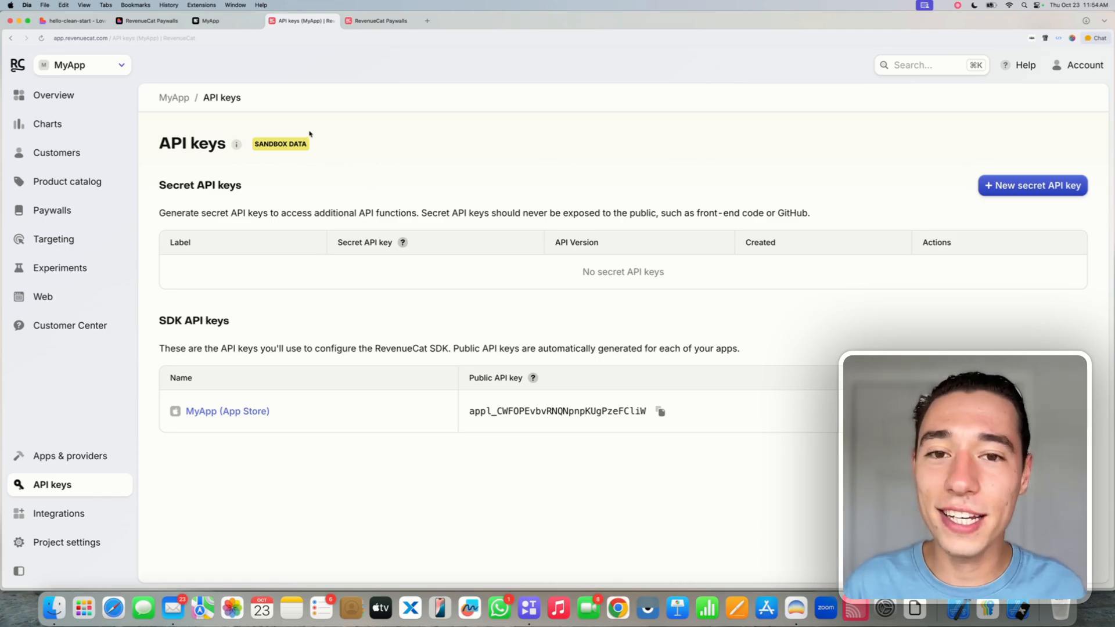
mouse_move(229, 35)
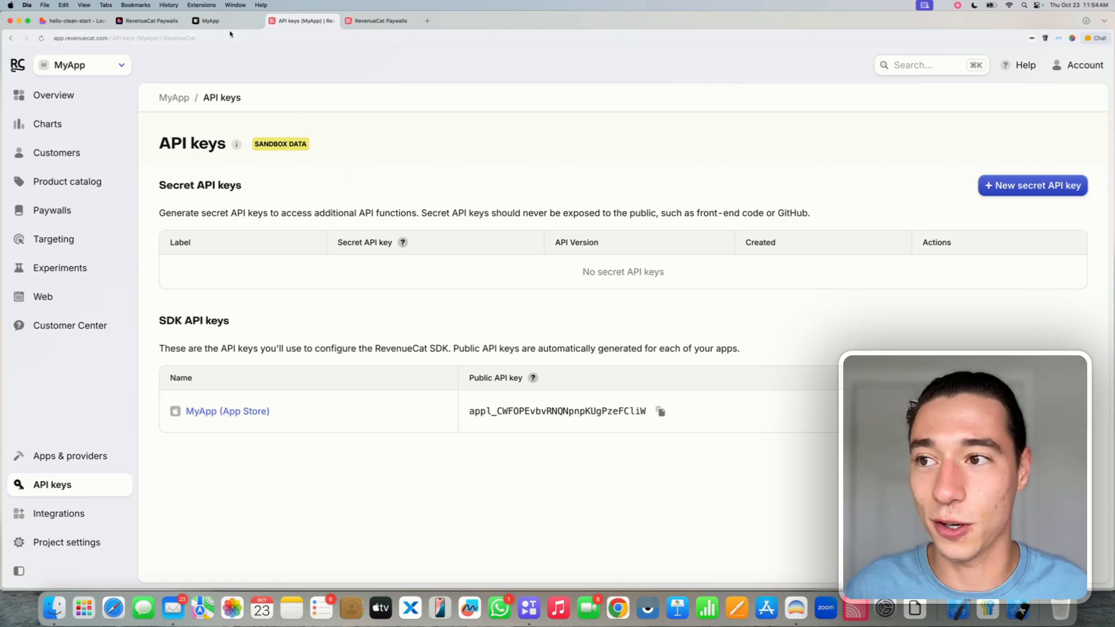
click(213, 21)
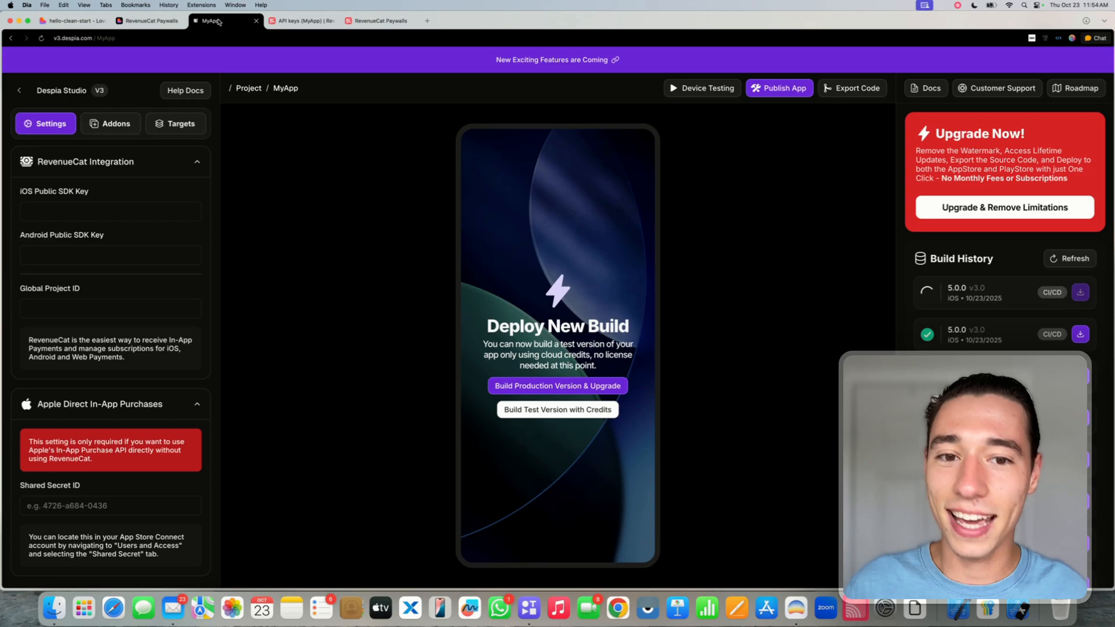
click(778, 87)
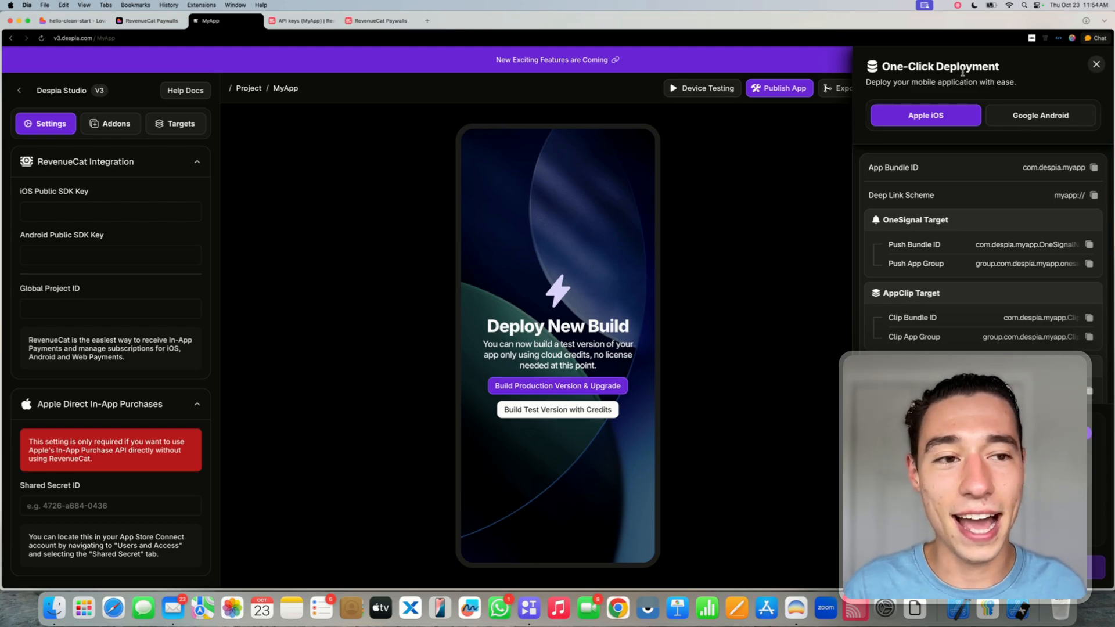
click(1096, 64)
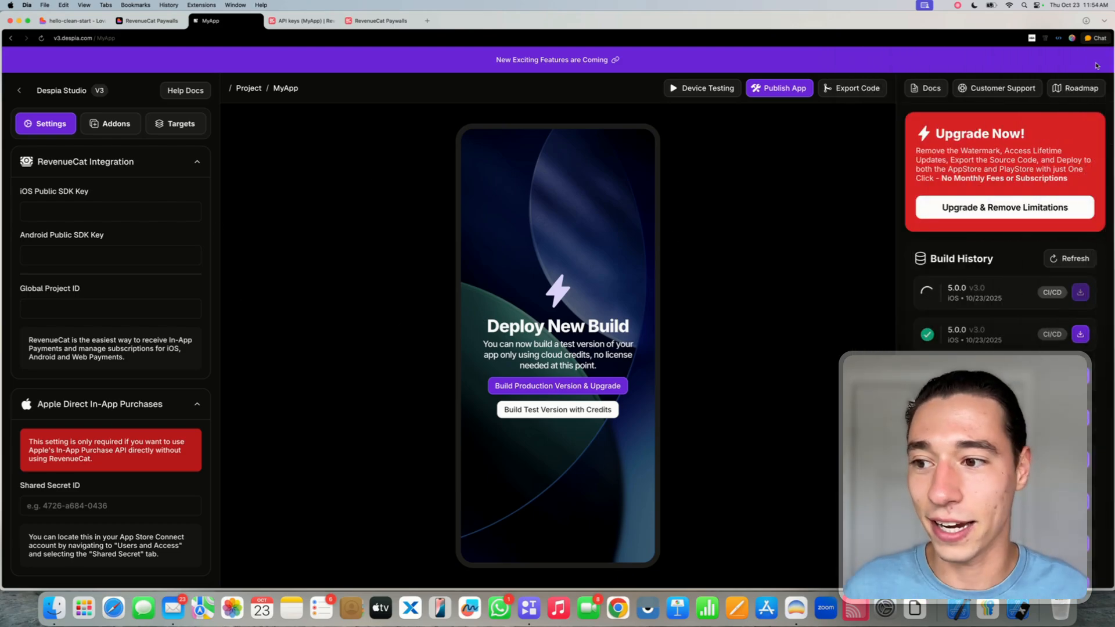
click(110, 212)
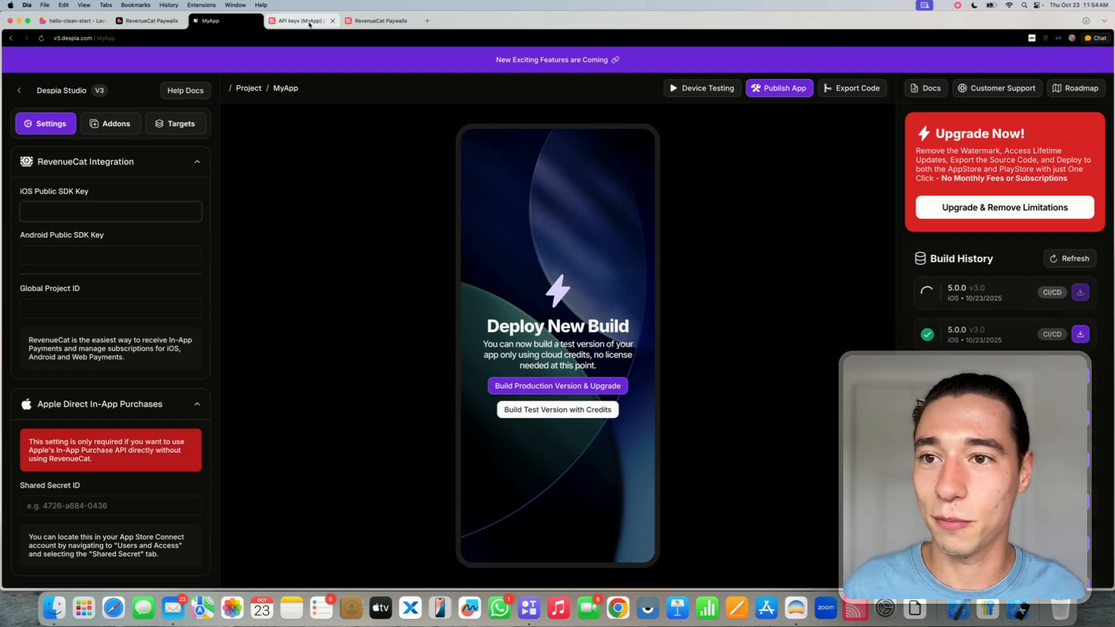
click(298, 19)
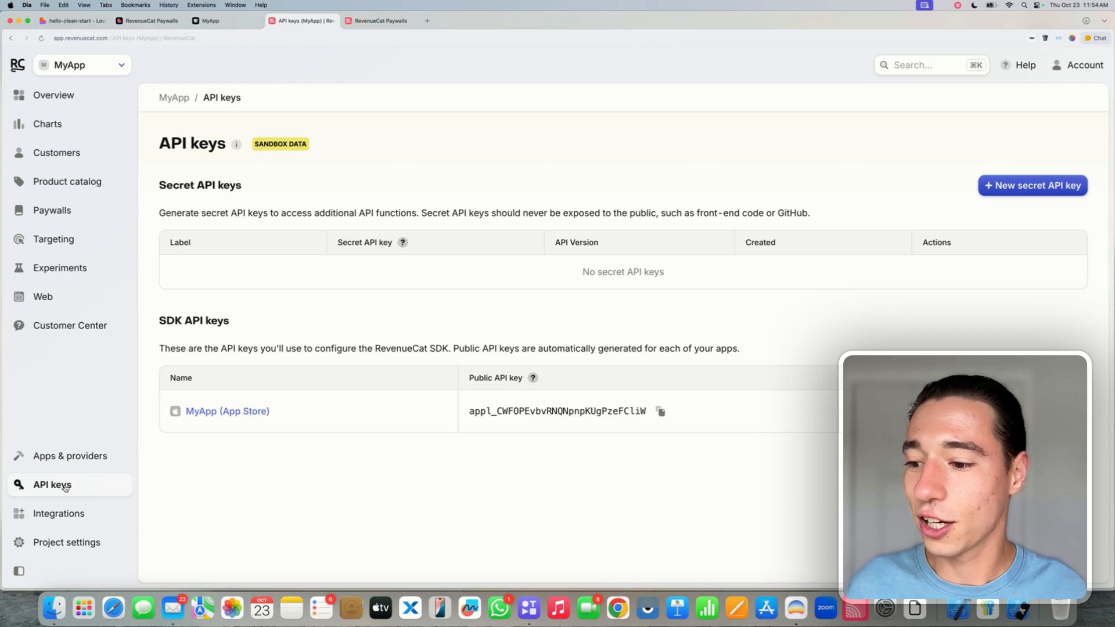
mouse_move(659, 411)
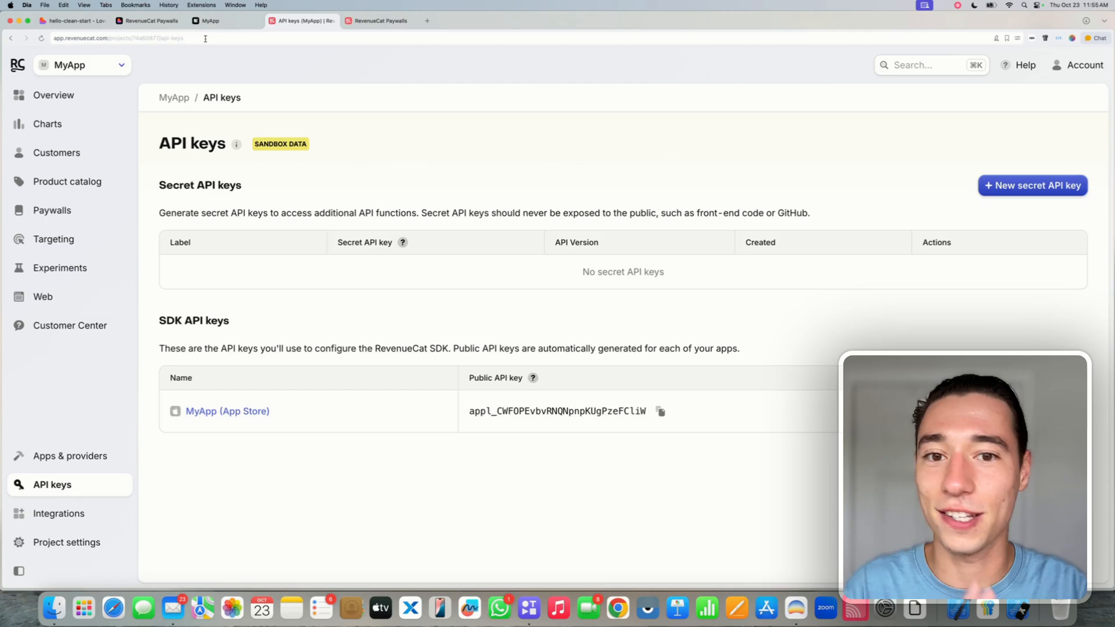
mouse_move(209, 19)
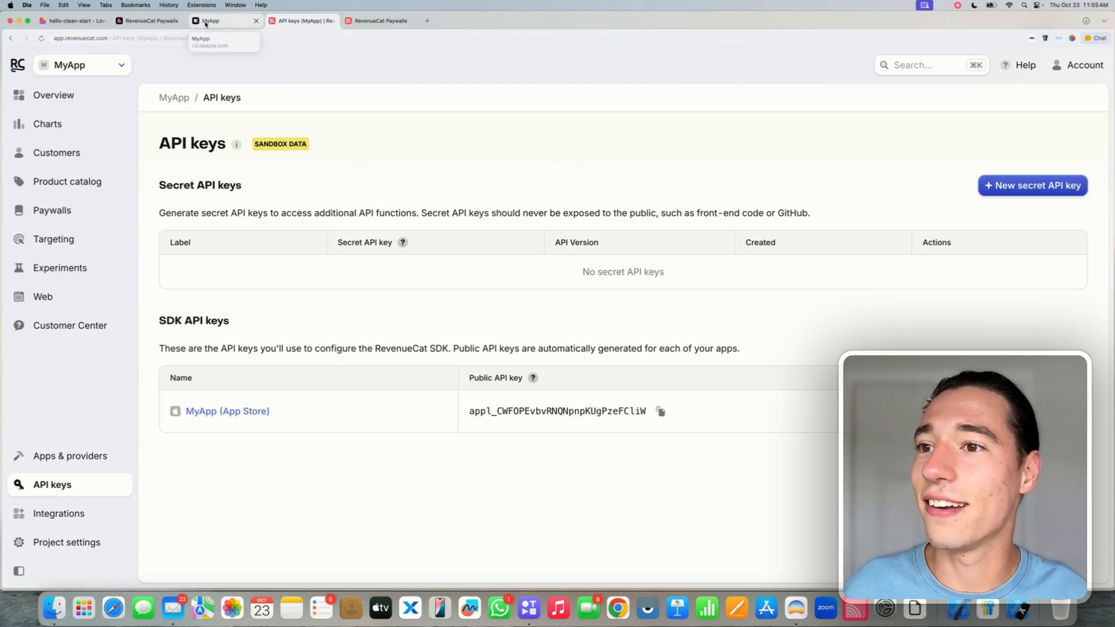
mouse_move(146, 21)
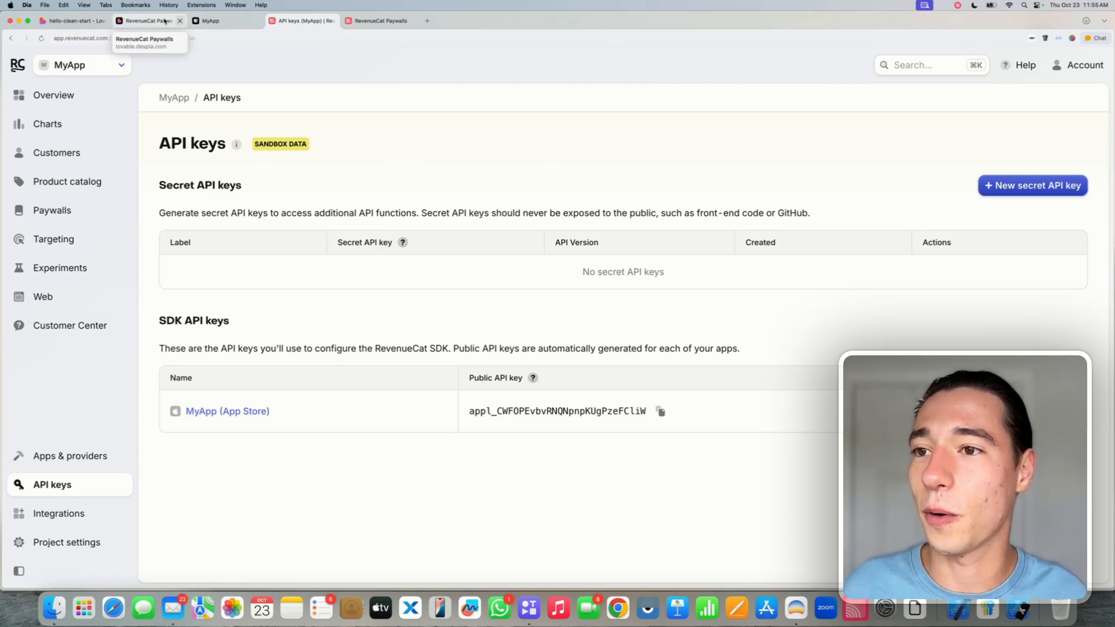
click(212, 21)
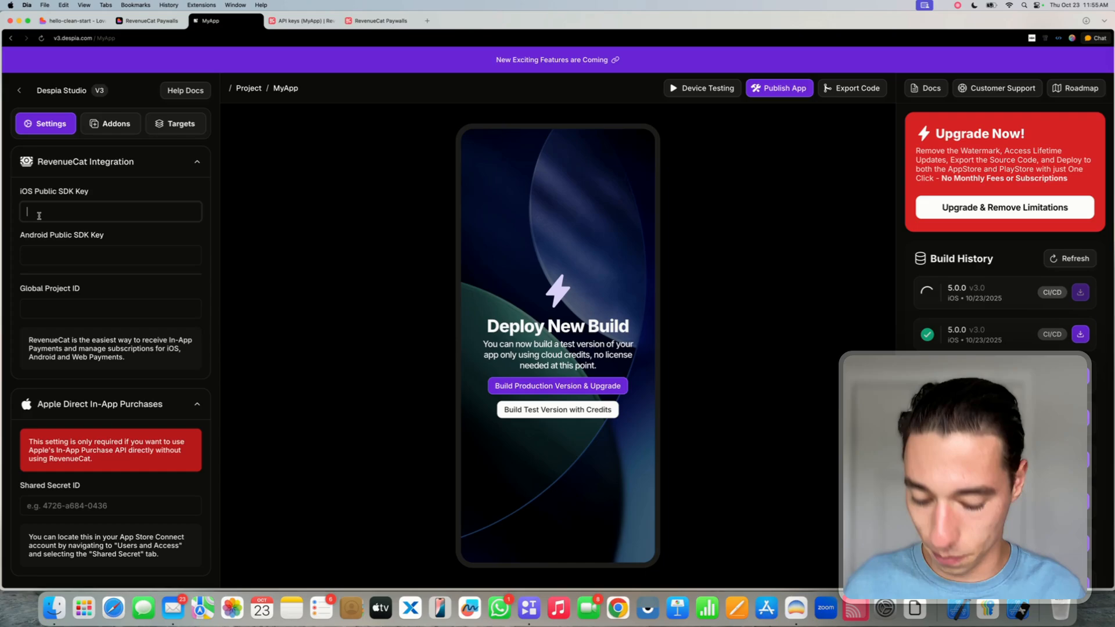
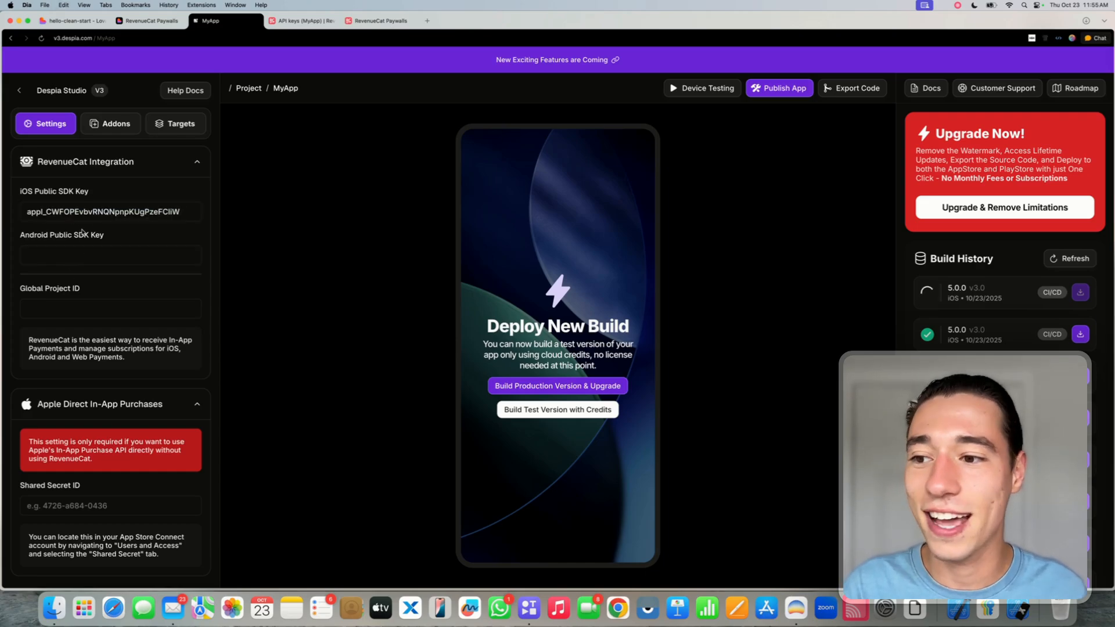
click(111, 256)
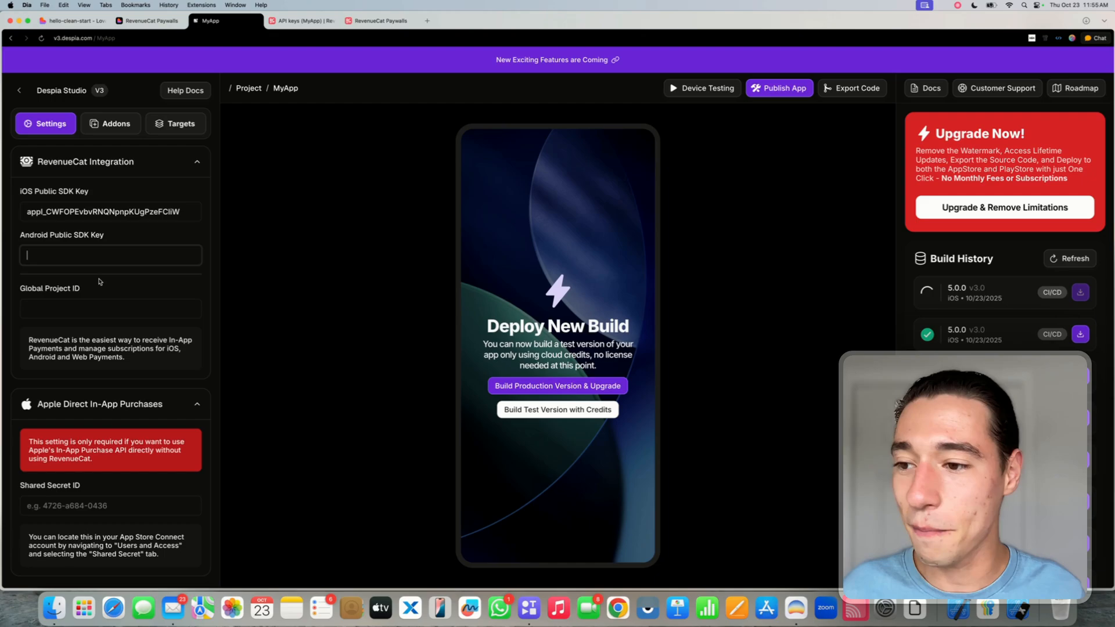
click(111, 308)
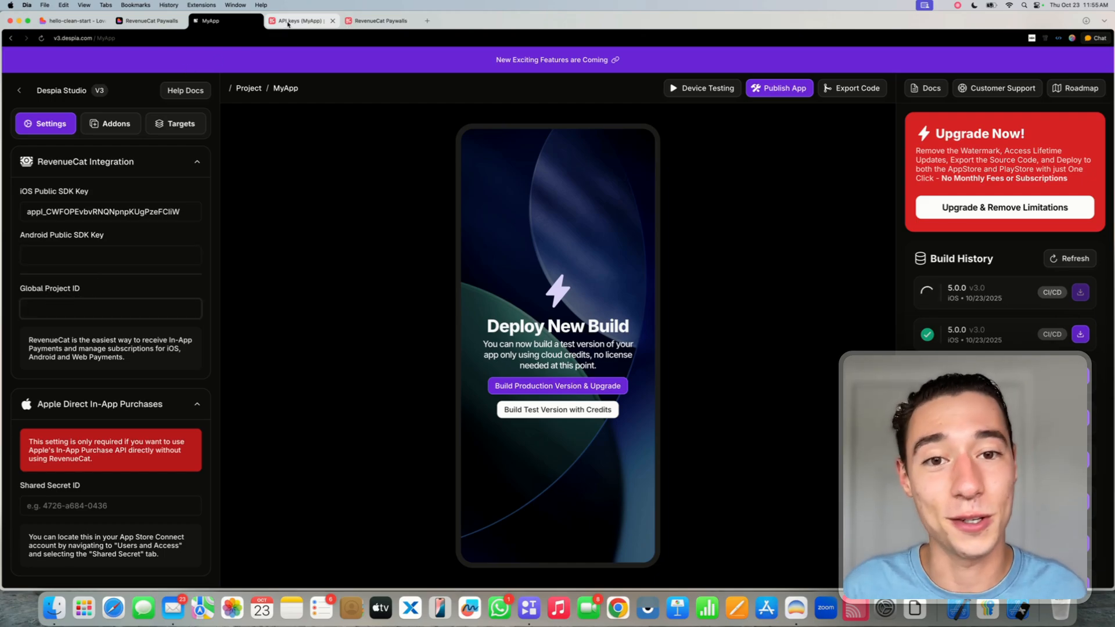
- Copy the project ID from RevenueCat settings and enter proj74a60877 as Despia's Global Project ID
click(298, 20)
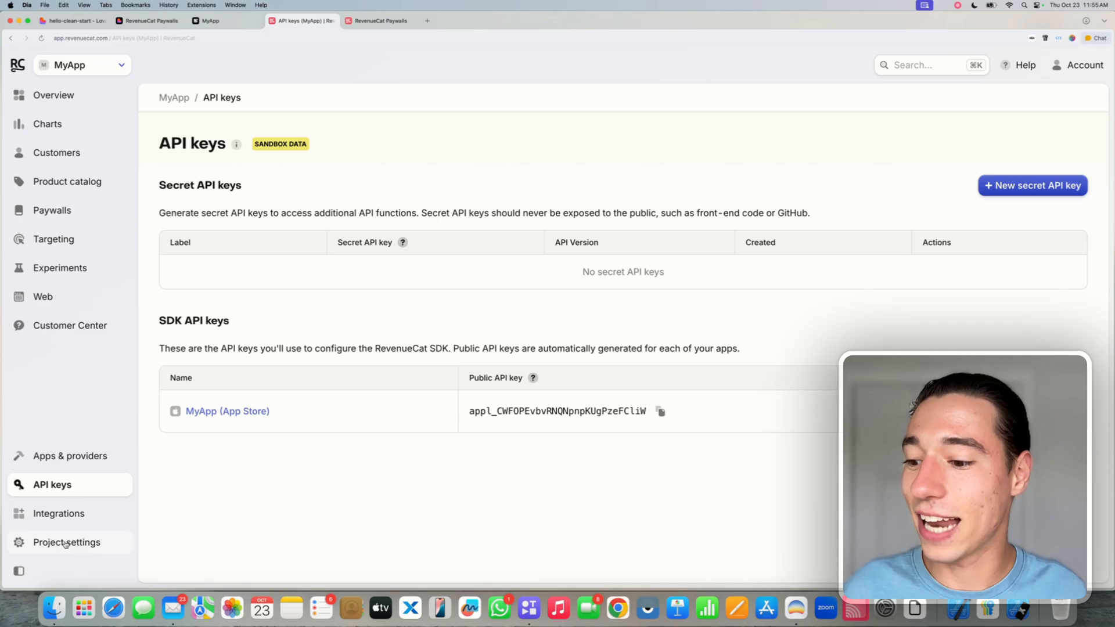
click(66, 542)
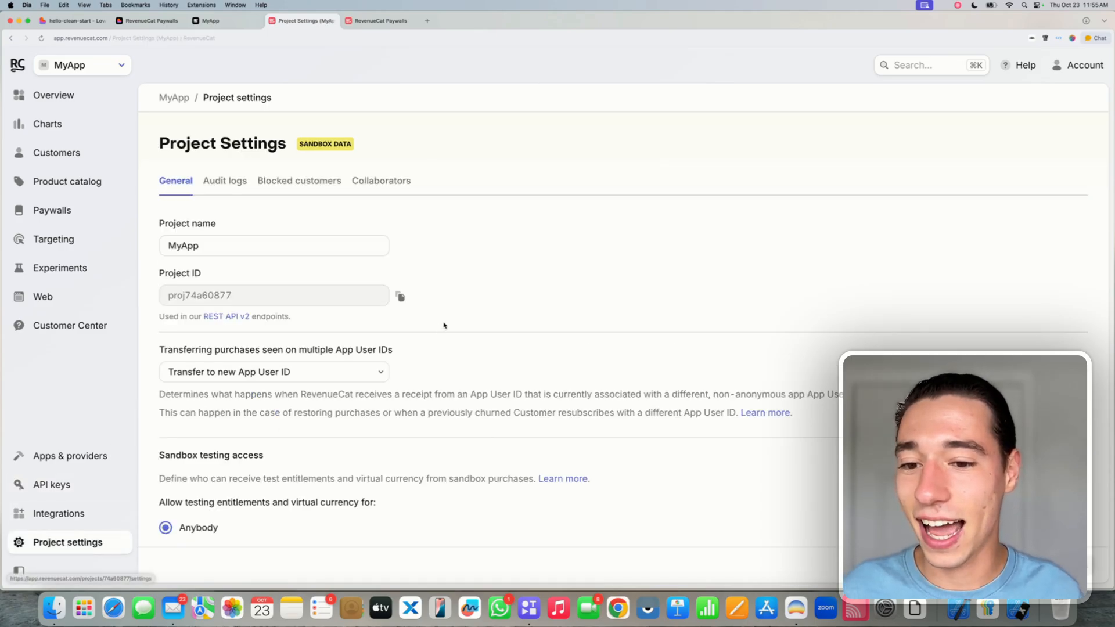
mouse_move(249, 278)
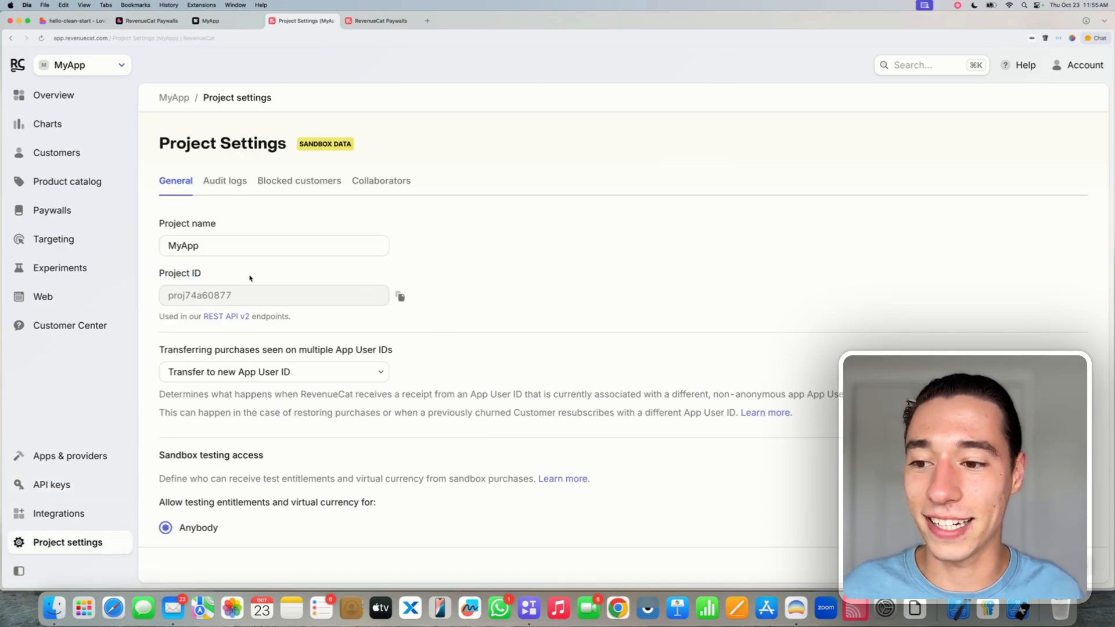
mouse_move(272, 55)
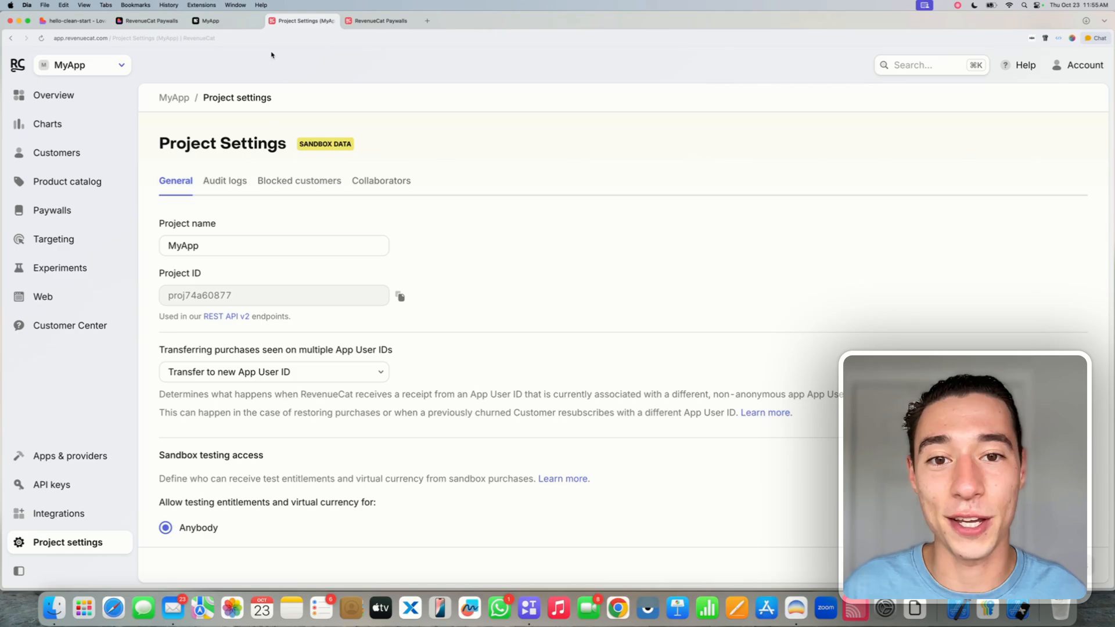
click(224, 20)
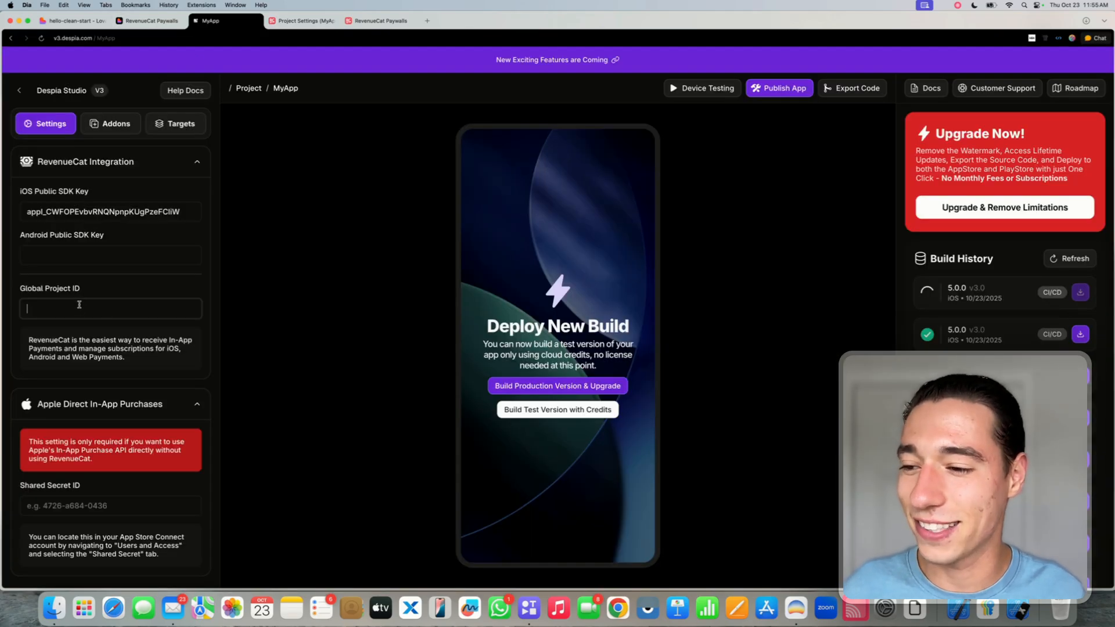
text(proj74a60877)
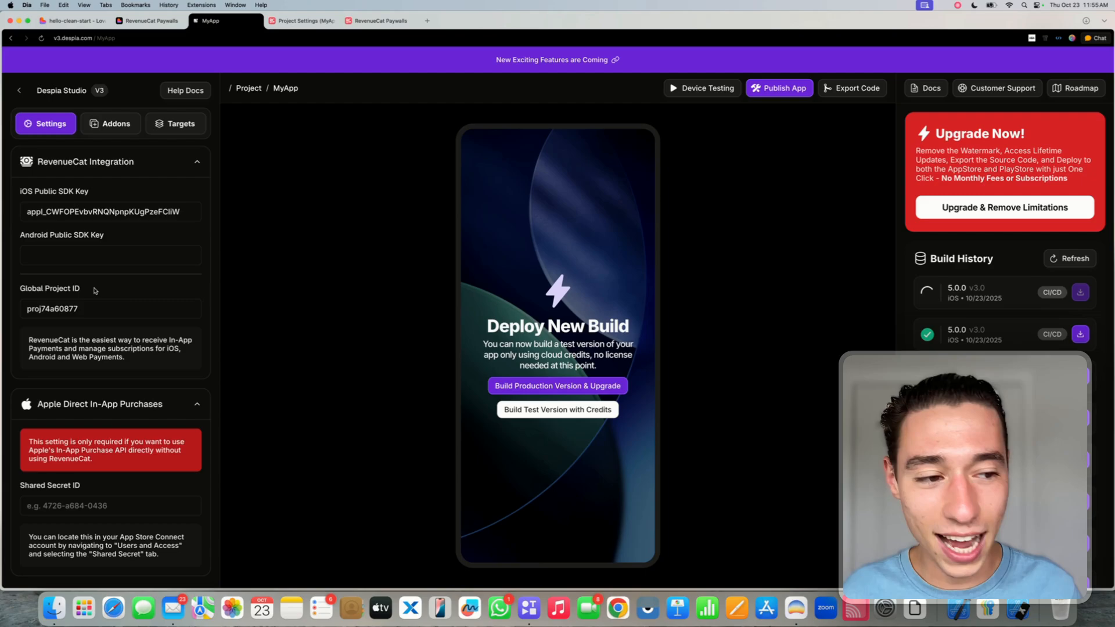
mouse_move(948, 314)
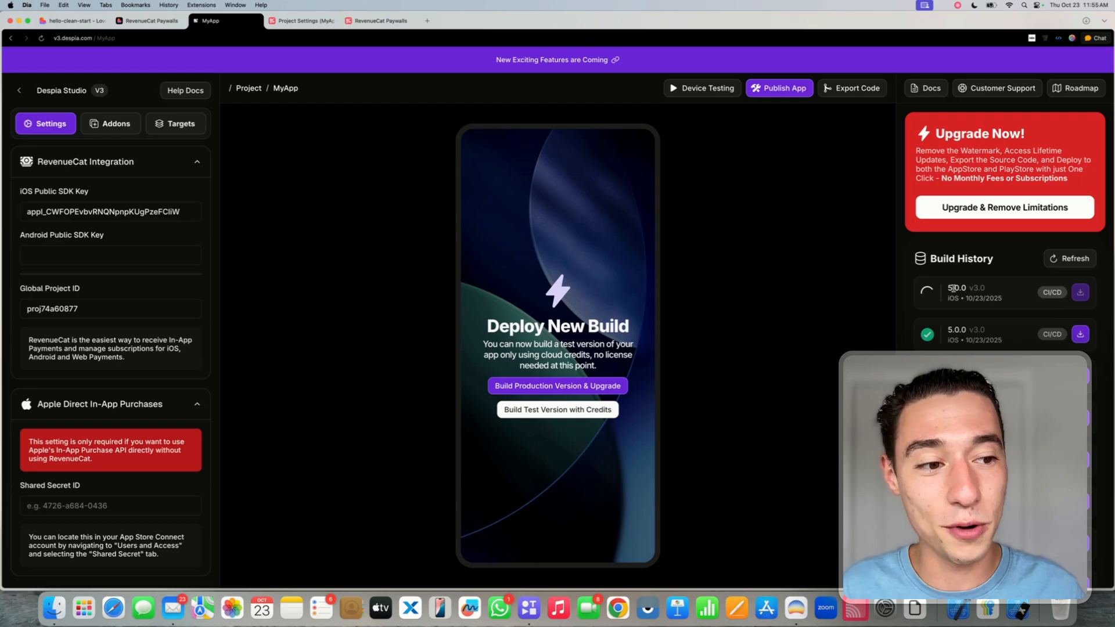
- Open One-Click Deployment and view the Android, then Apple iOS, deployment settings
click(779, 88)
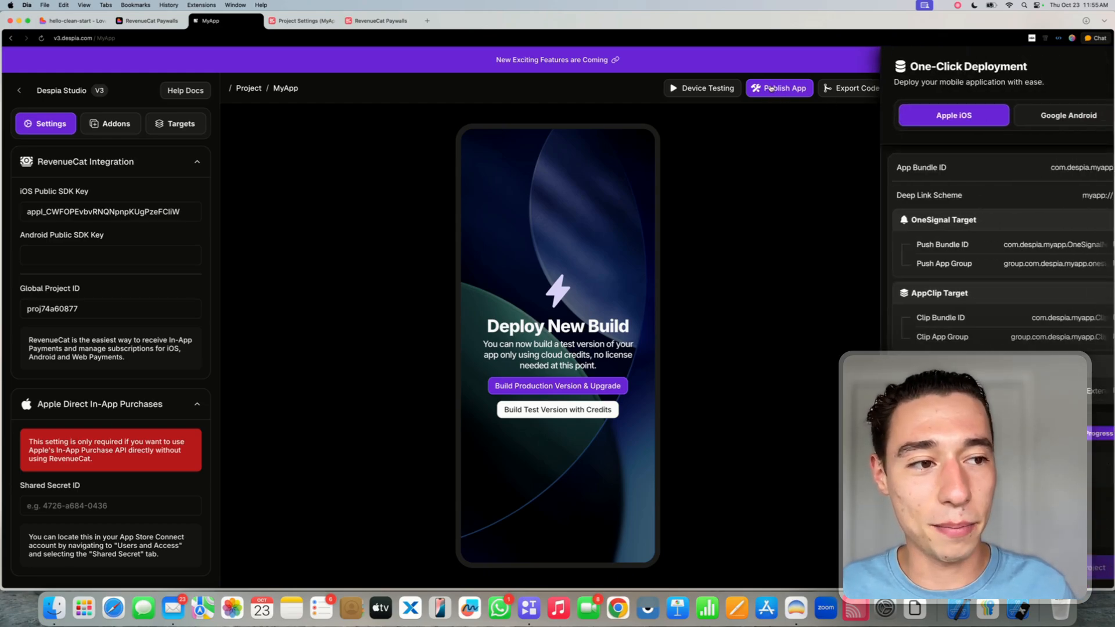
click(1039, 115)
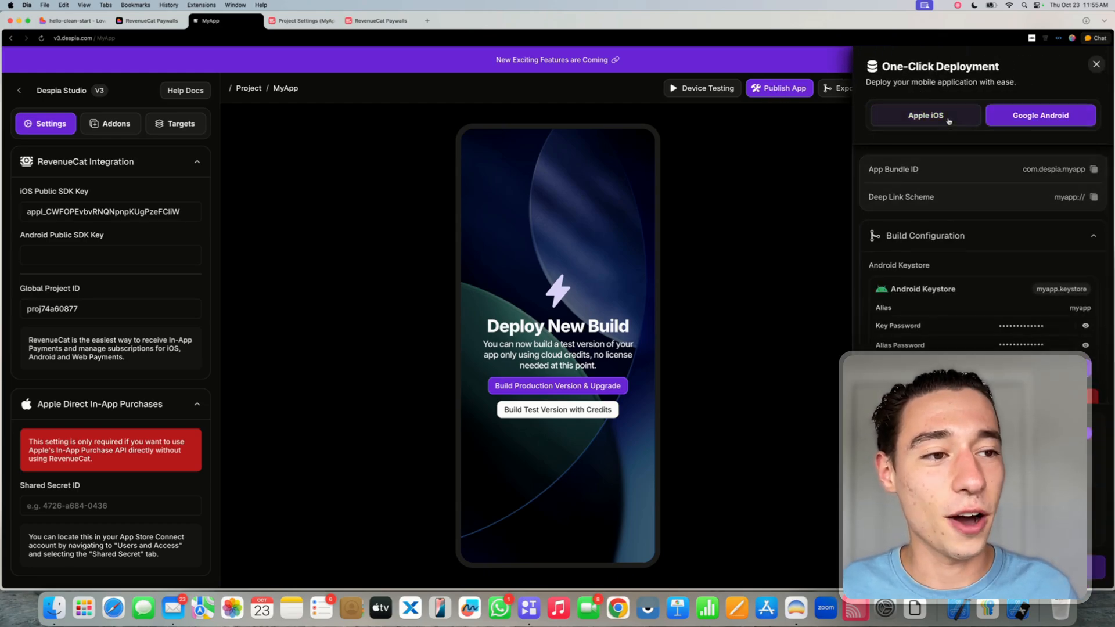
click(925, 115)
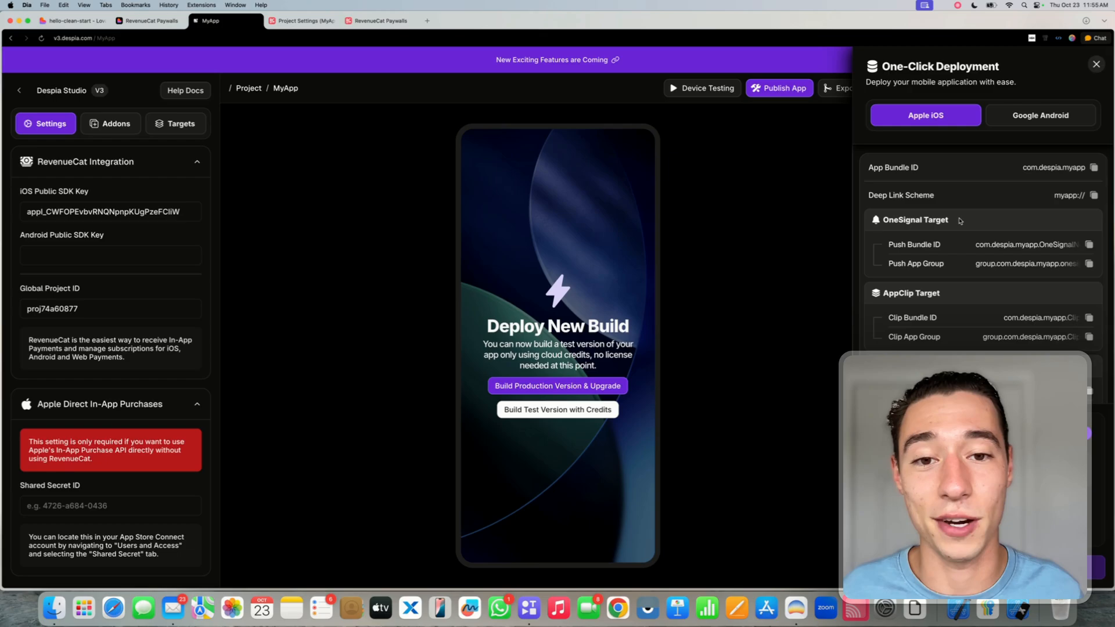
mouse_move(1078, 68)
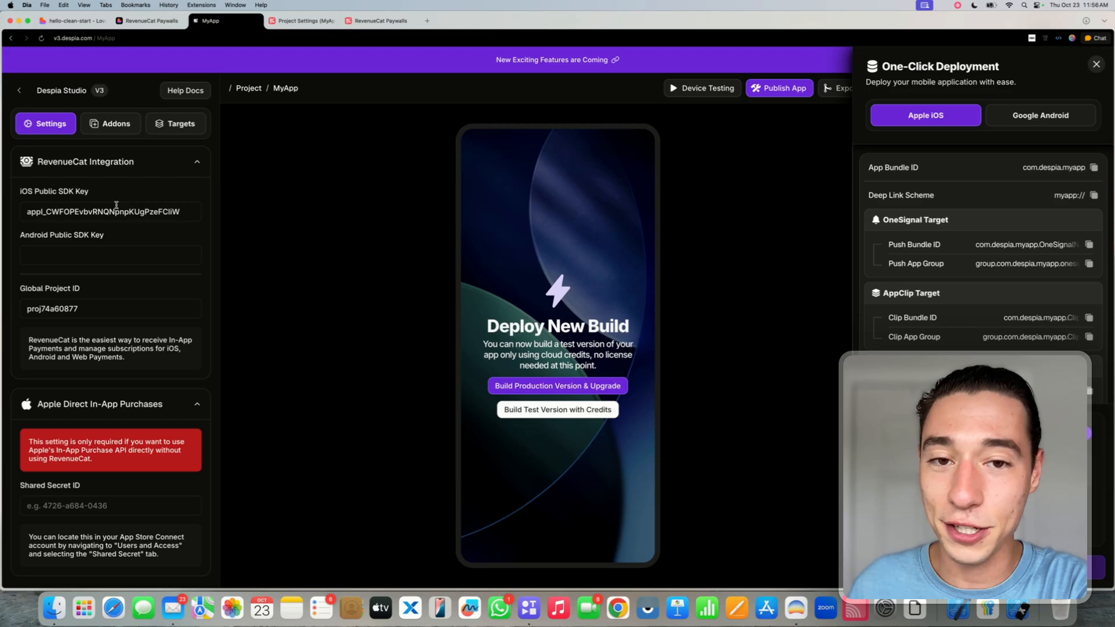
- Glance at RevenueCat Custom docs, then read the Paywalls guide's Lovable launchPaywall prompt
click(147, 21)
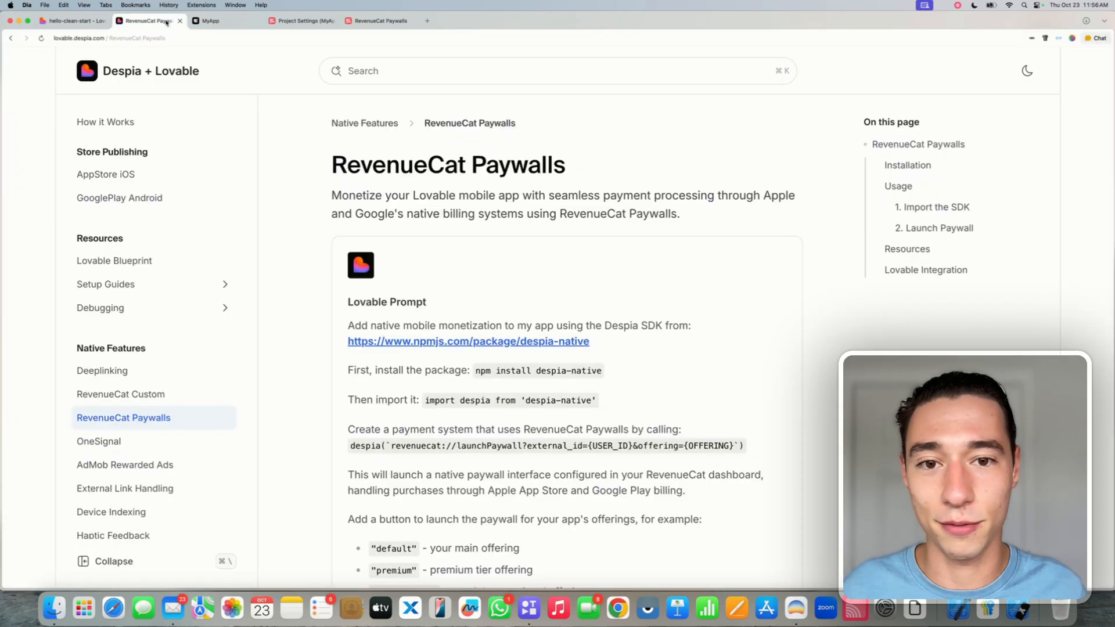
mouse_move(101, 371)
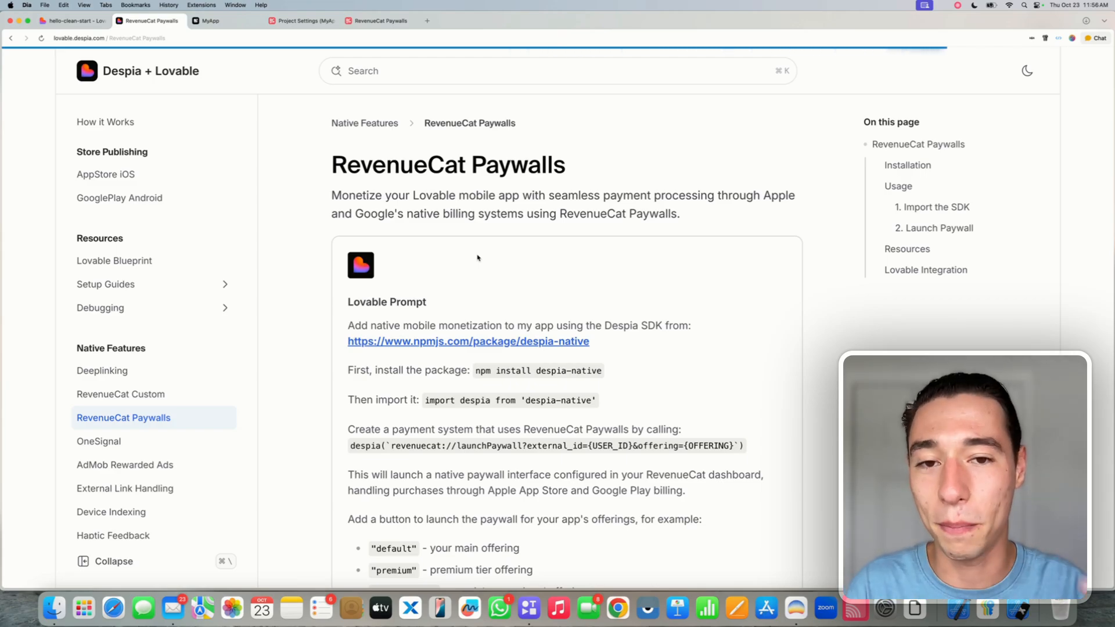
click(121, 394)
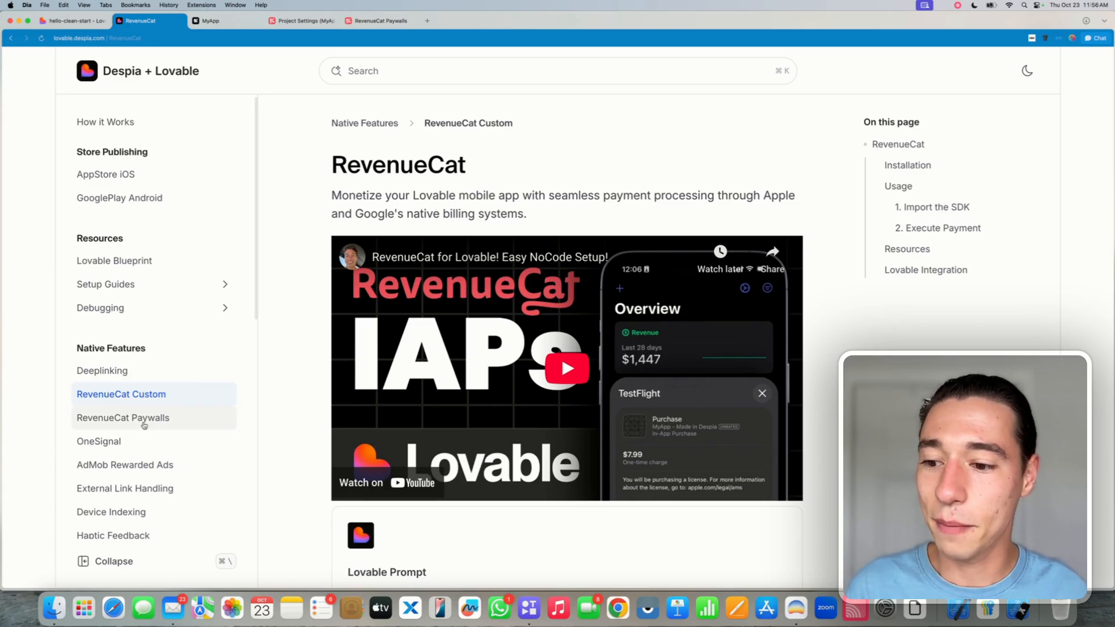
click(123, 418)
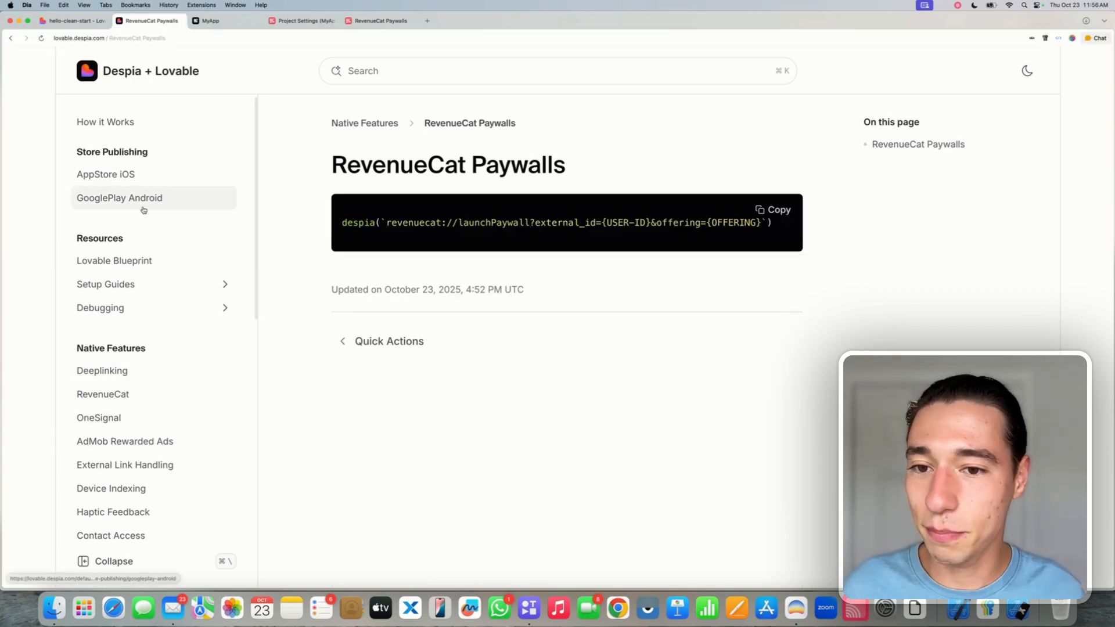
click(123, 417)
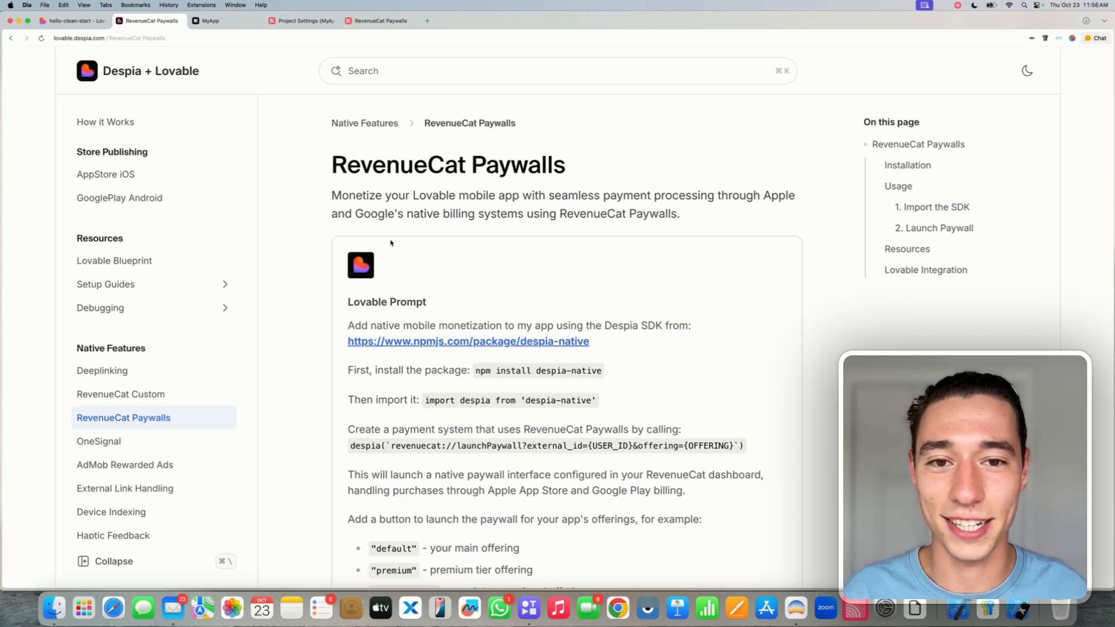
scroll(down, 3)
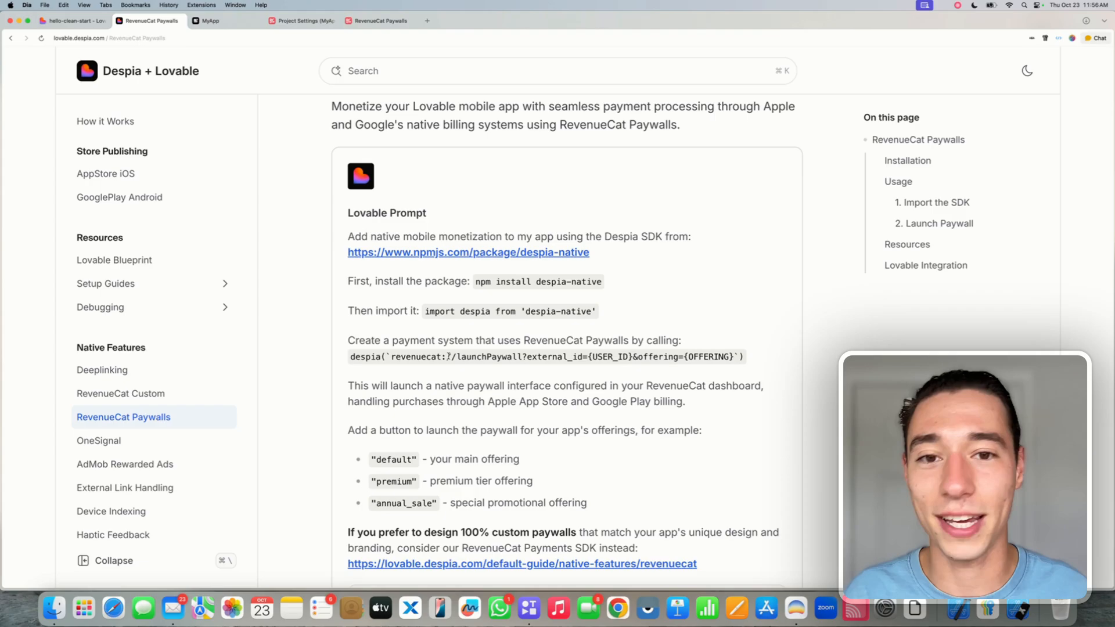
scroll(up, 3)
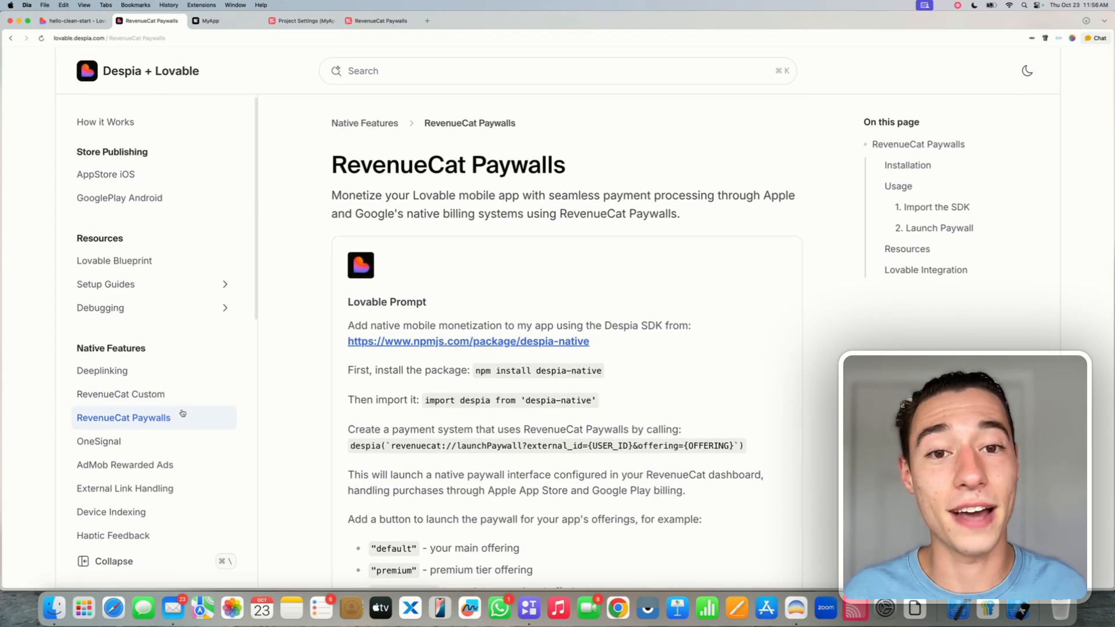
mouse_move(71, 19)
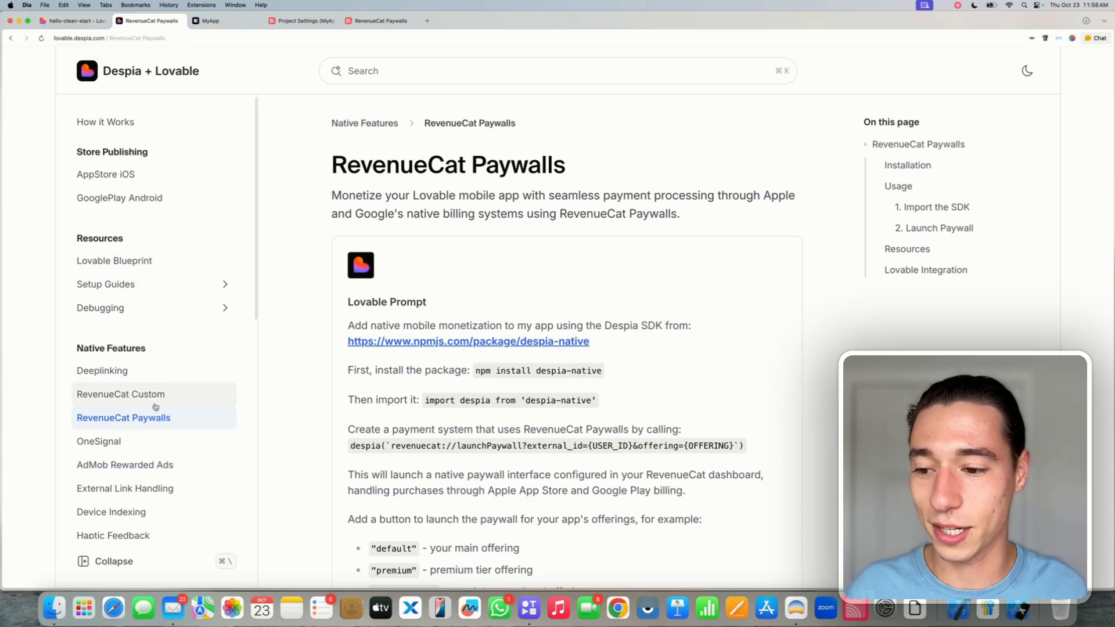
mouse_move(322, 8)
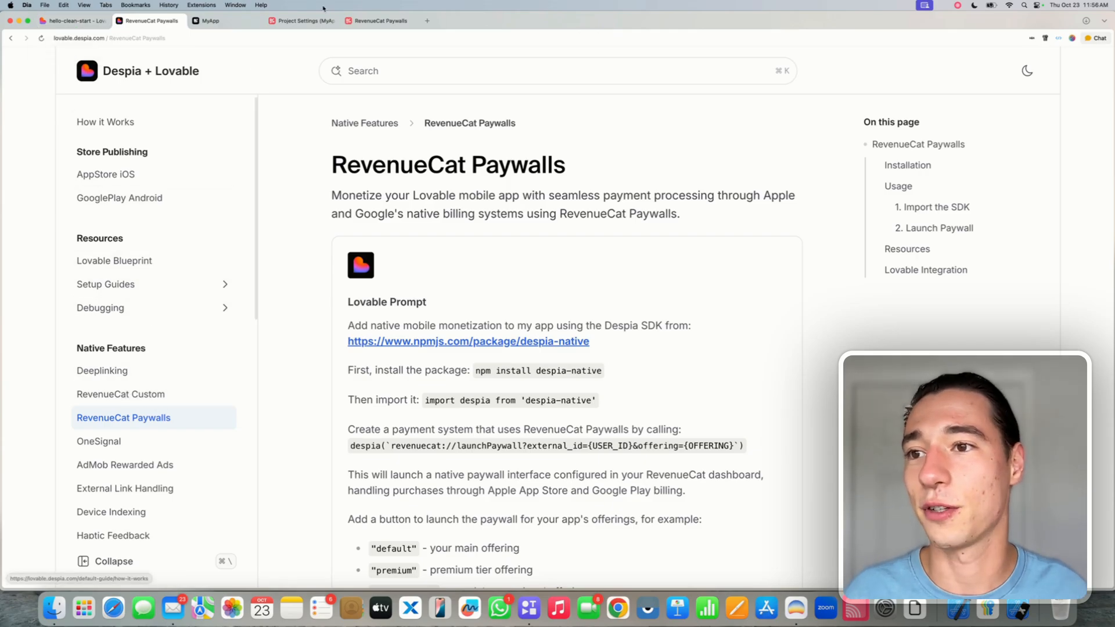
- Return to MyApp in Despia and close One-Click Deployment to reveal Build History
click(209, 21)
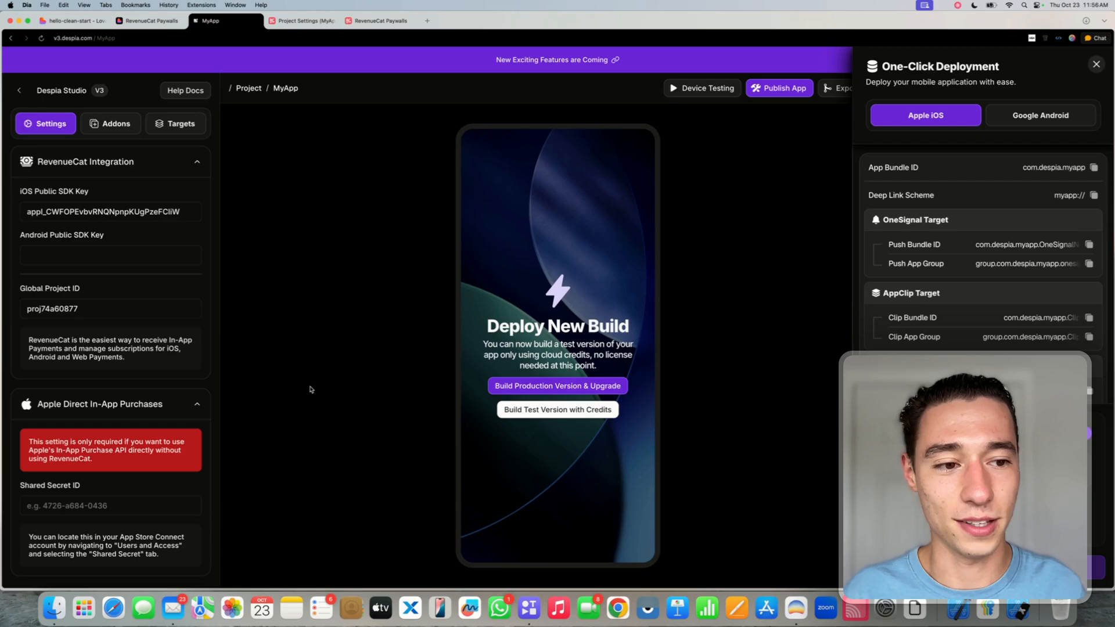
mouse_move(101, 268)
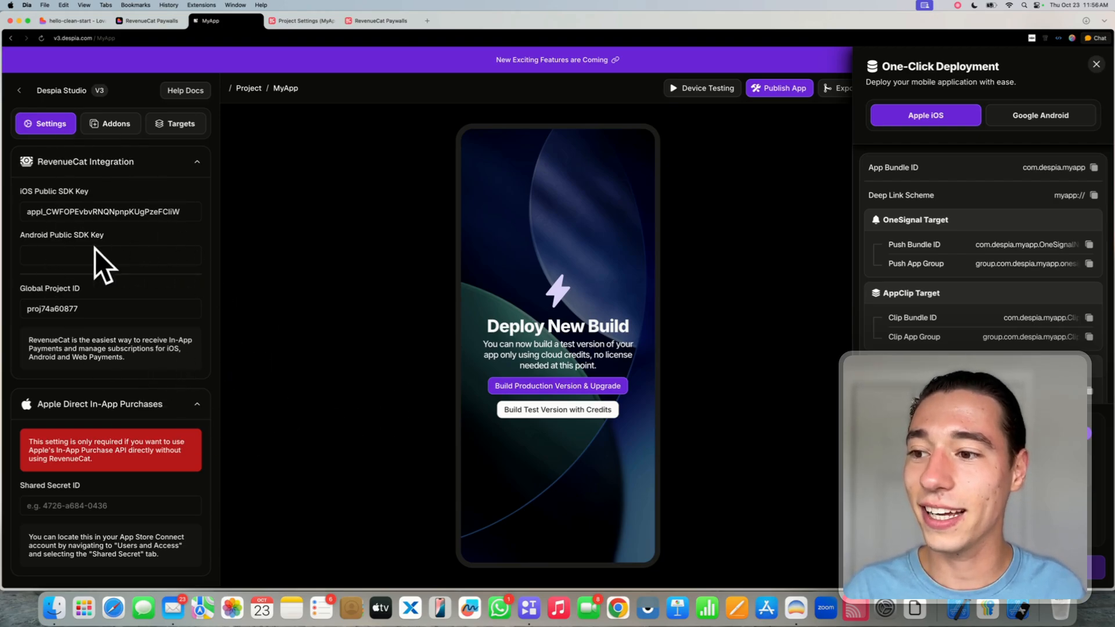
click(1096, 64)
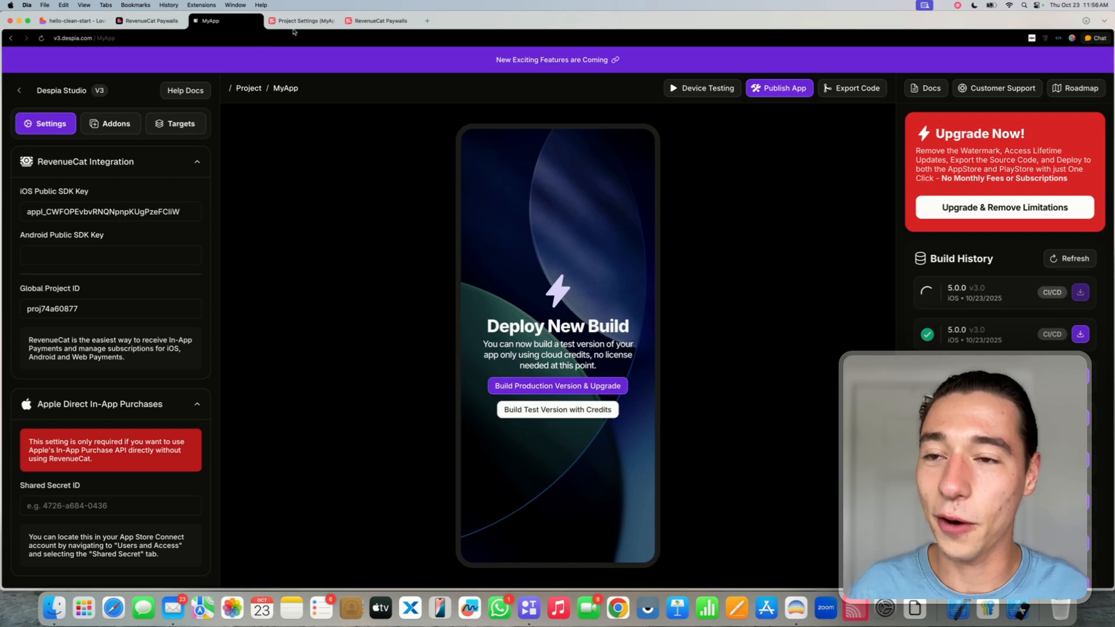
mouse_move(301, 20)
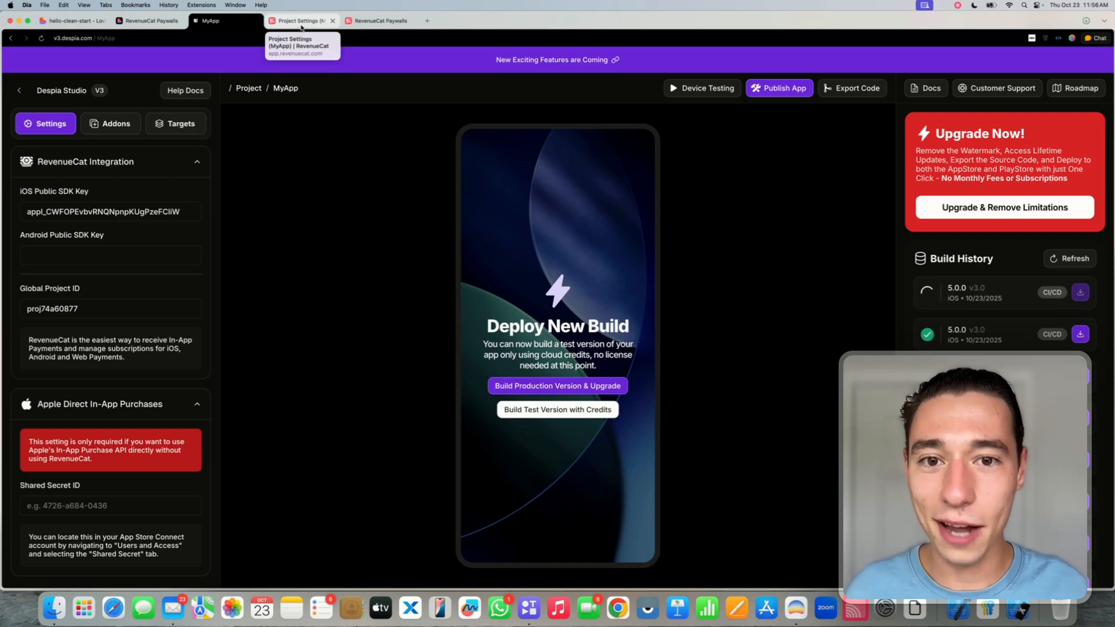
- List the subscription, purchase and monthly products in RevenueCat's Product catalog
click(299, 20)
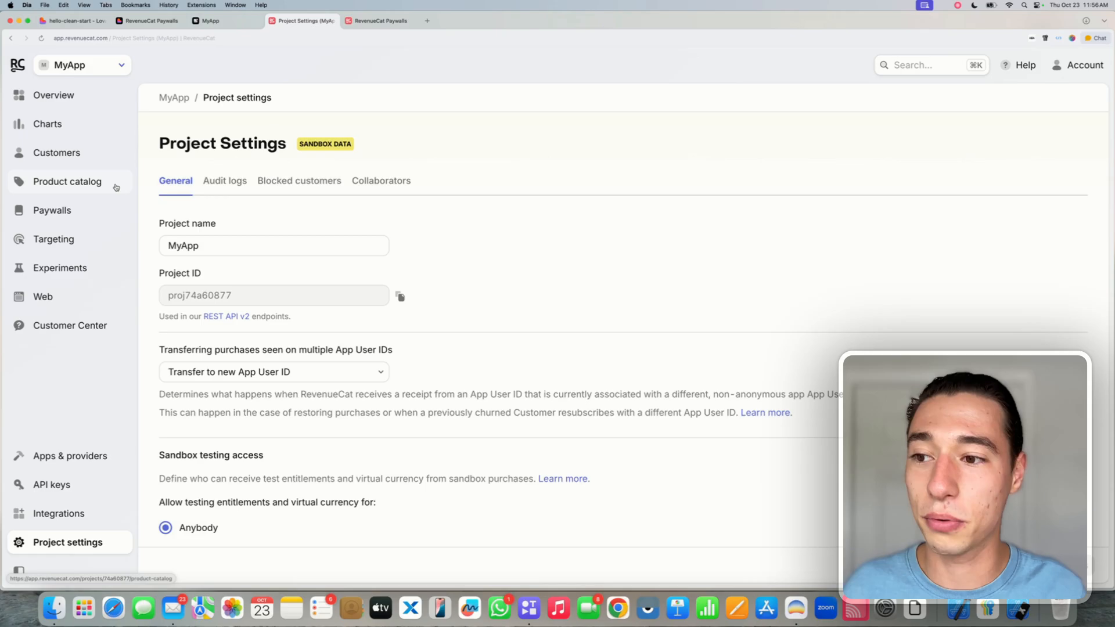
click(68, 181)
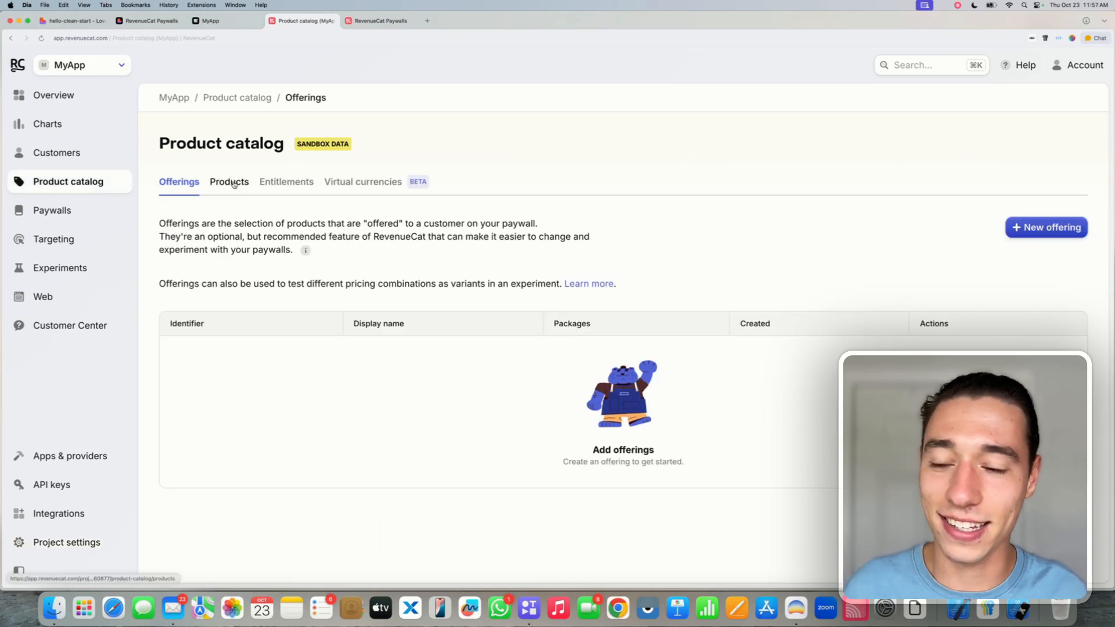
click(229, 181)
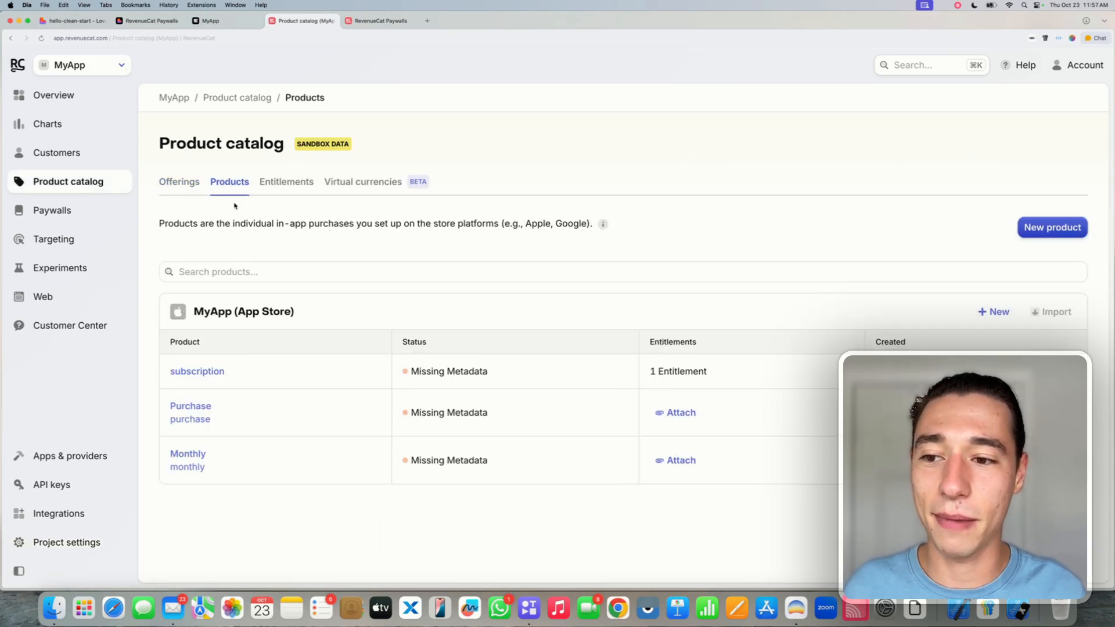
mouse_move(377, 405)
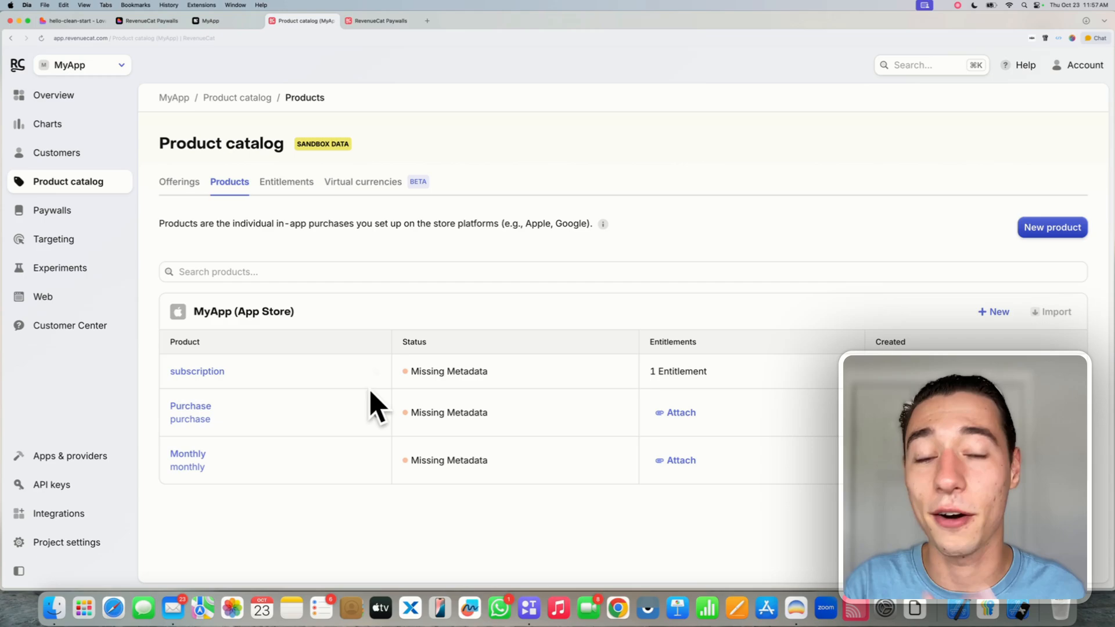
mouse_move(179, 186)
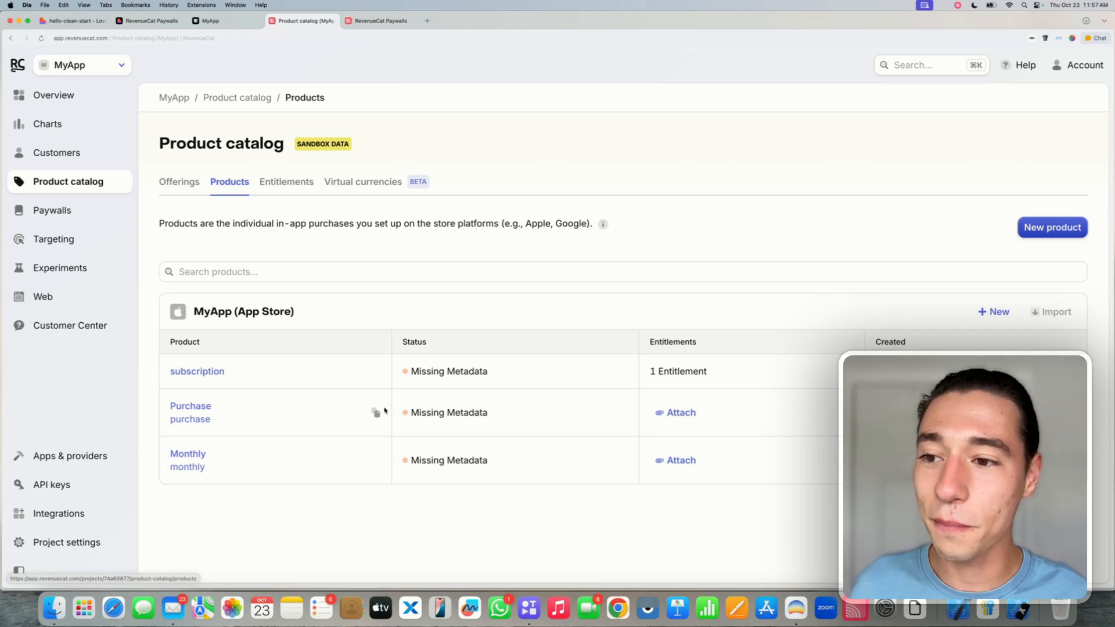
- Start a new offering with identifier 'default' and display name 'Default'
click(178, 182)
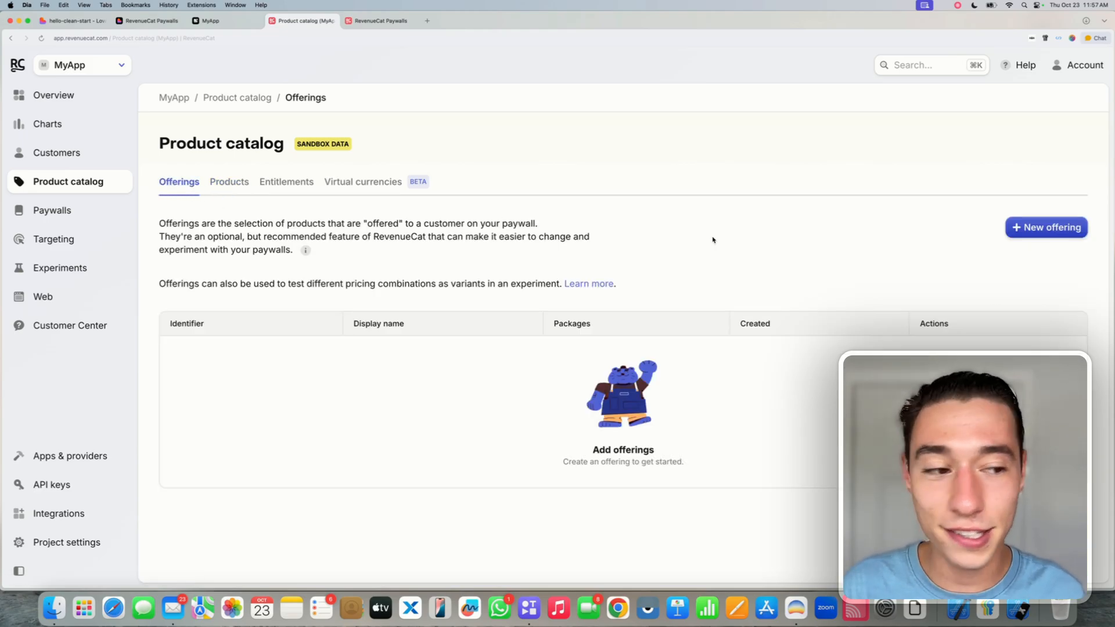
click(1045, 227)
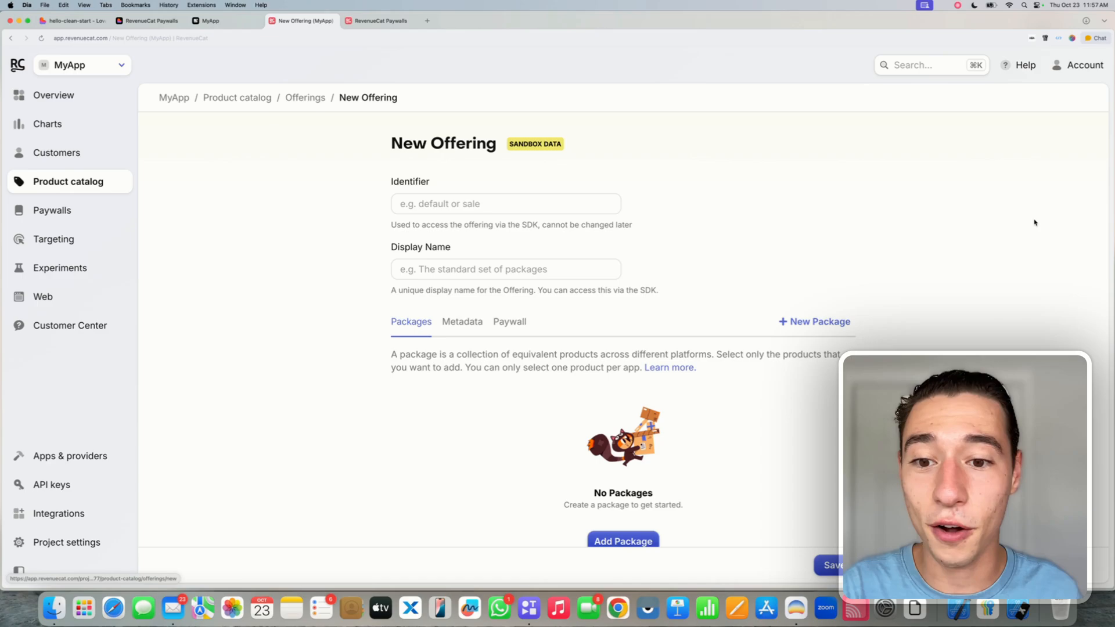
click(504, 204)
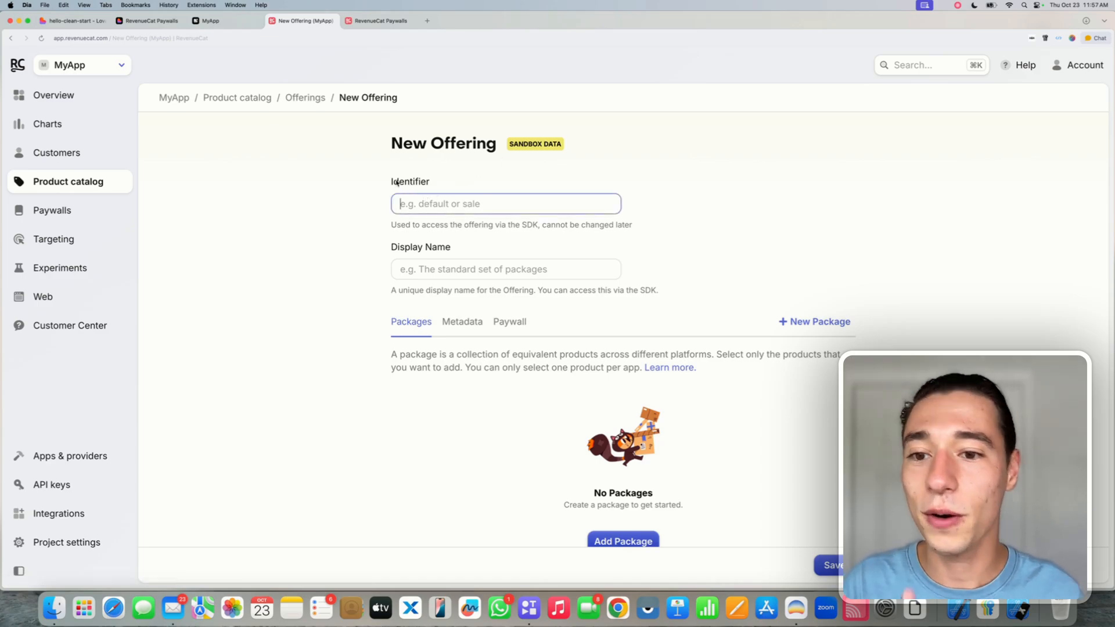
text(default)
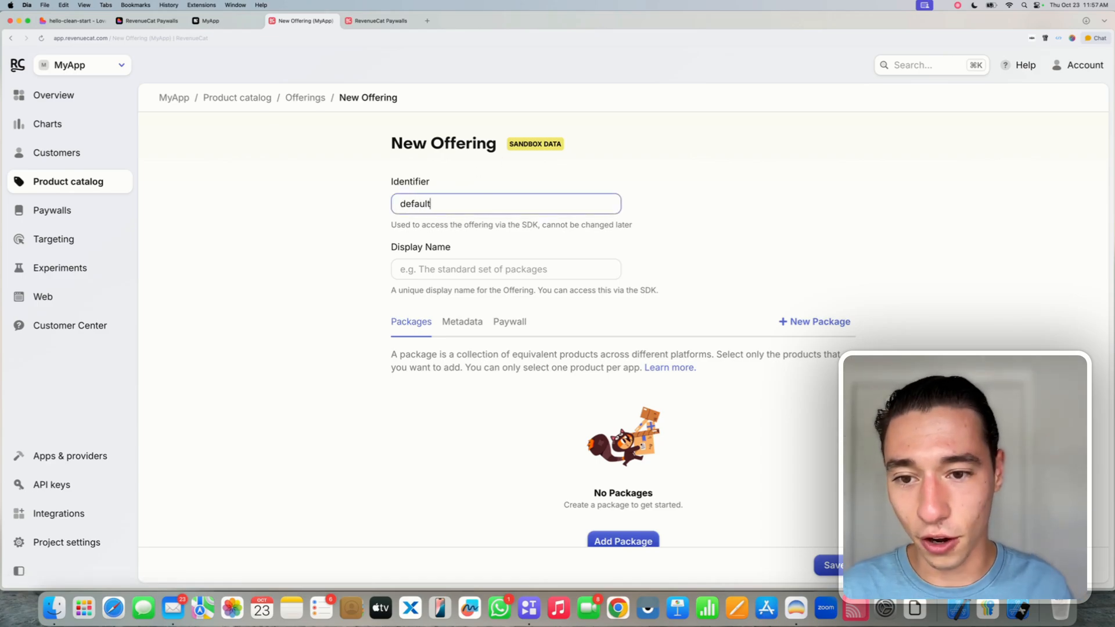
click(505, 268)
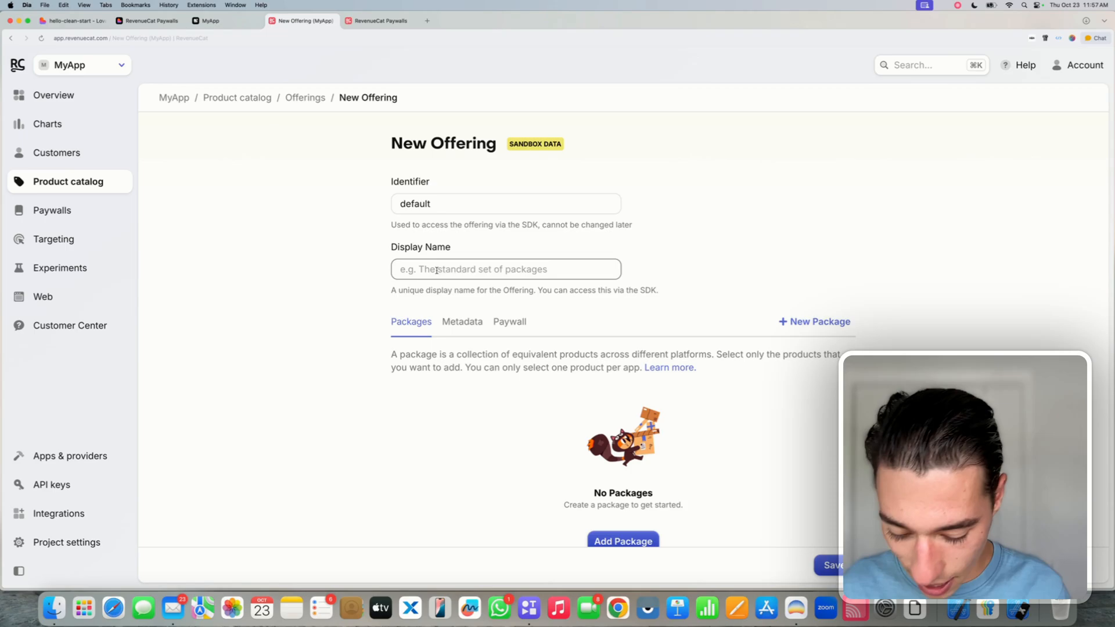
text(Default)
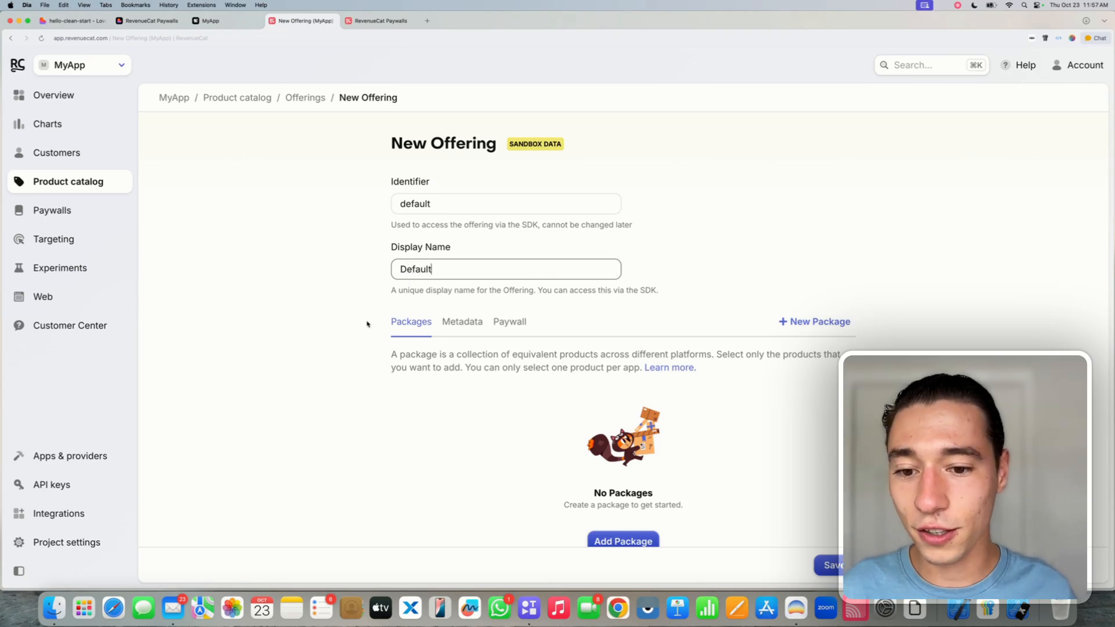
- Add a Monthly package using the Monthly (monthly) product and save the offering
scroll(up, 3)
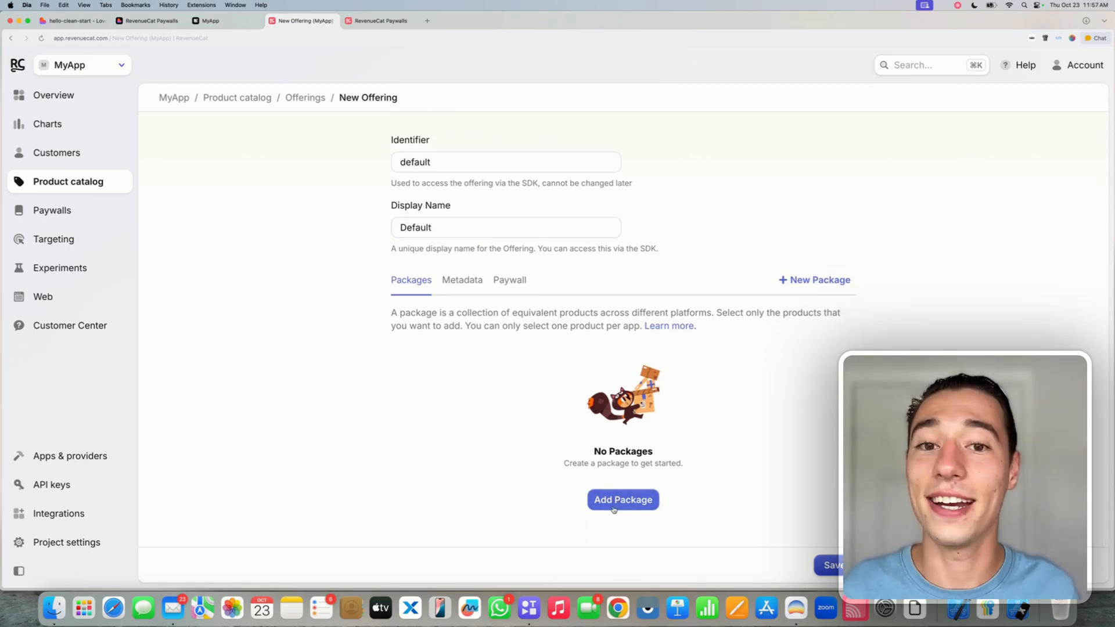
click(622, 500)
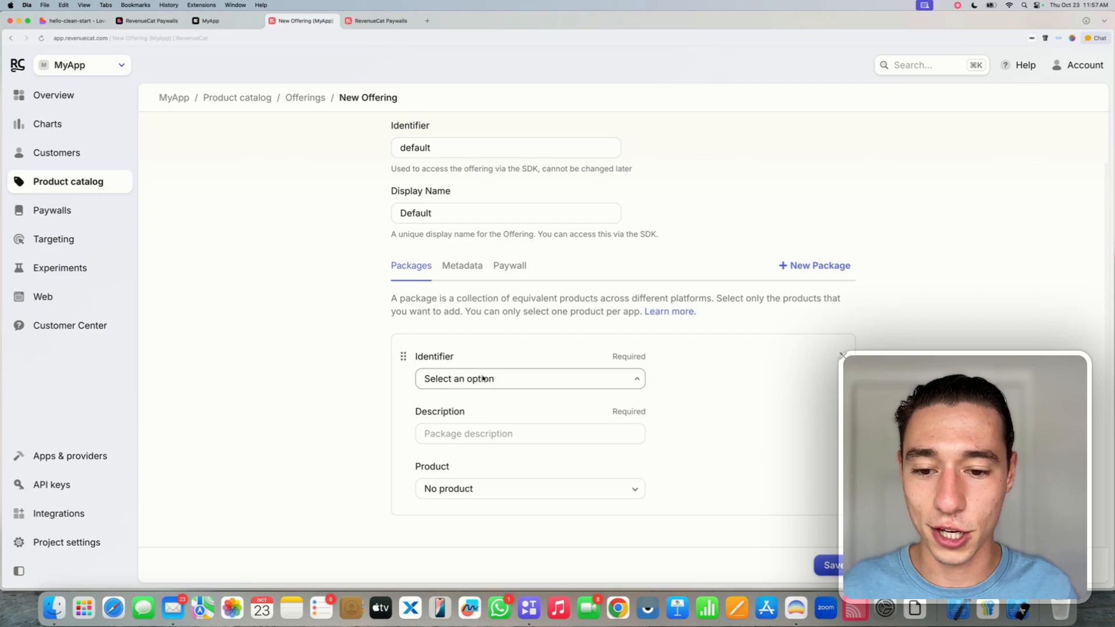
click(529, 378)
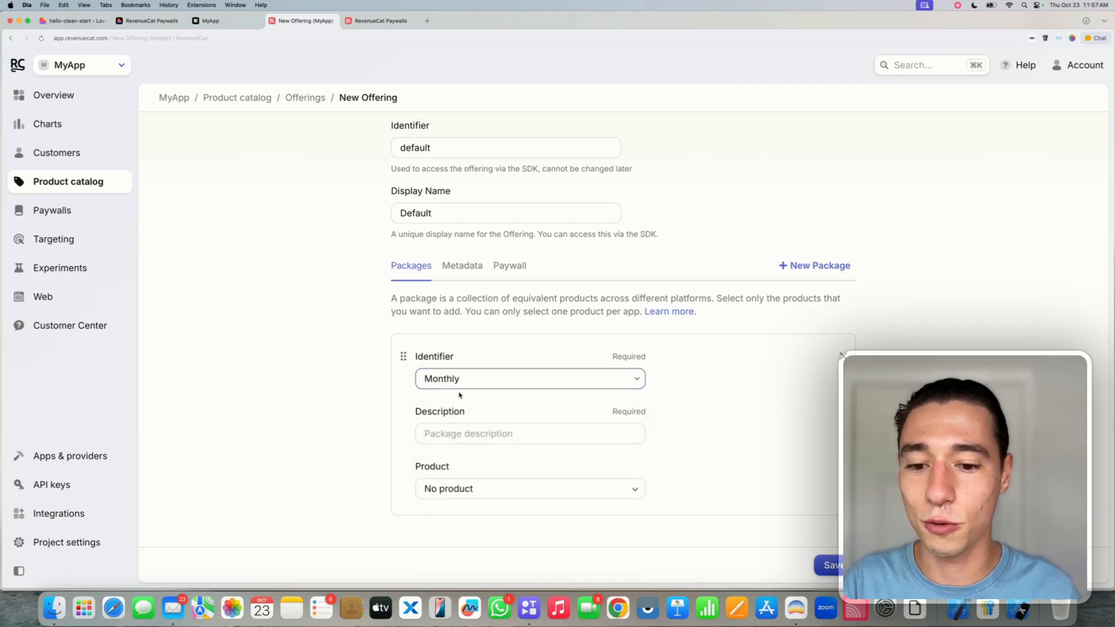
text(Monthl)
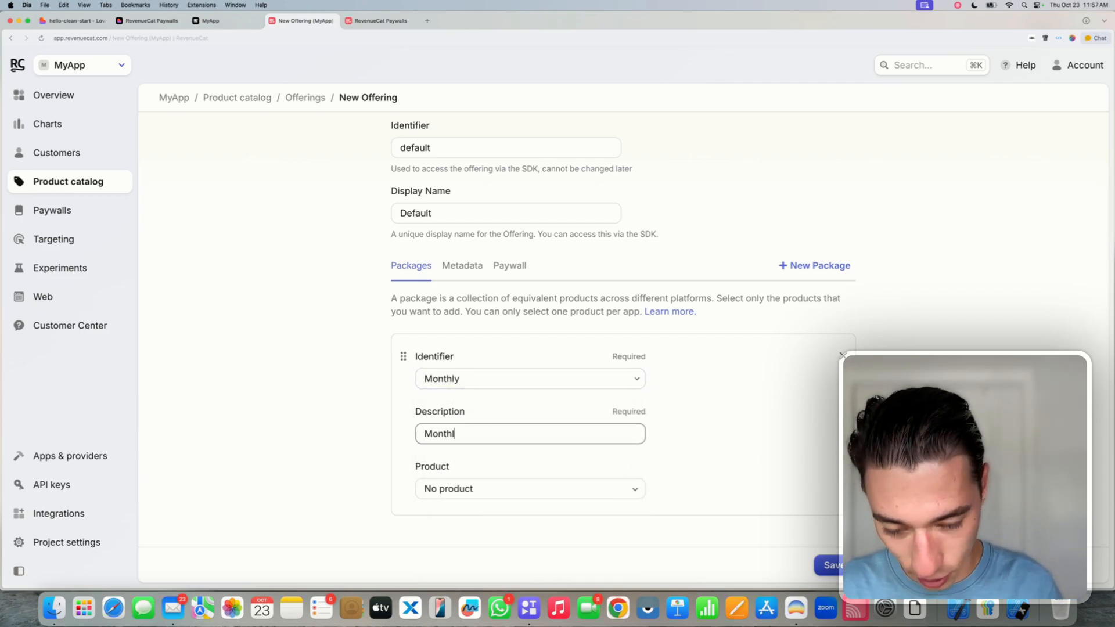
click(529, 489)
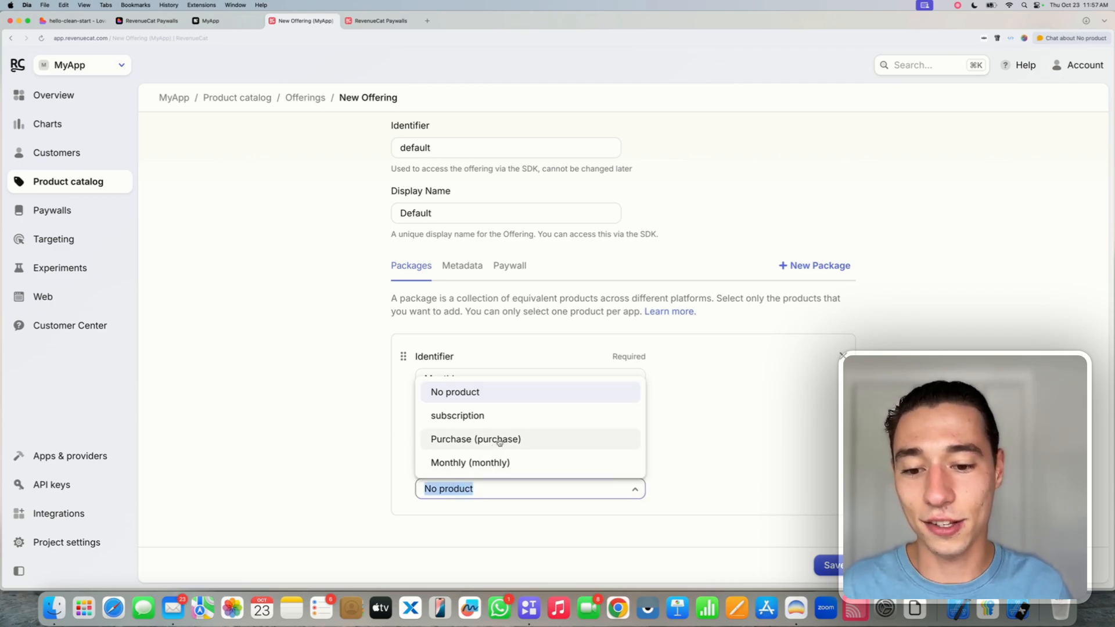
mouse_move(470, 462)
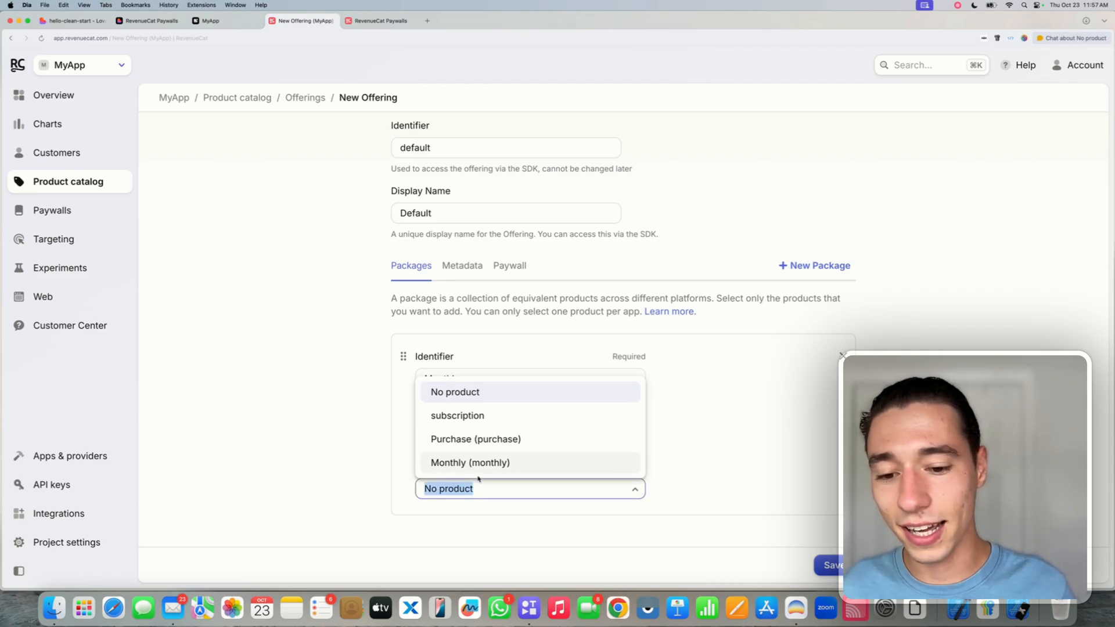
click(469, 462)
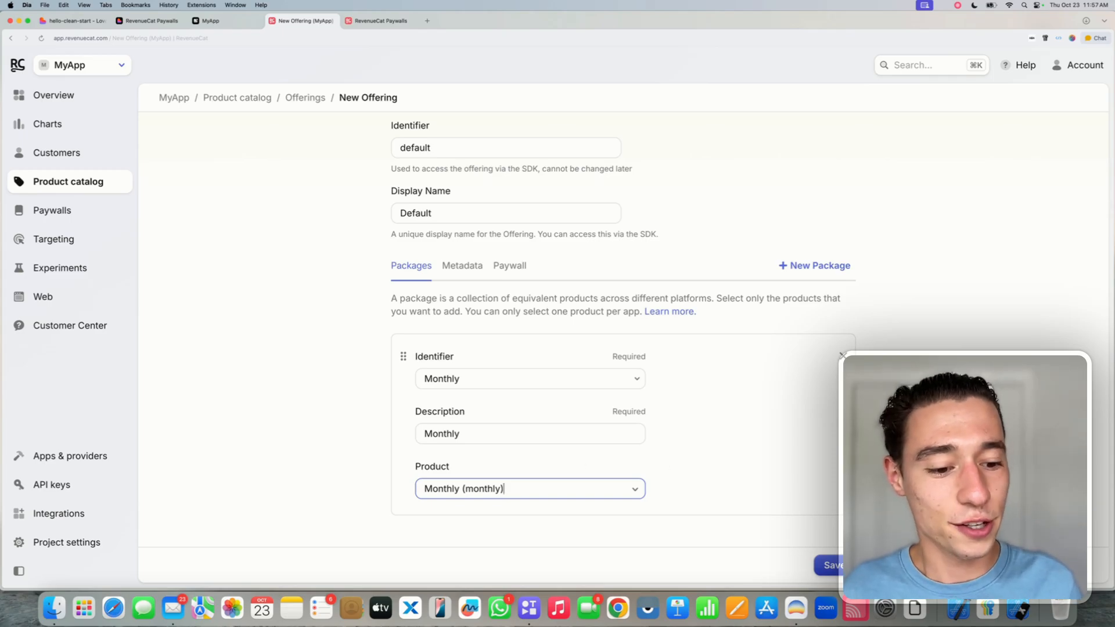
click(832, 565)
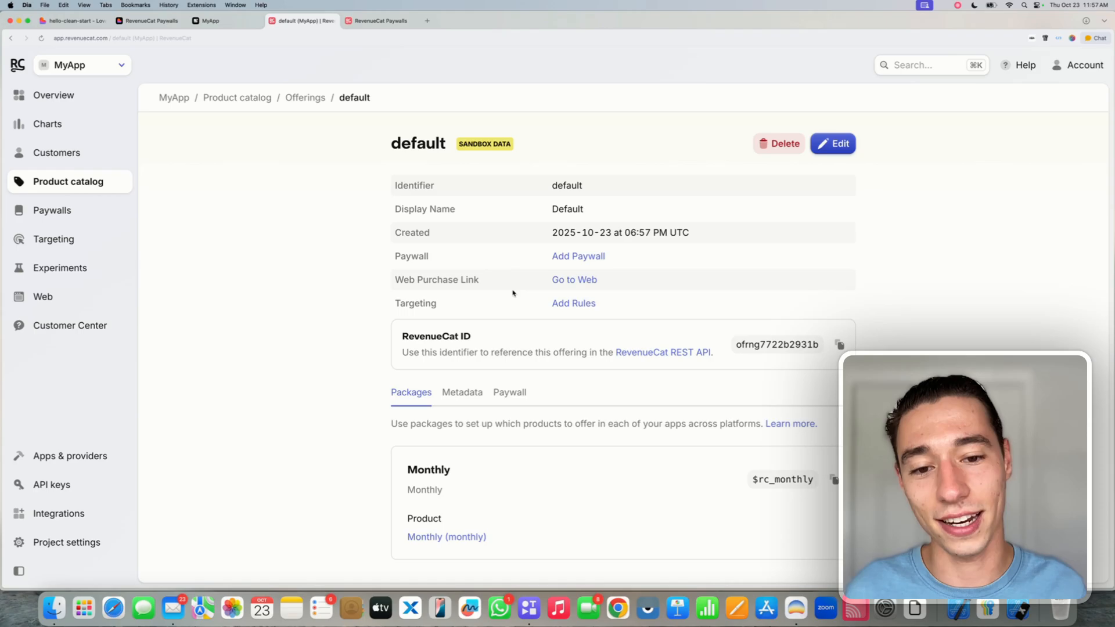
mouse_move(52, 209)
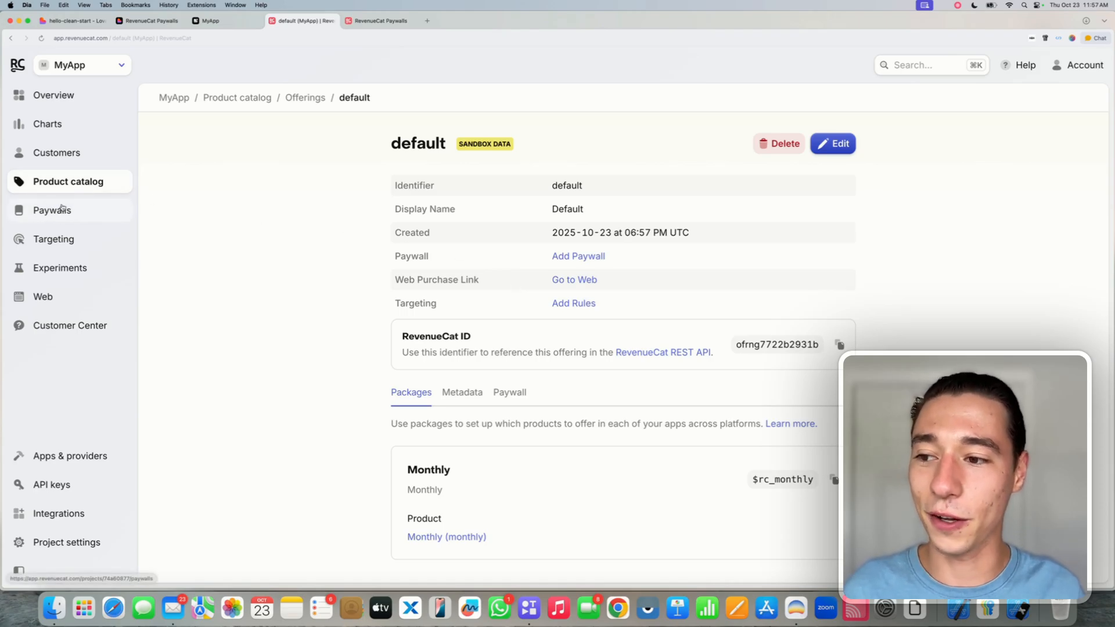
- Create a new paywall from the Paywalls page with the default offering selected
click(51, 210)
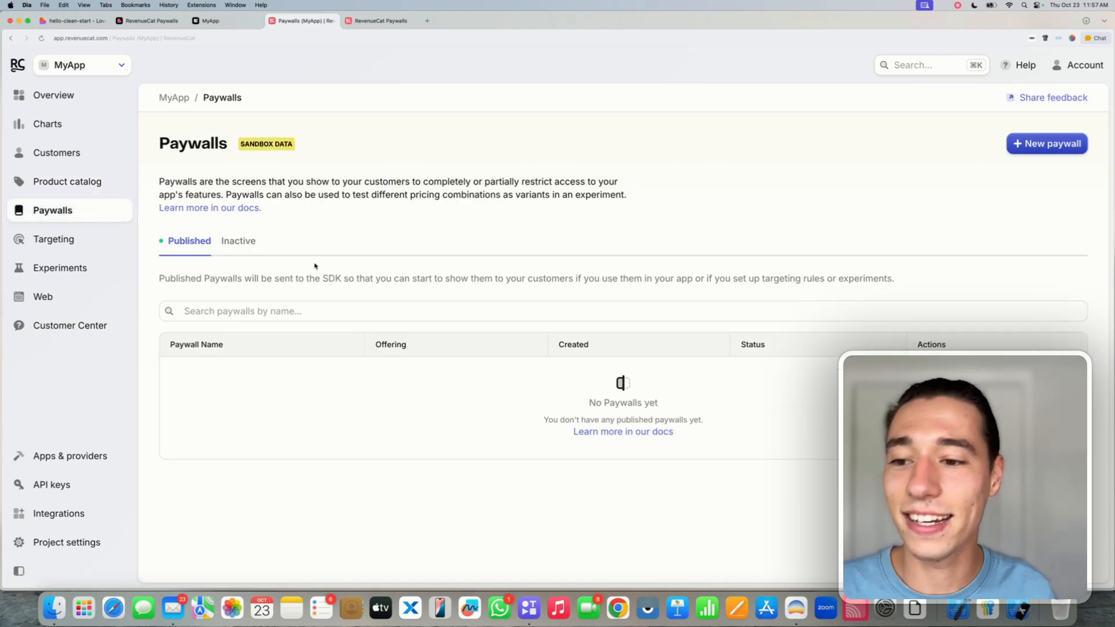
click(1046, 143)
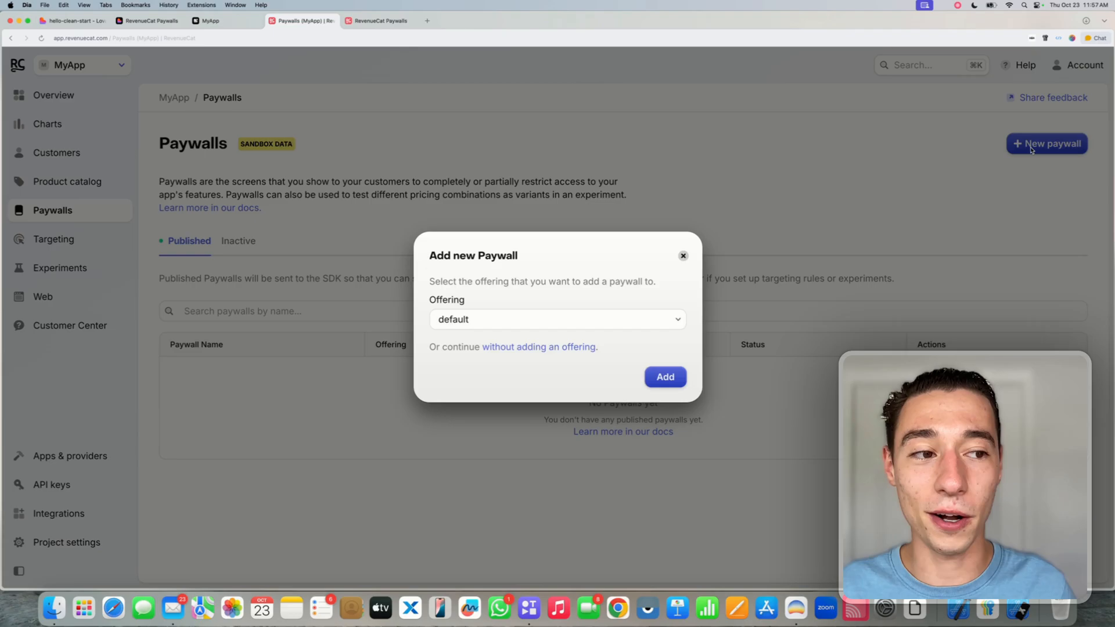
click(557, 319)
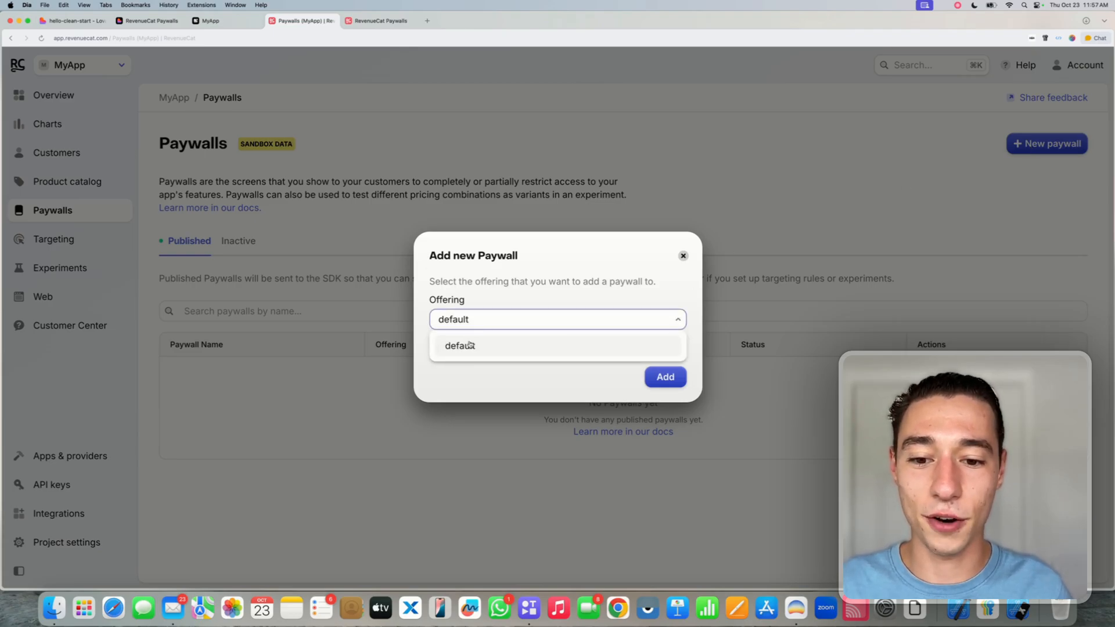
click(665, 377)
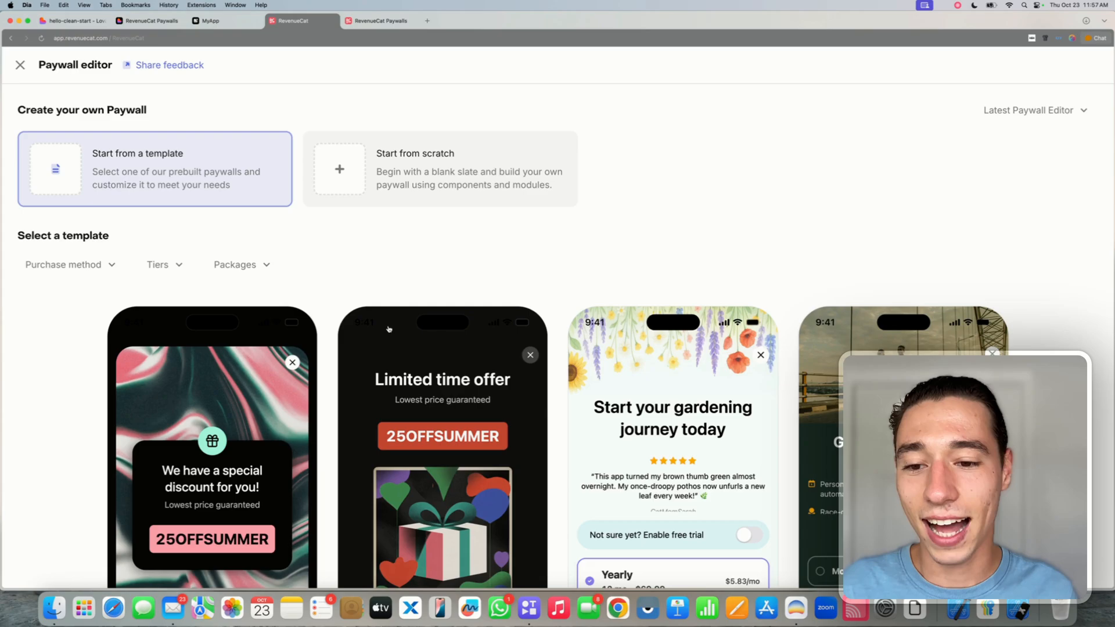
- Scroll through the paywall template gallery to browse the available designs
scroll(down, 3)
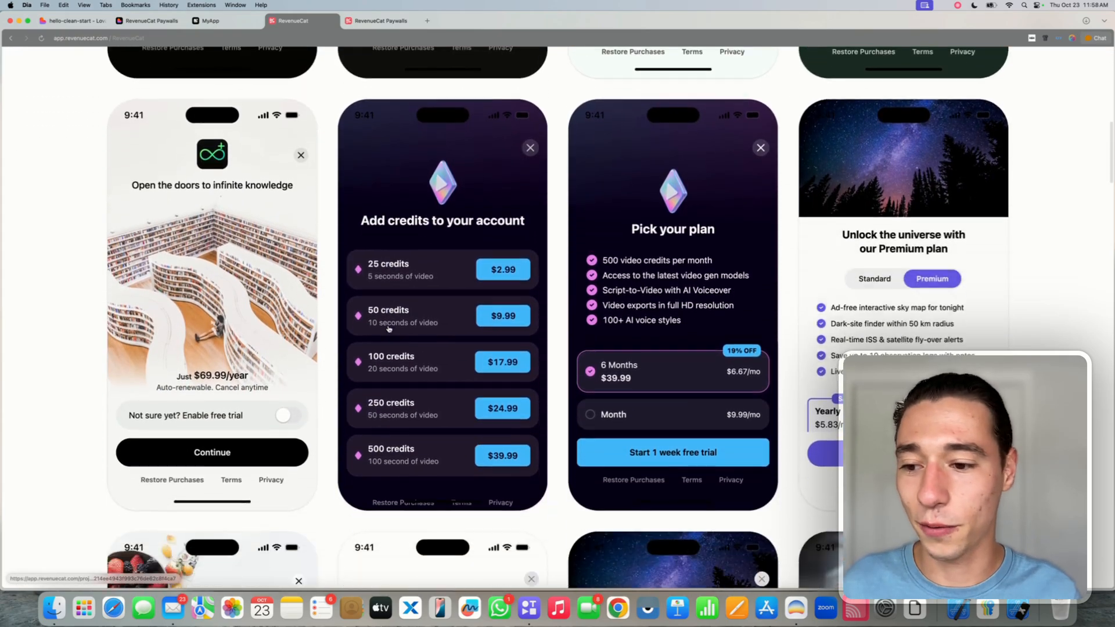
scroll(down, 3)
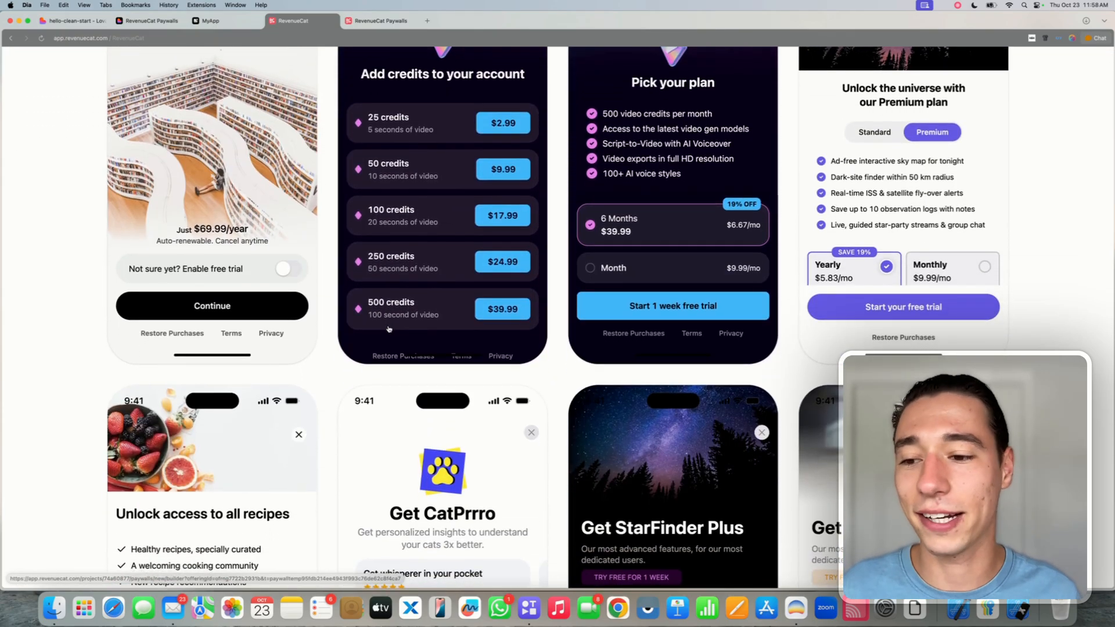
scroll(down, 3)
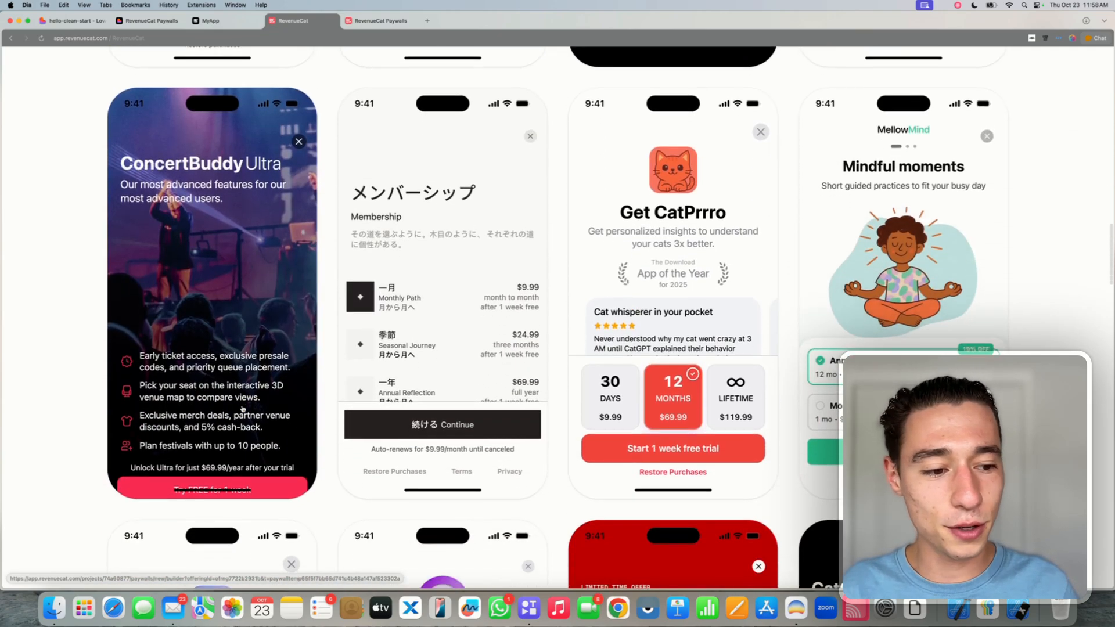
scroll(down, 3)
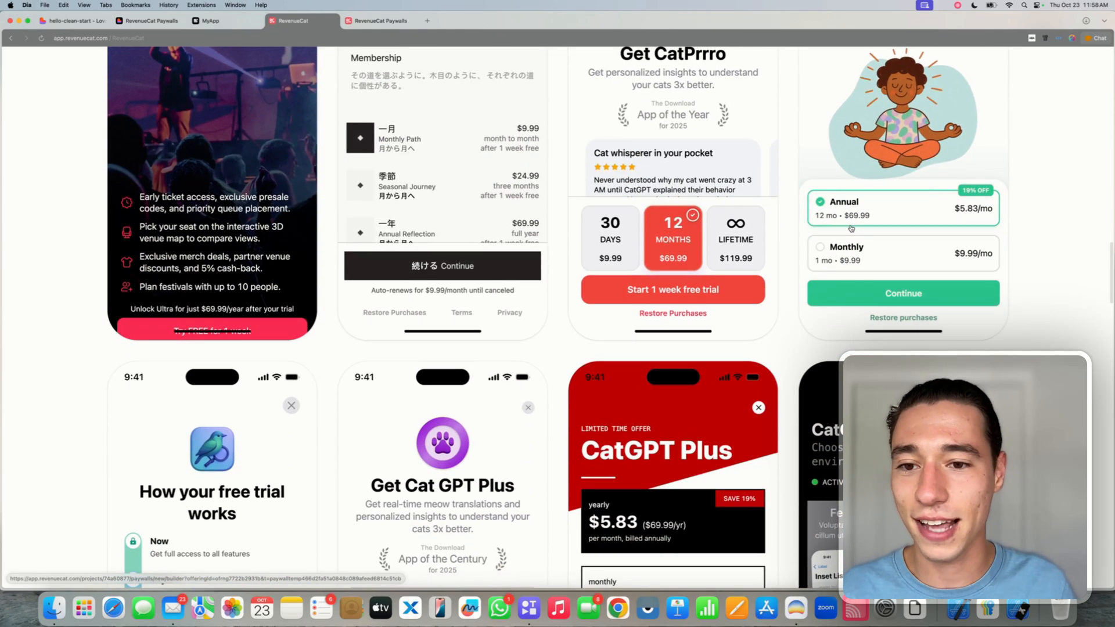
scroll(down, 3)
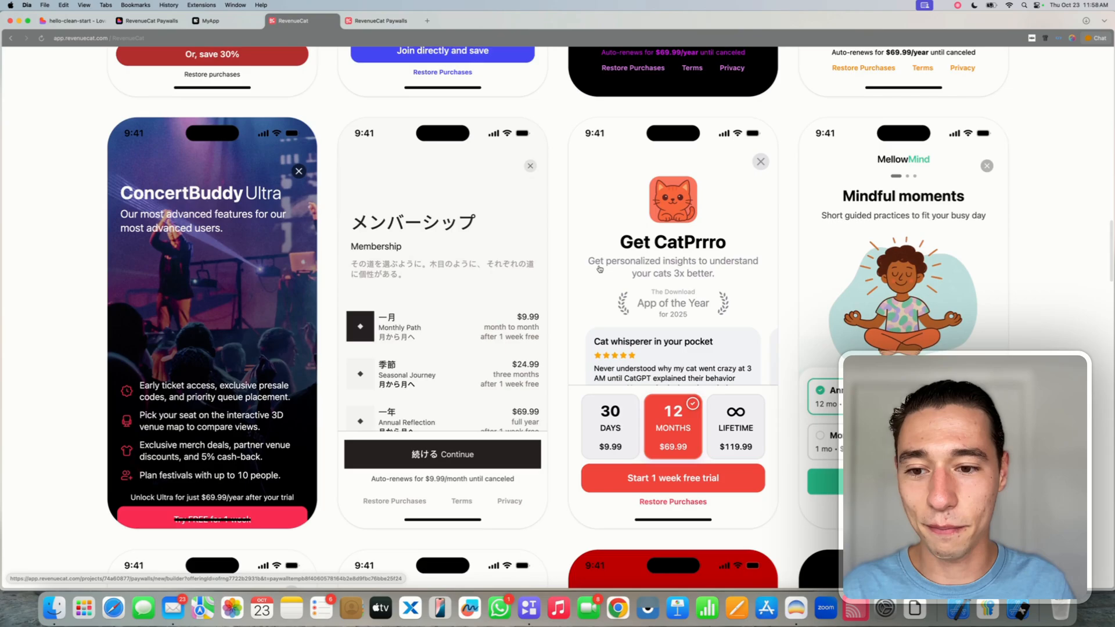
scroll(down, 3)
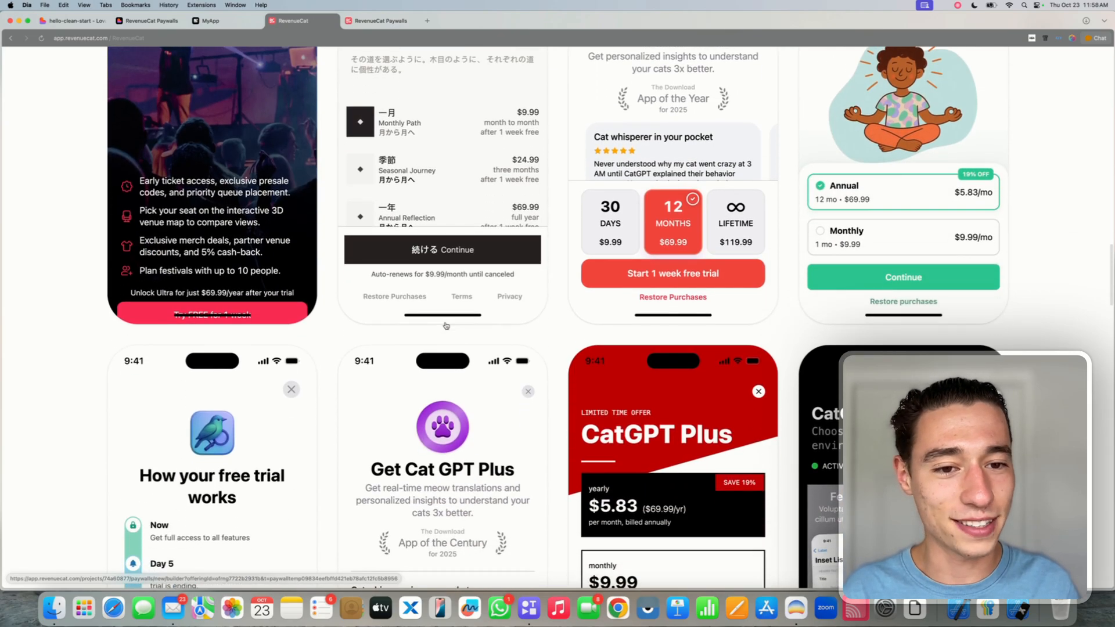
scroll(down, 3)
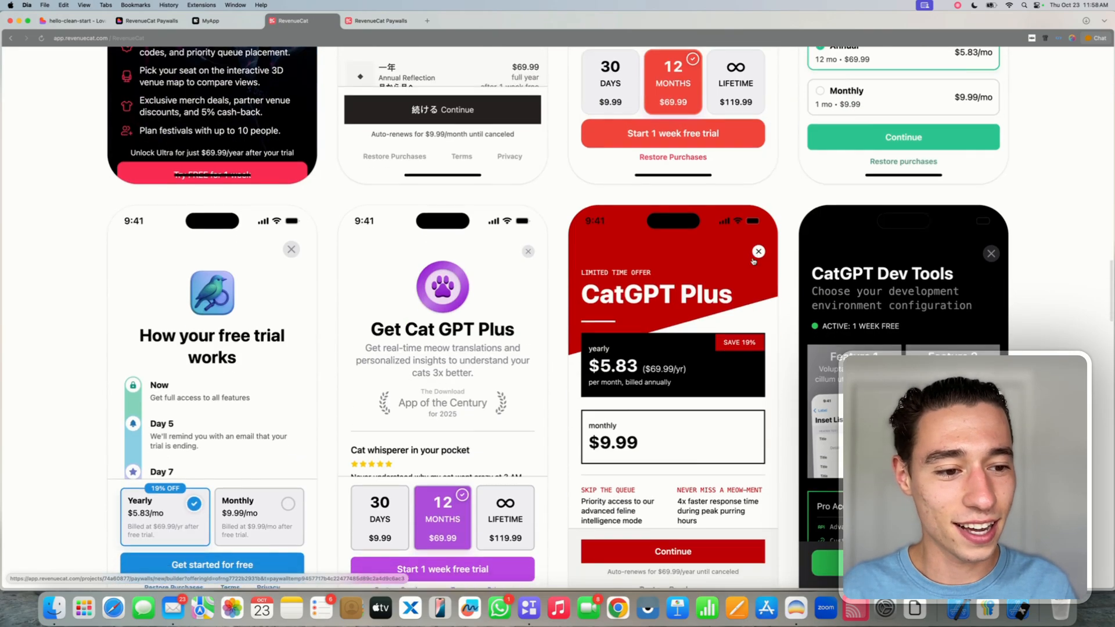
scroll(down, 3)
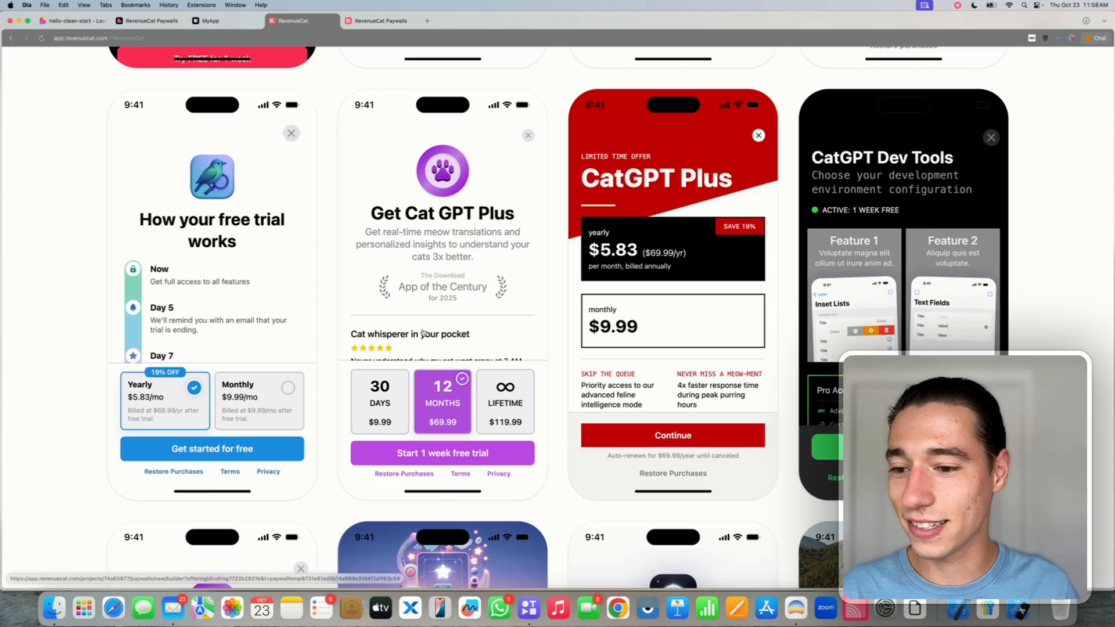
scroll(down, 3)
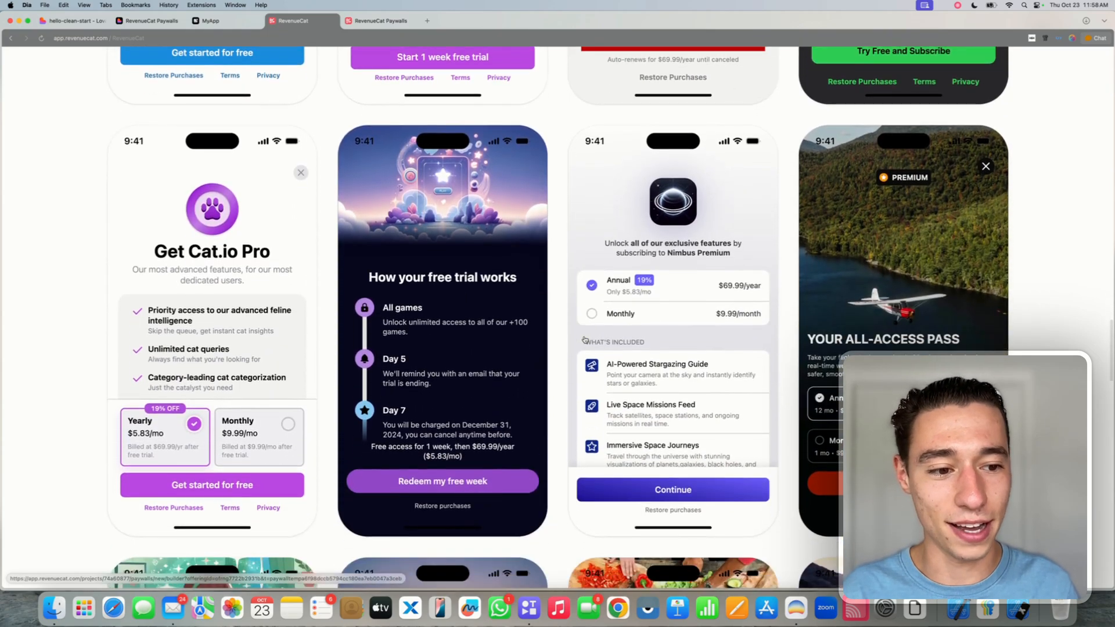
scroll(down, 3)
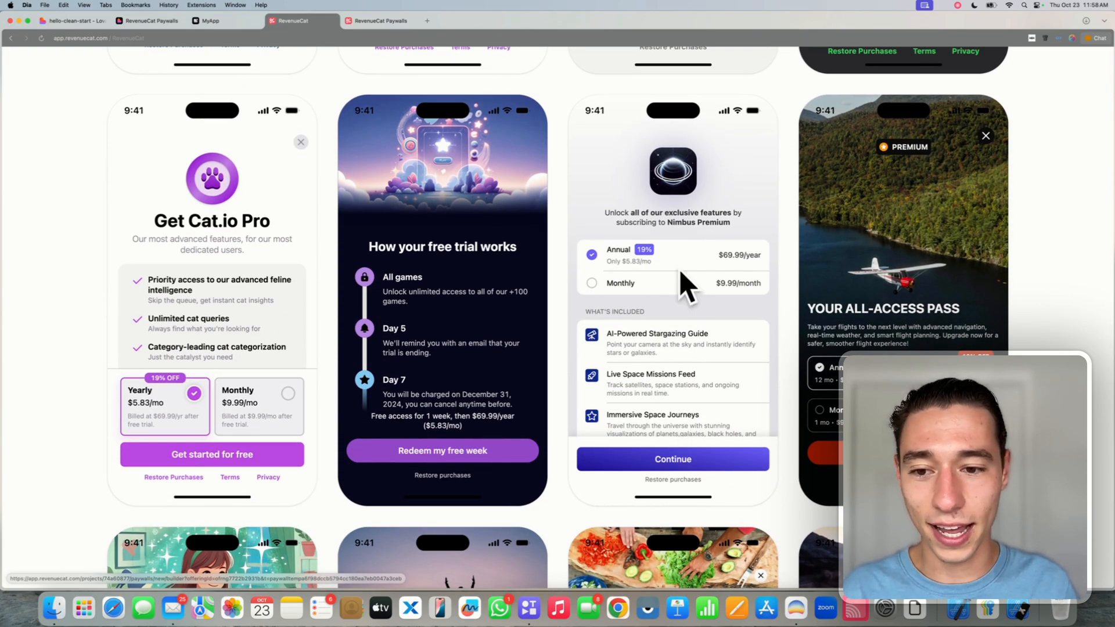
mouse_move(504, 452)
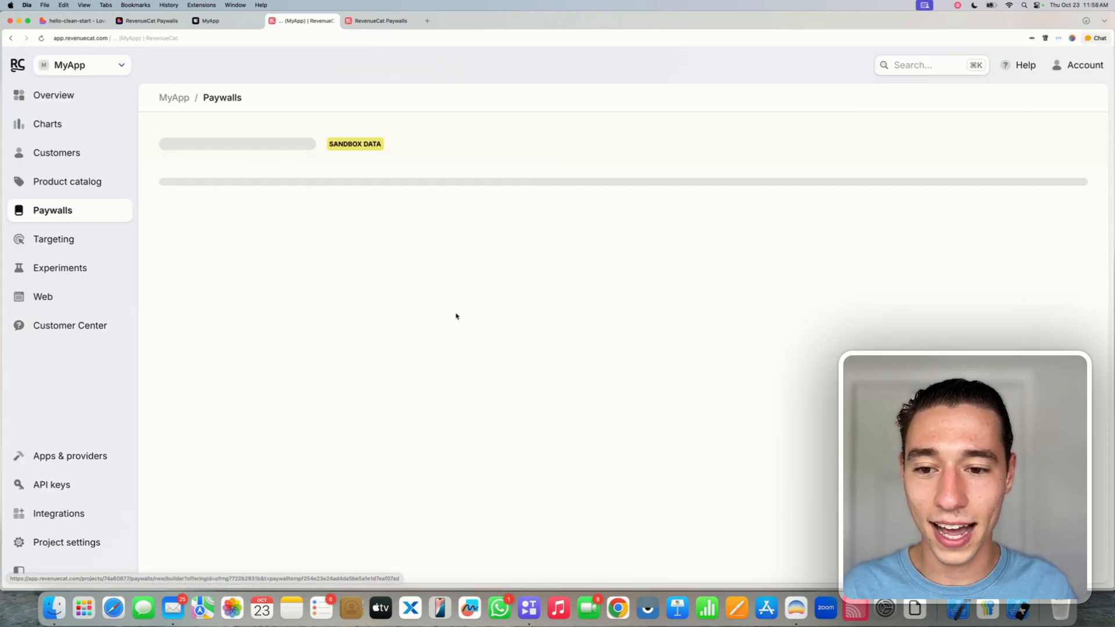
- Set the footer Package component to Monthly ($rc_monthly) so it shows $9.99/month
click(237, 144)
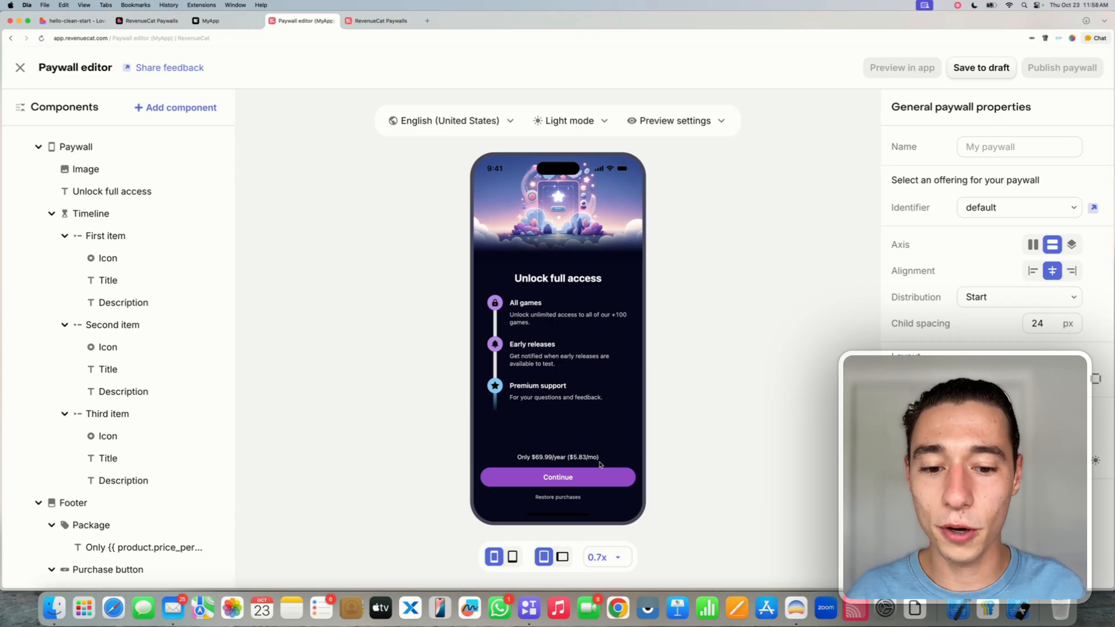
click(142, 548)
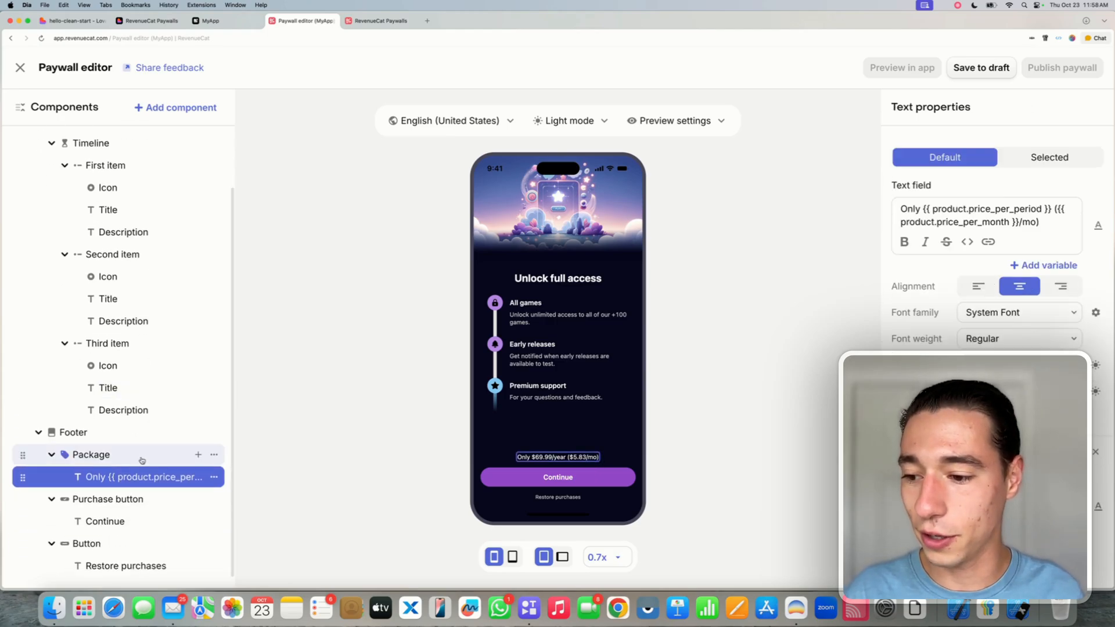
click(90, 454)
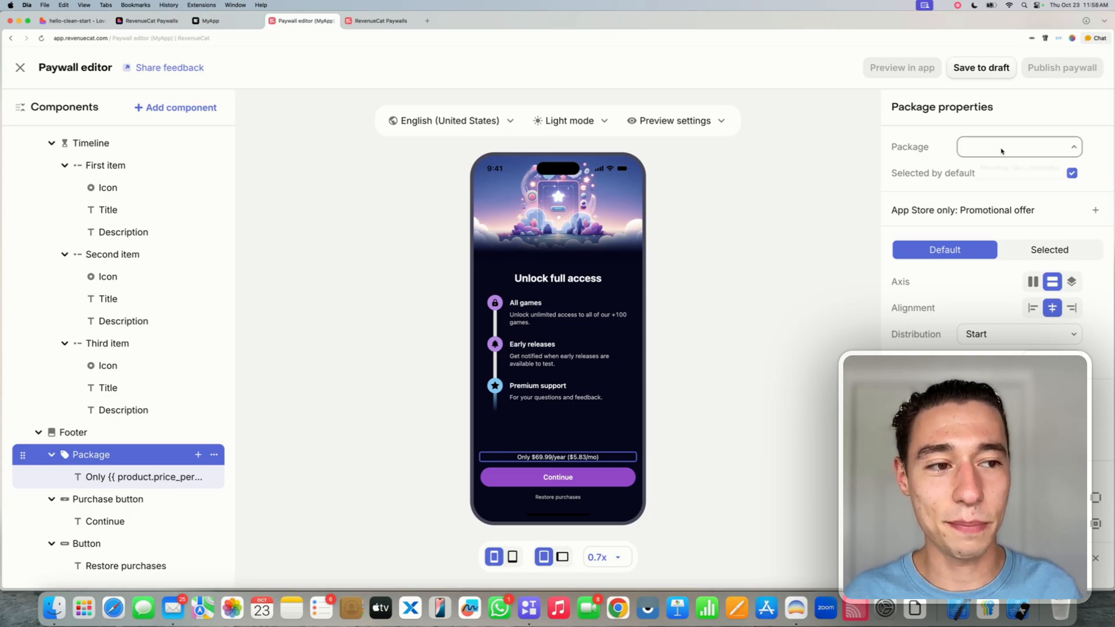
click(1019, 147)
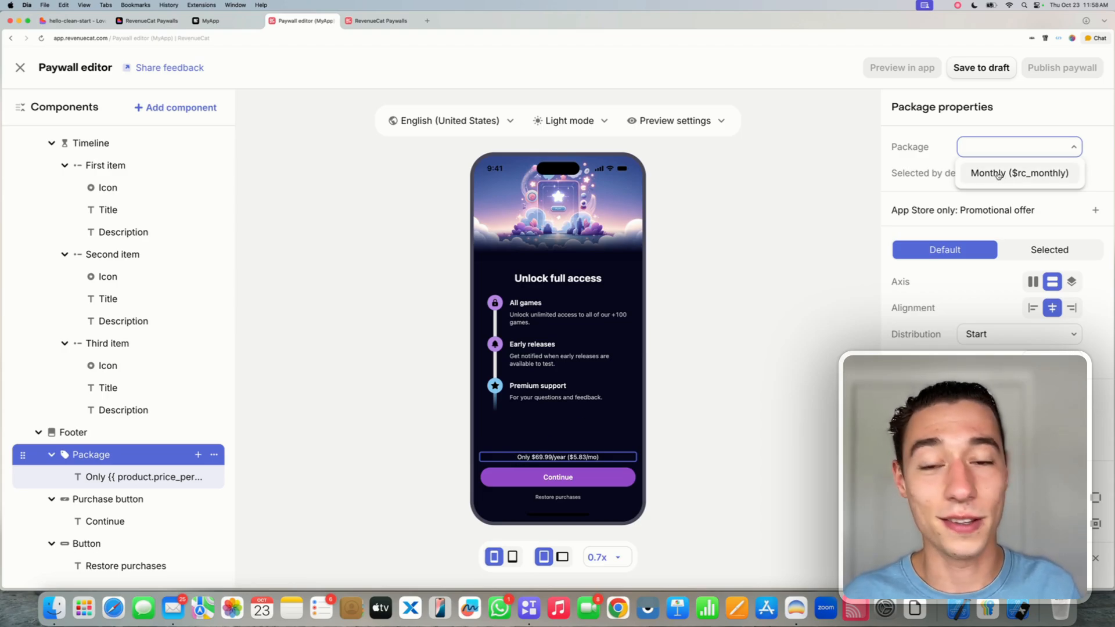
click(1018, 173)
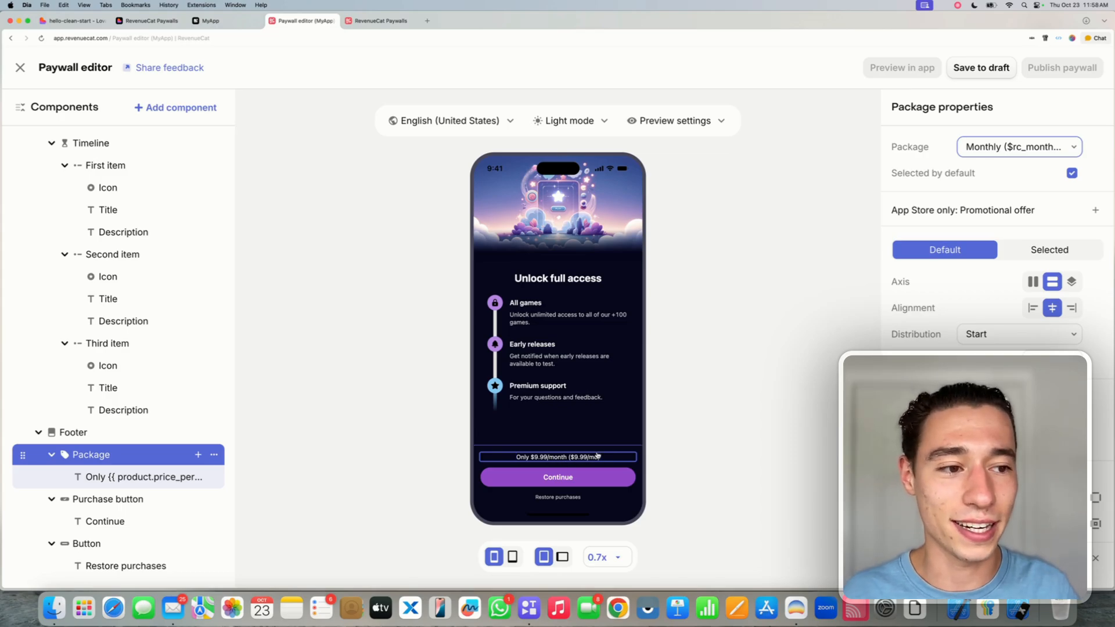
click(1095, 210)
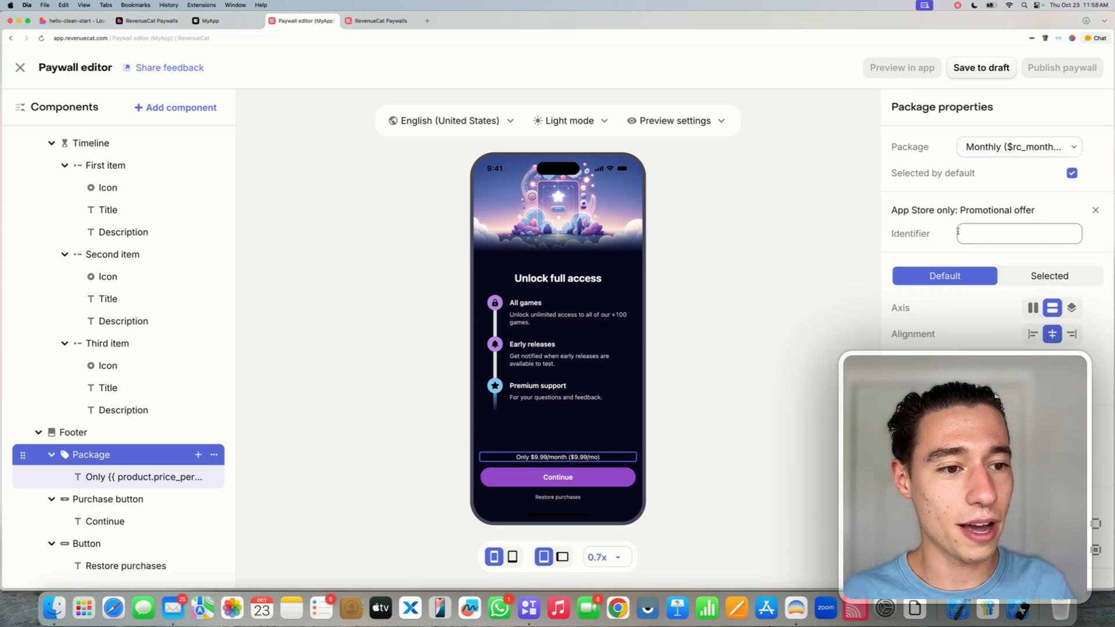
click(1095, 209)
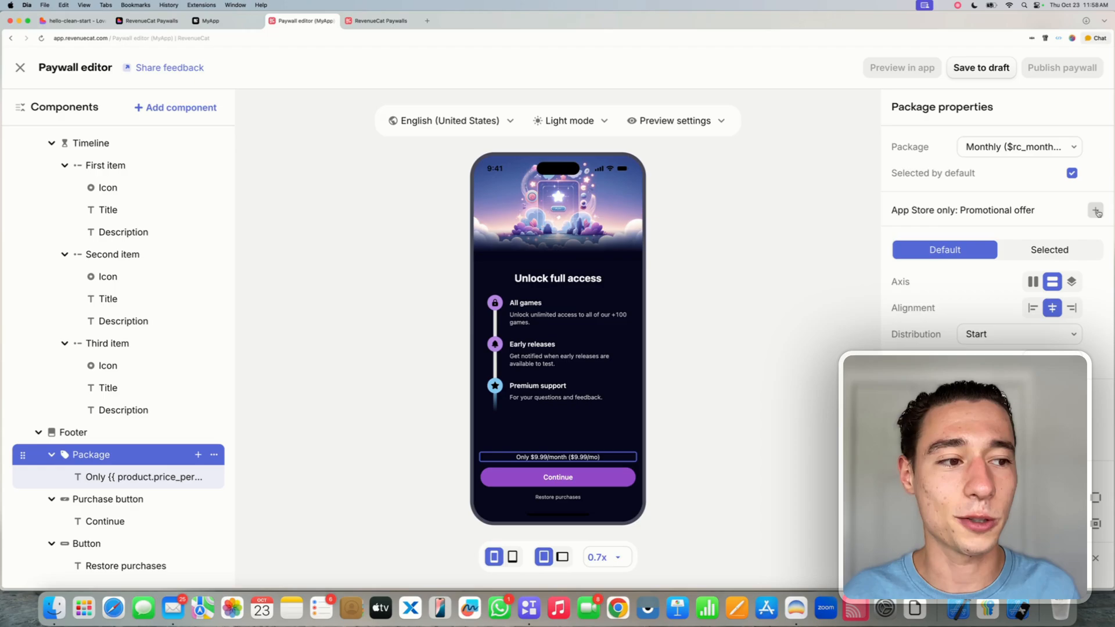
click(107, 498)
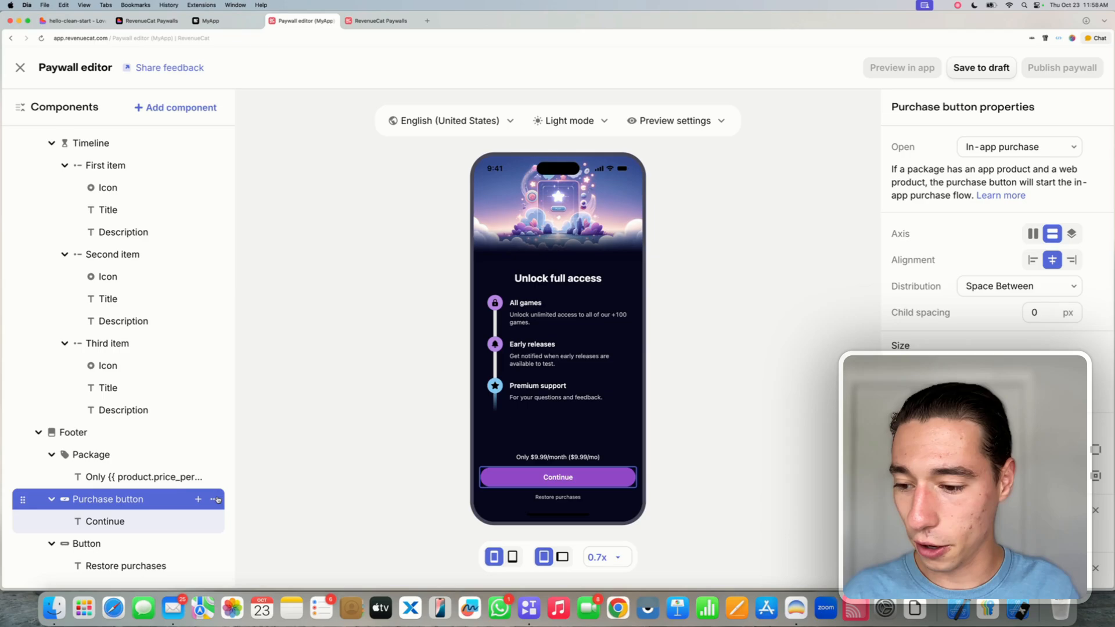
- Set the Restore purchases button's action to Navigate back
click(86, 543)
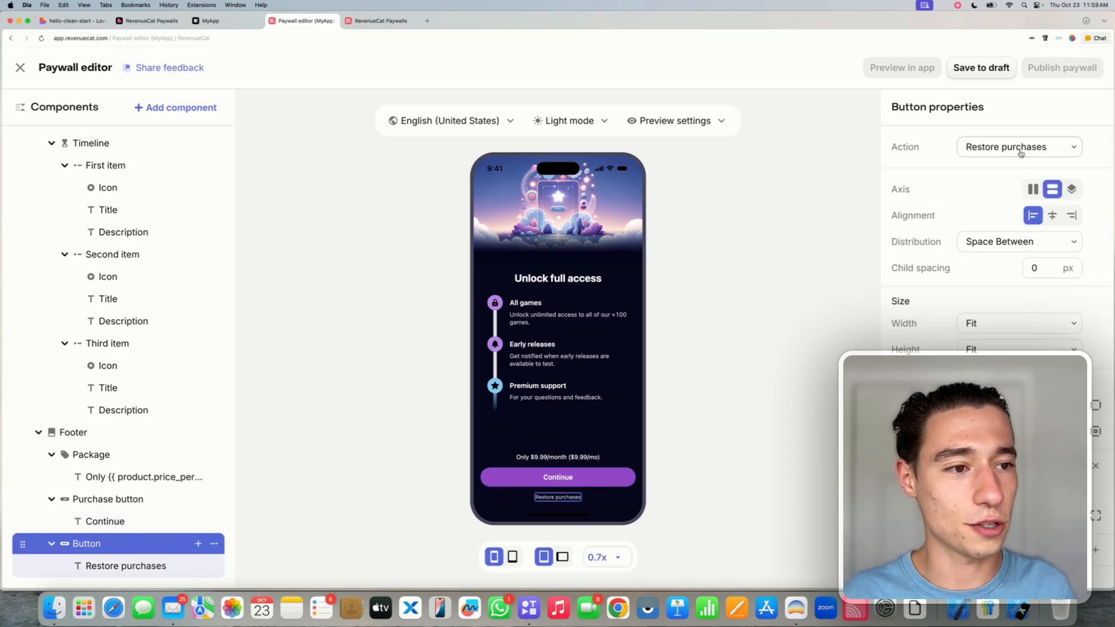
click(1018, 146)
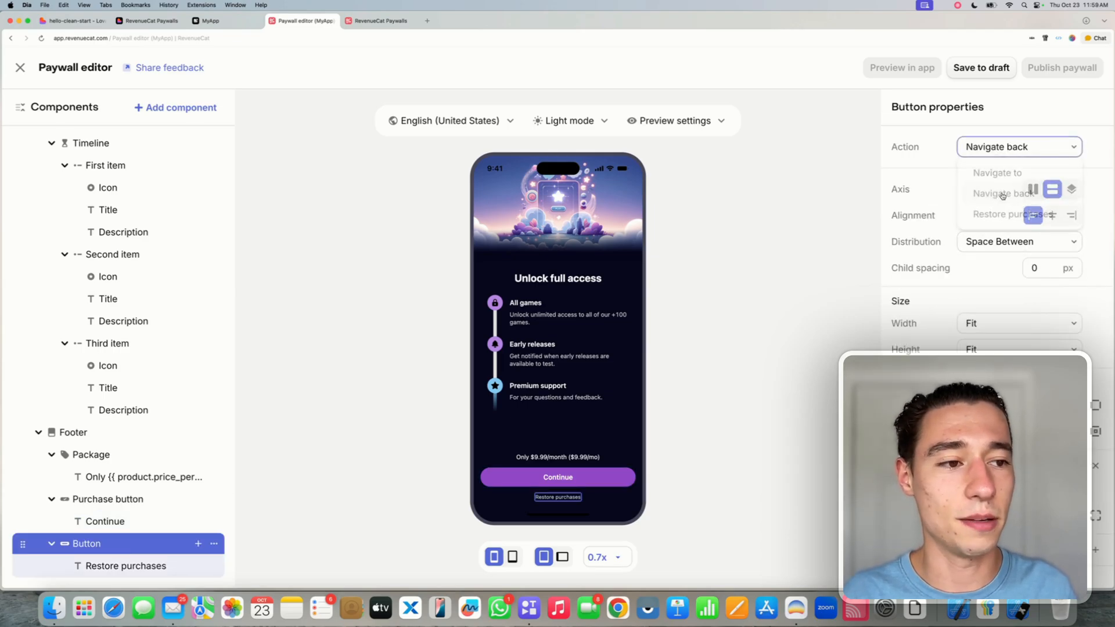
click(1004, 193)
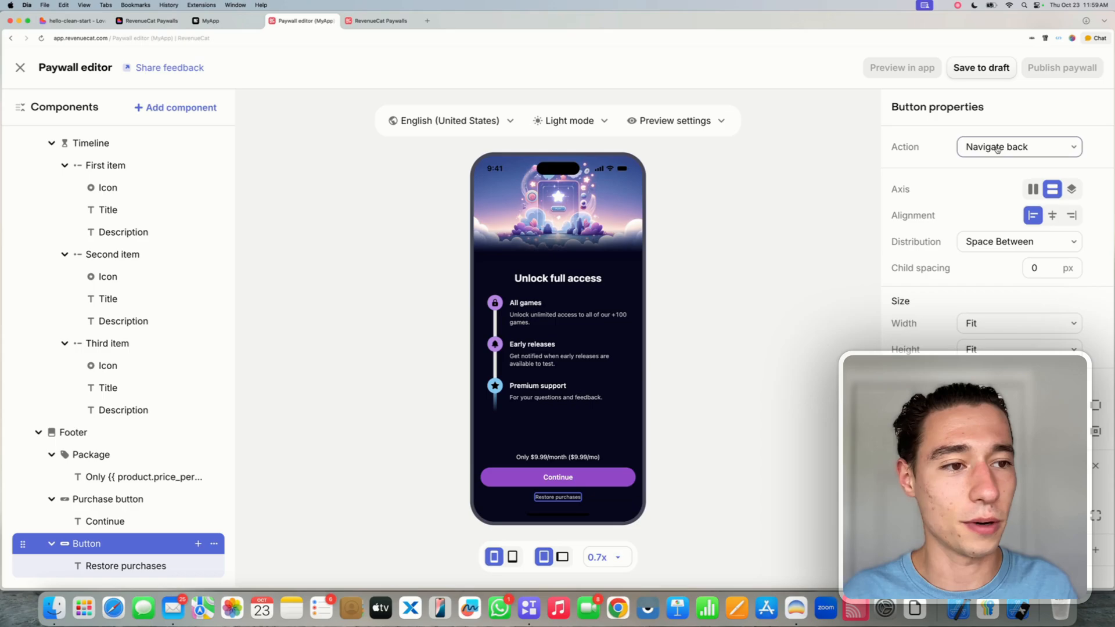
click(1018, 146)
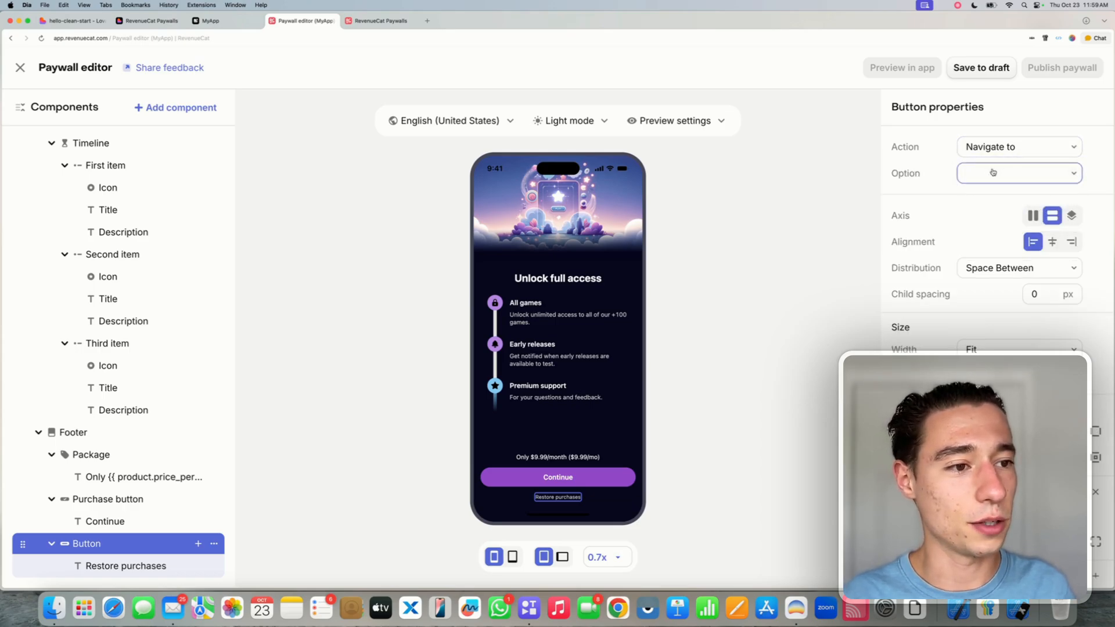
click(1018, 173)
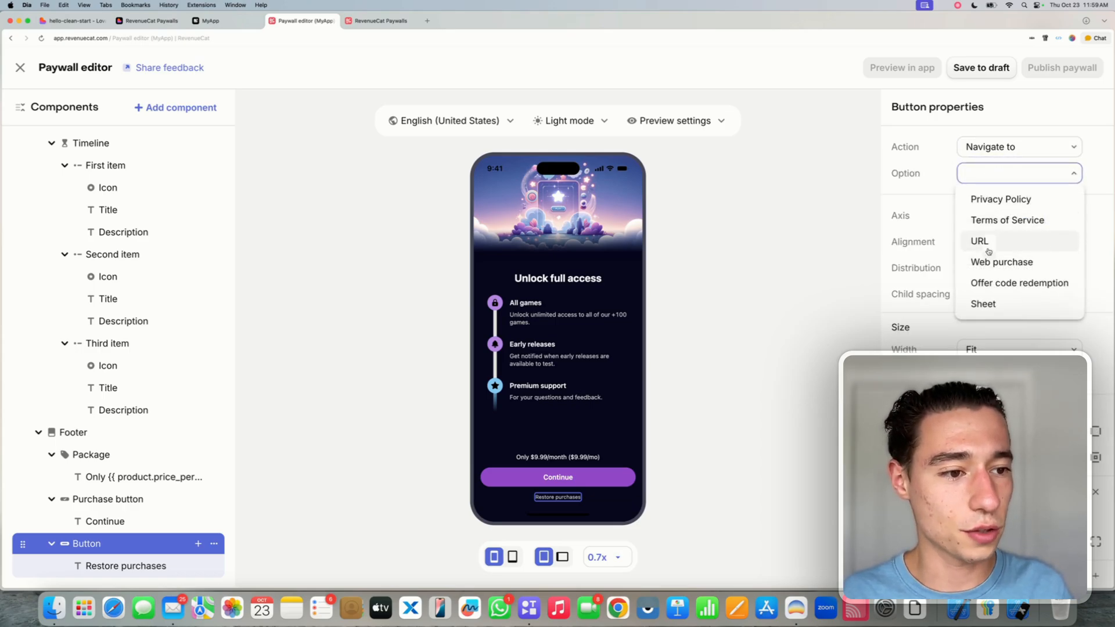
click(1002, 262)
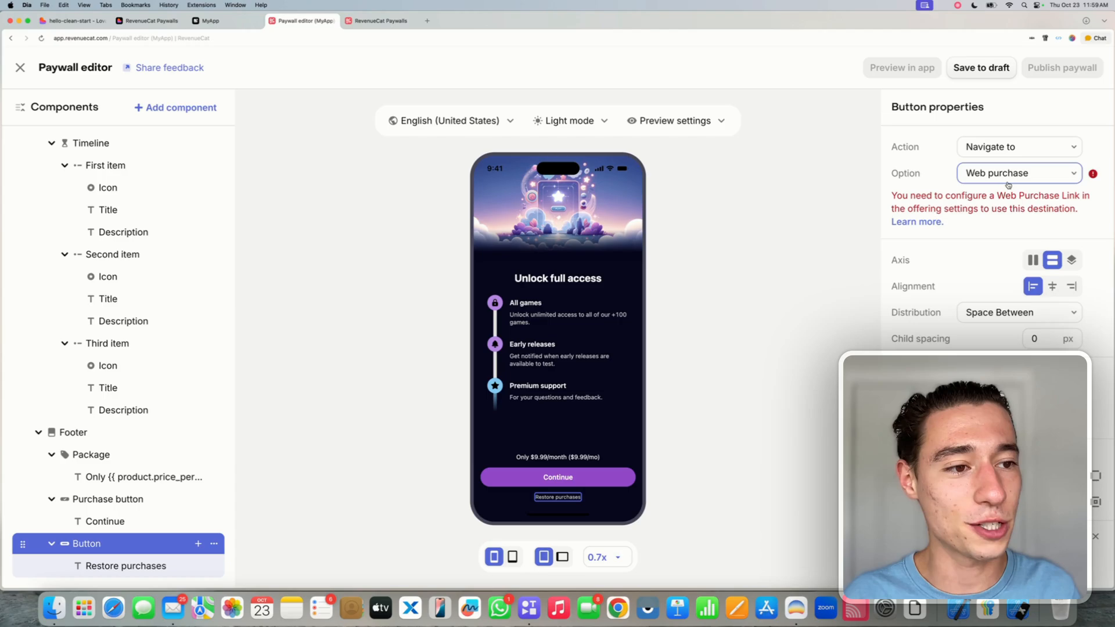
click(1018, 146)
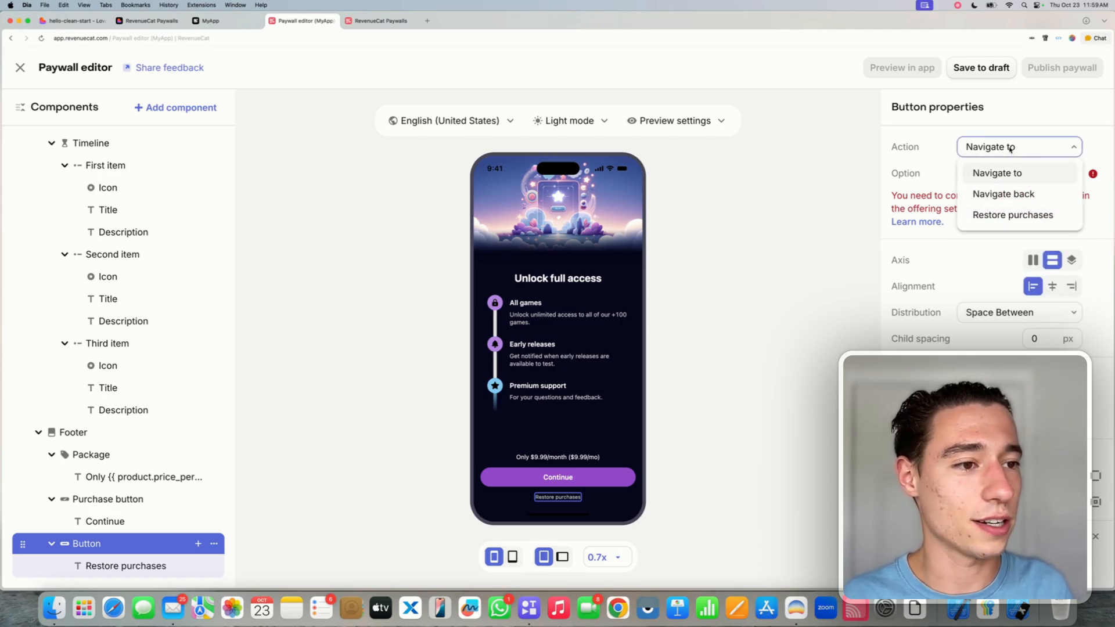
mouse_move(1012, 215)
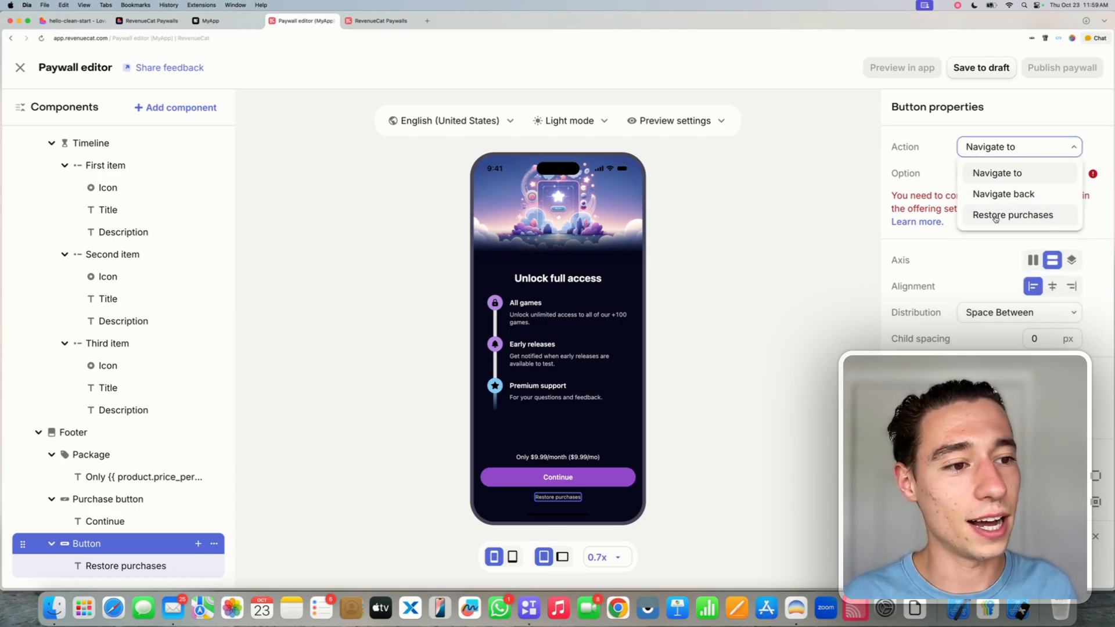
click(1003, 194)
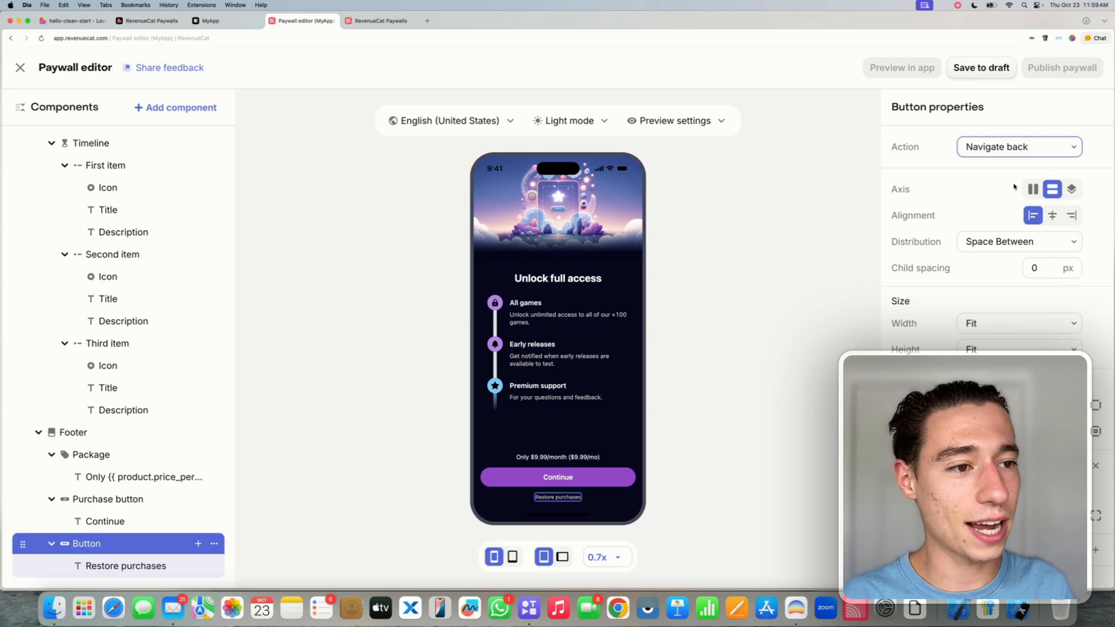
mouse_move(270, 564)
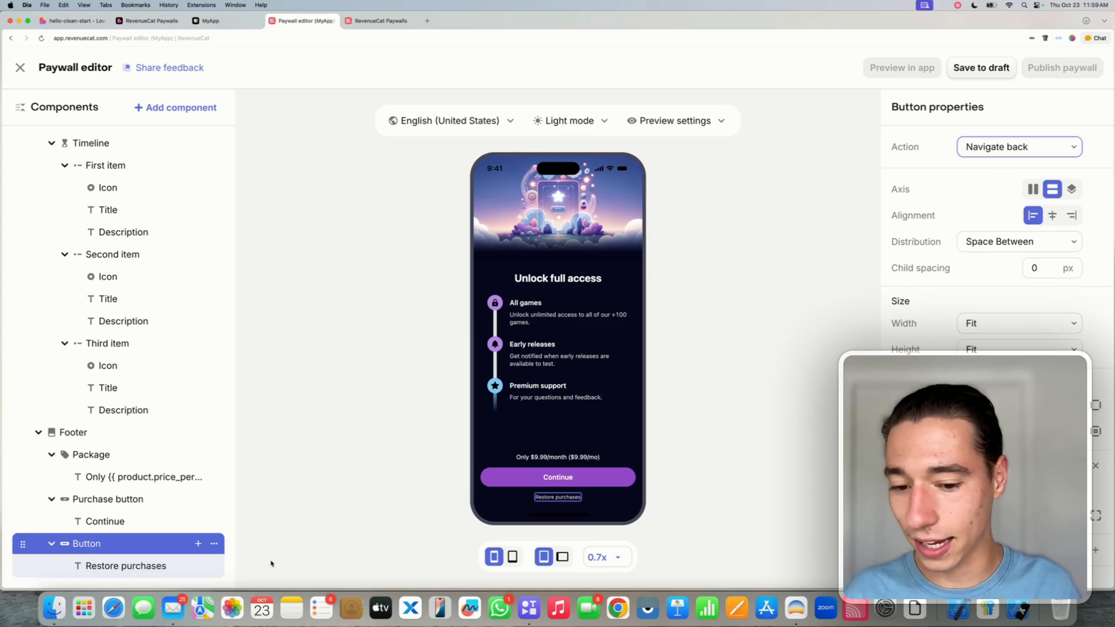
- Relabel the button text from 'Restore purchases' to 'Go back'
click(125, 565)
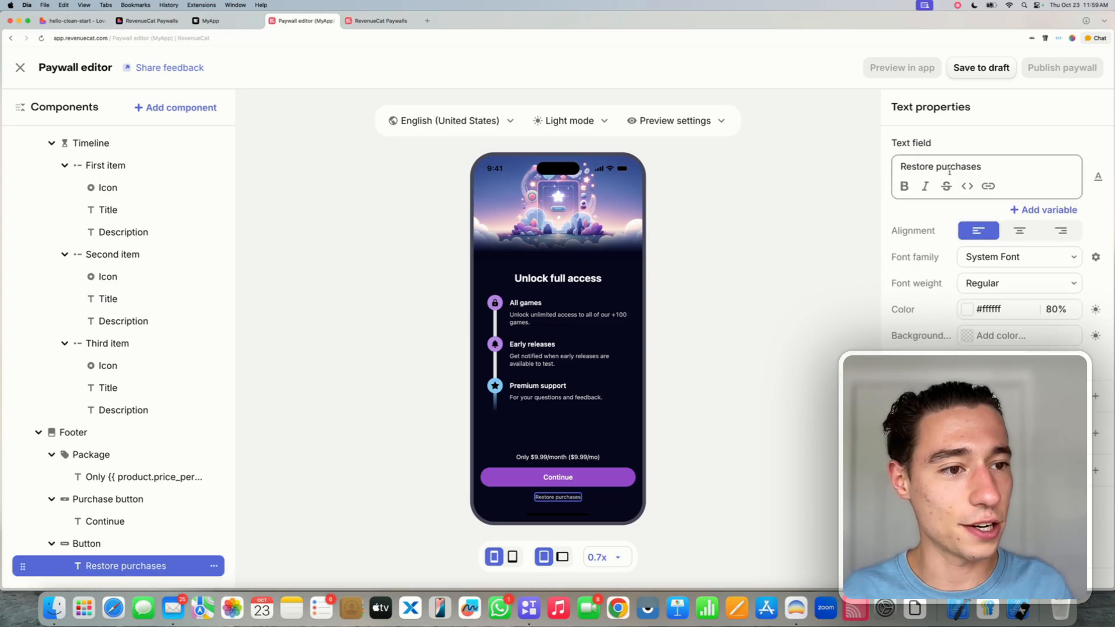
text(Go)
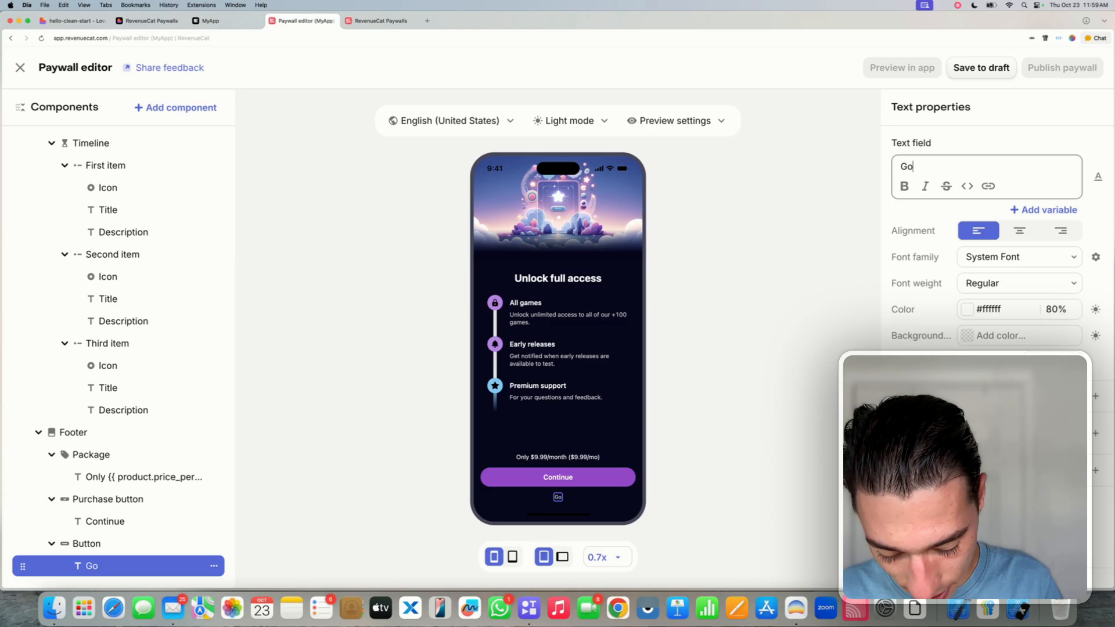
text(n)
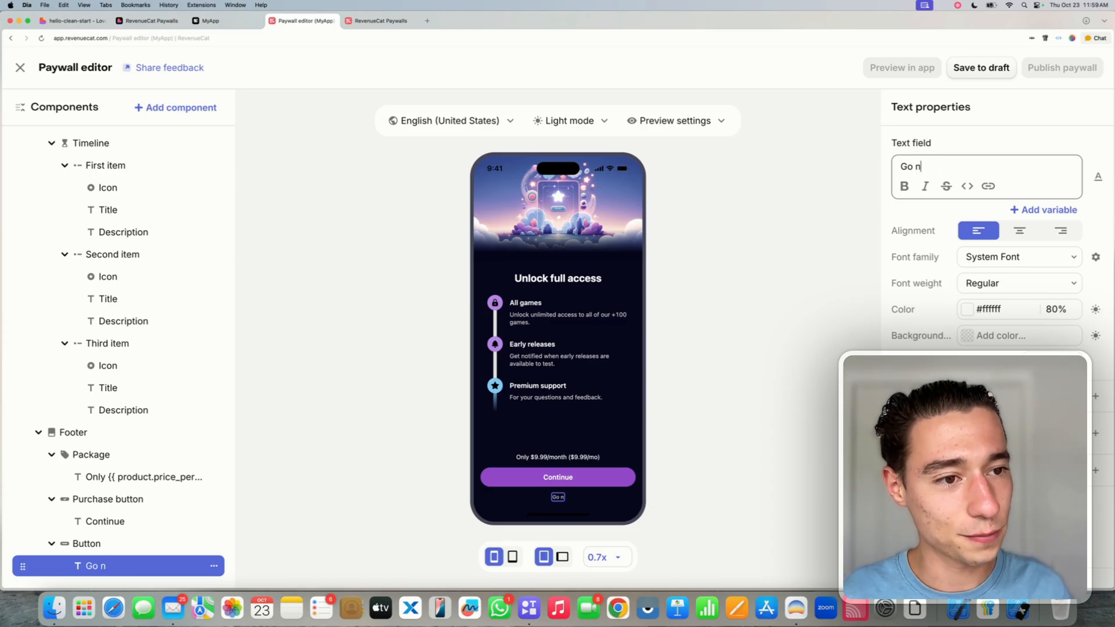
text(back)
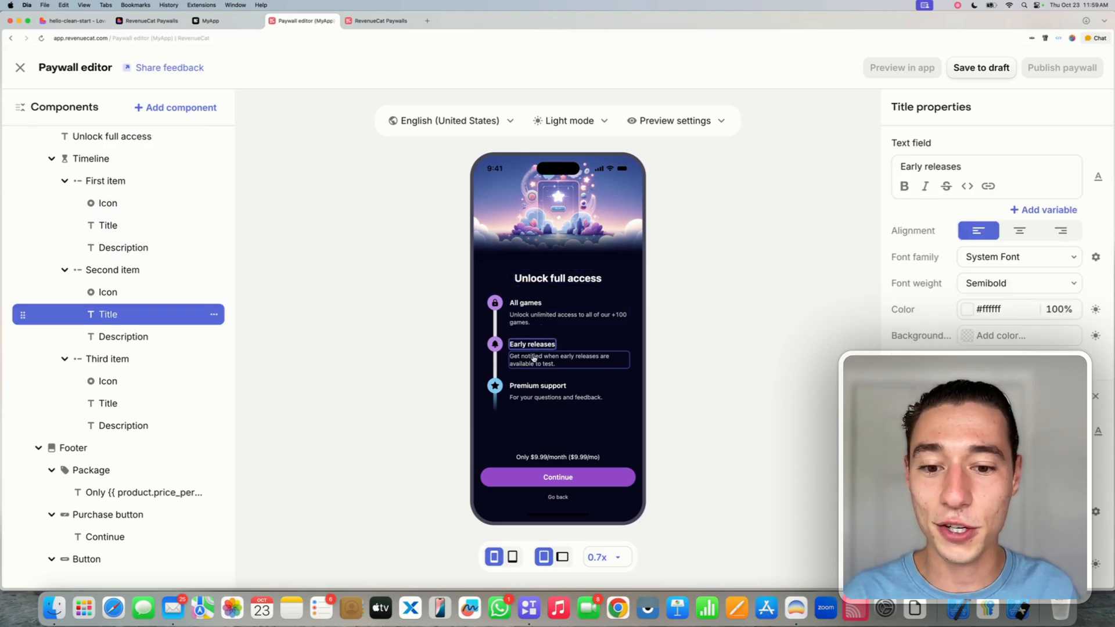
- Save the paywall draft, publish it confirming supported SDK, and exit the editor
click(106, 359)
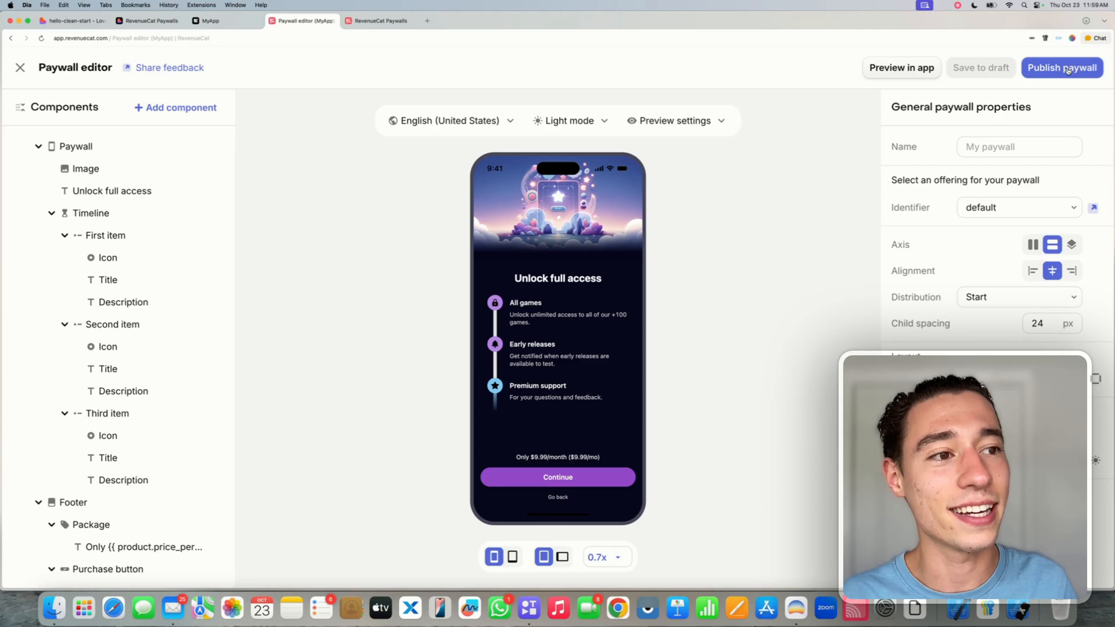
click(1060, 66)
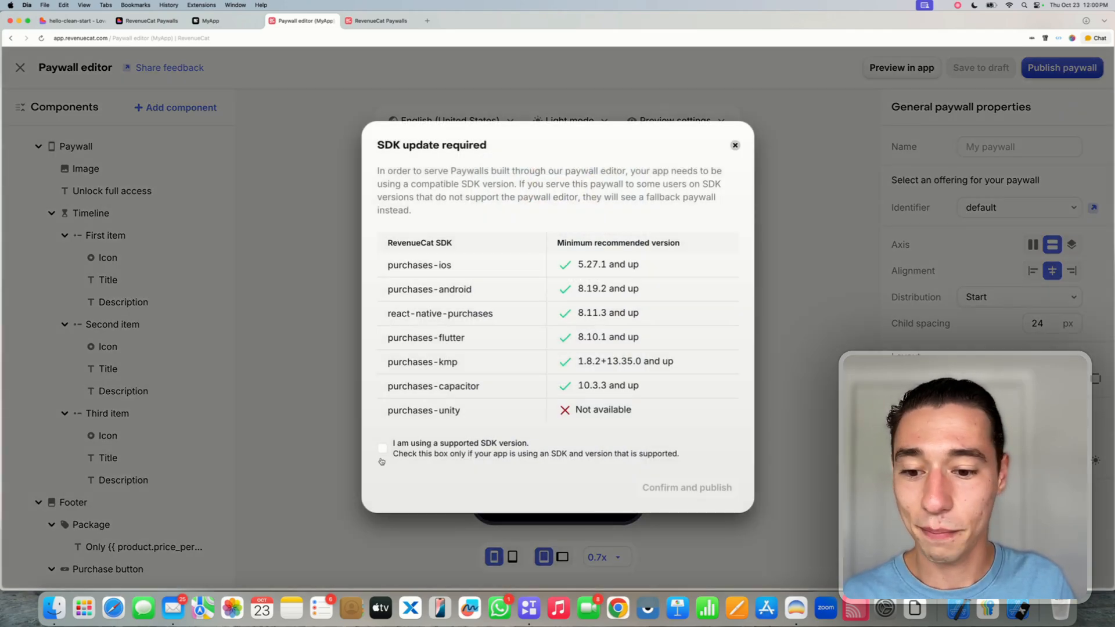
click(735, 145)
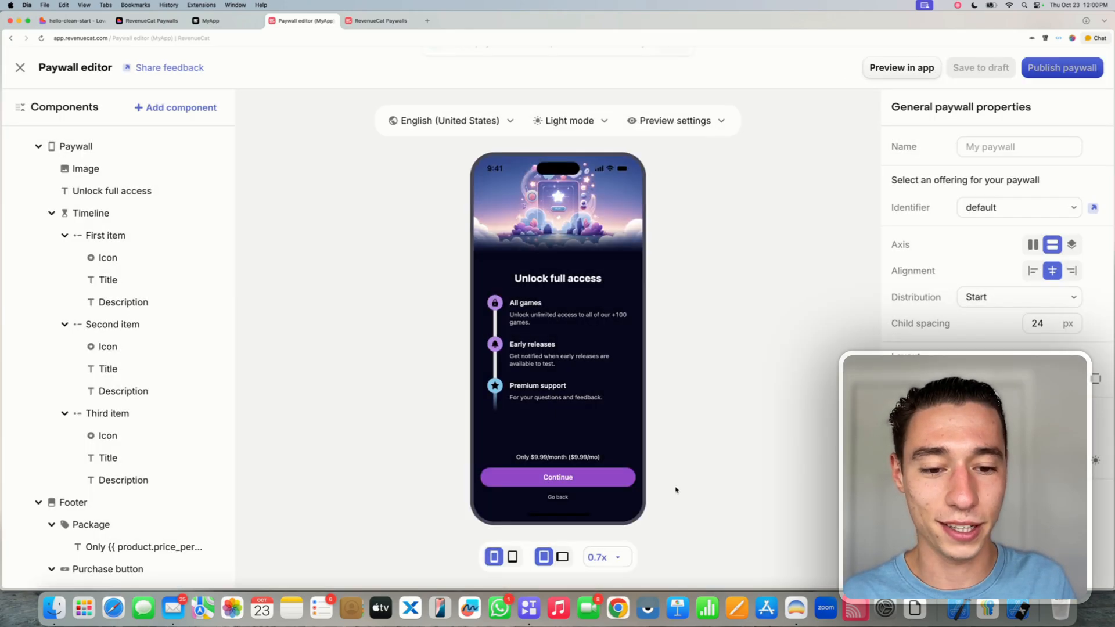
click(1060, 67)
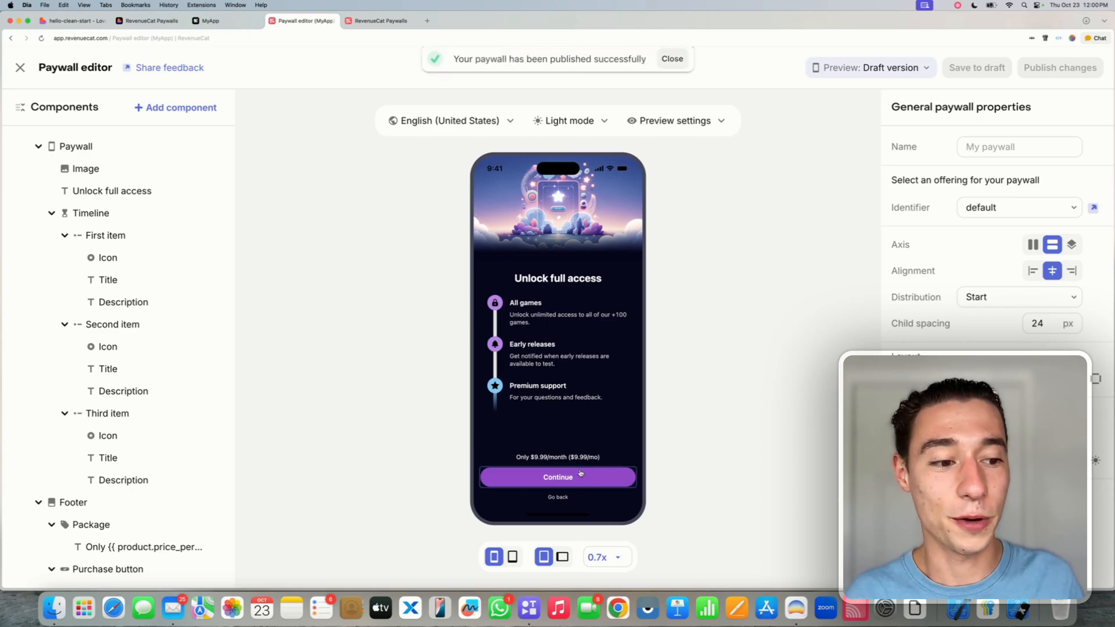
click(672, 58)
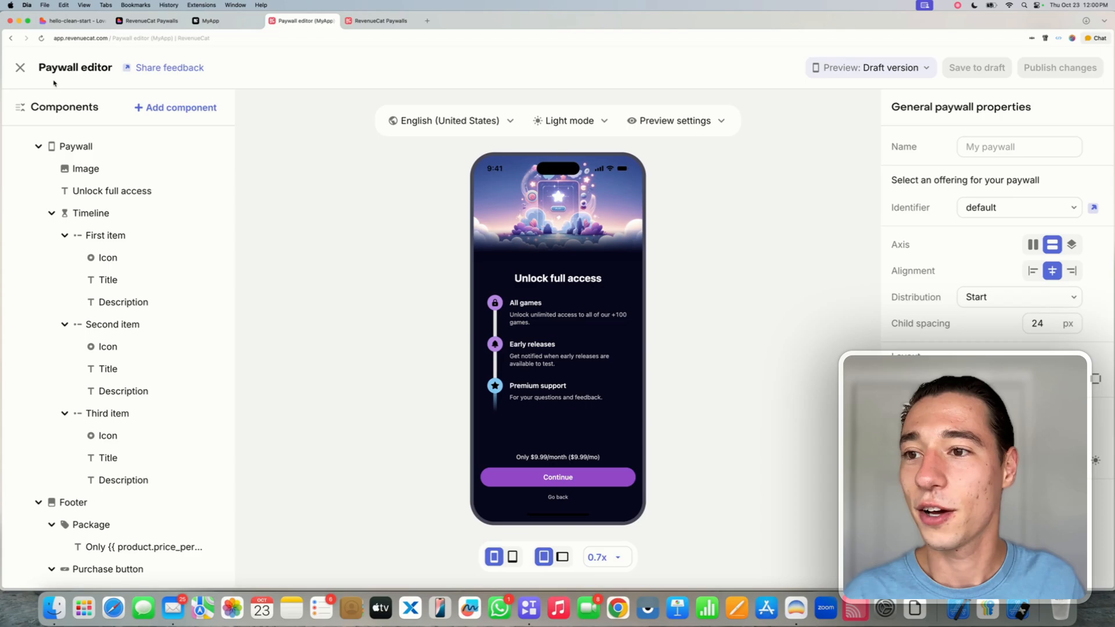
click(19, 68)
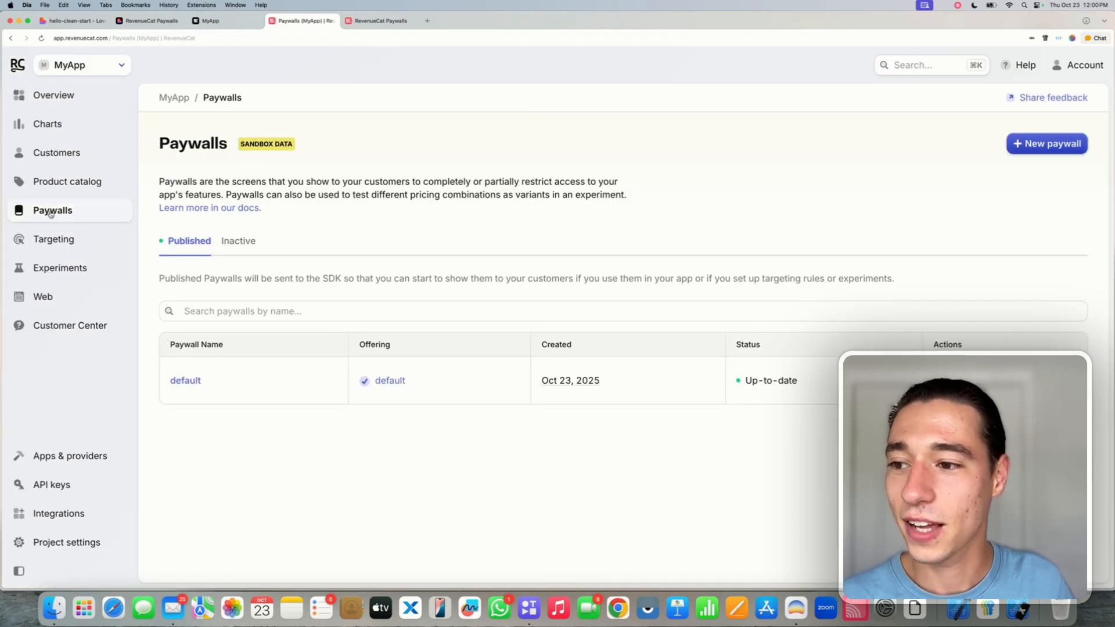
- Open Product catalog to see the default offering with one package
click(67, 181)
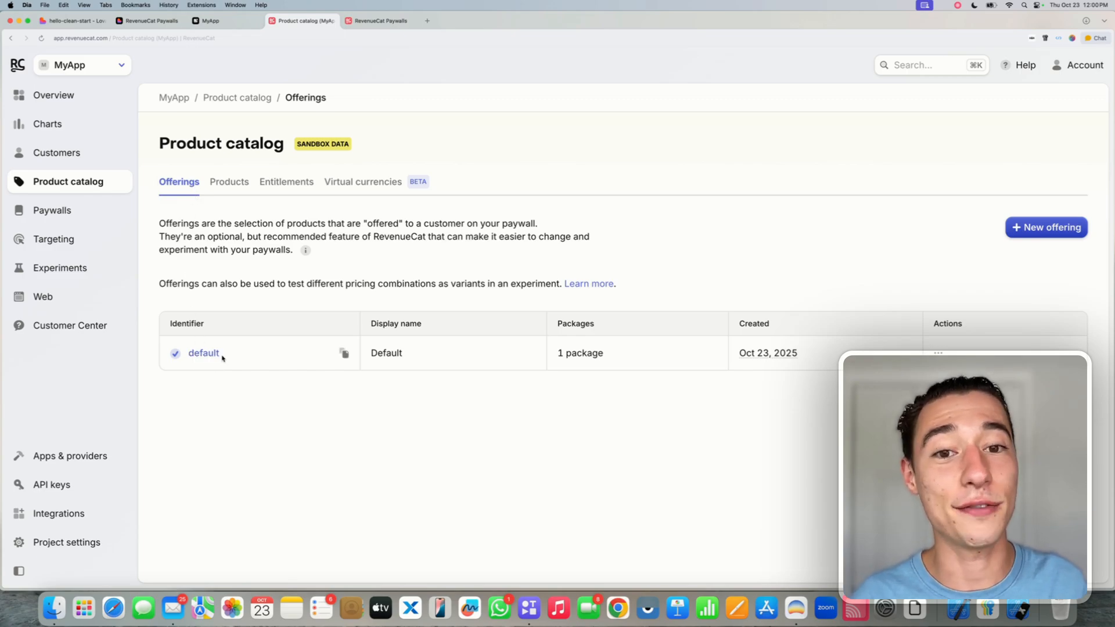
mouse_move(203, 353)
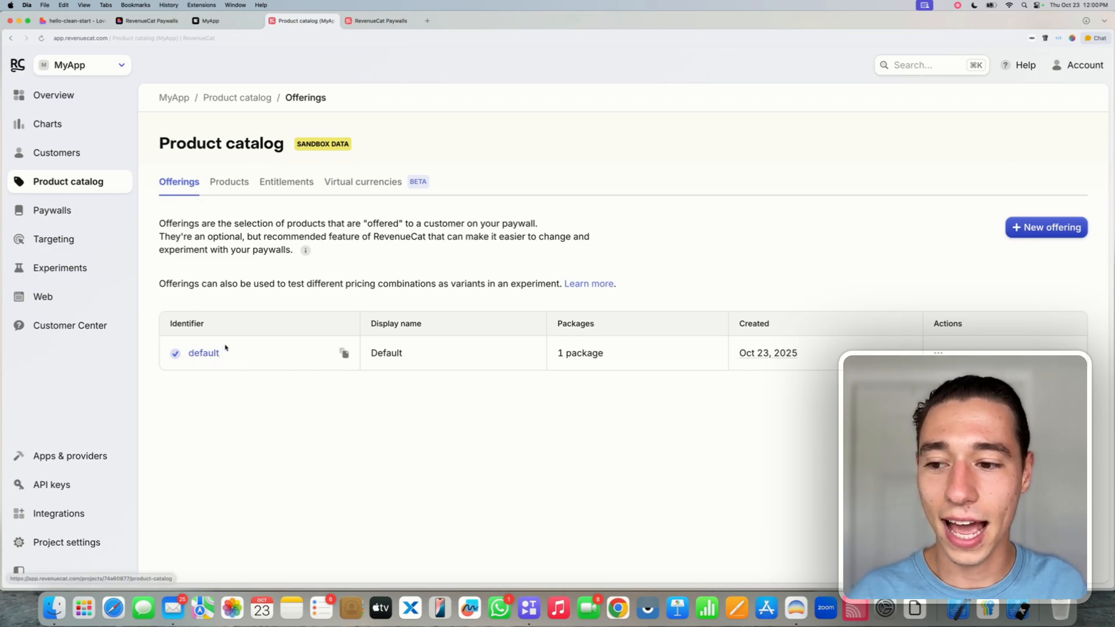
mouse_move(223, 20)
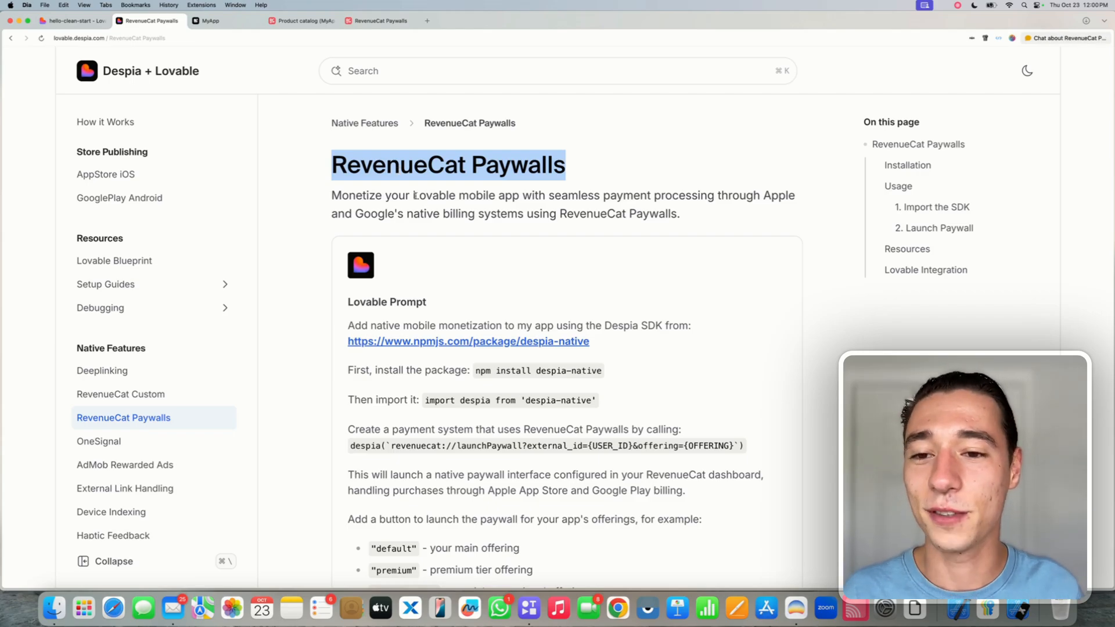
mouse_move(466, 345)
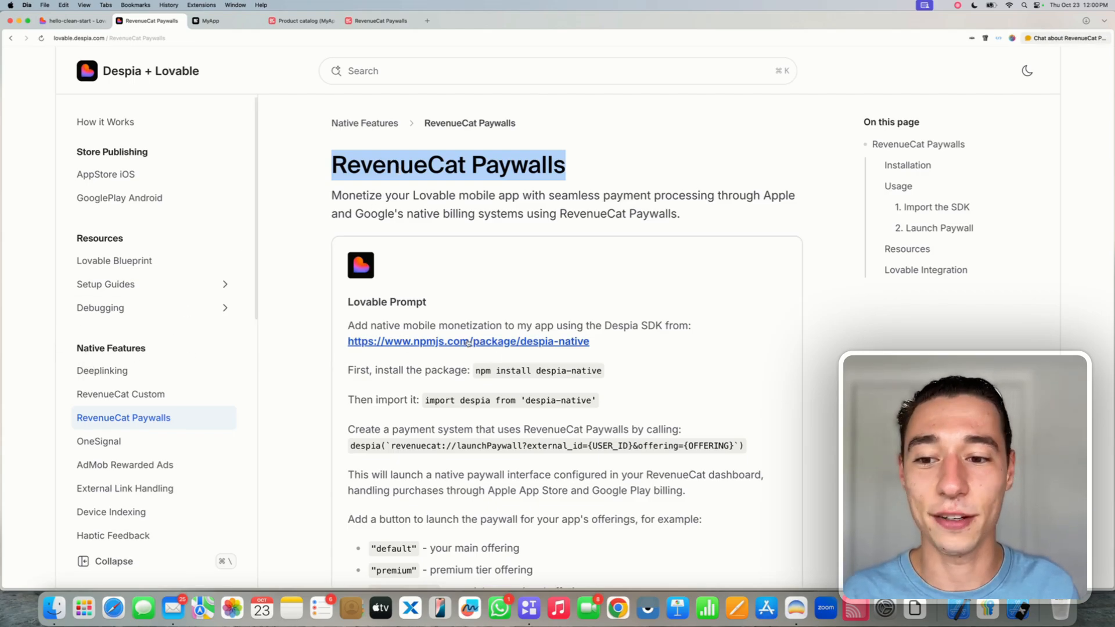
- Scroll to the end of the selected Lovable prompt and copy it
scroll(down, 3)
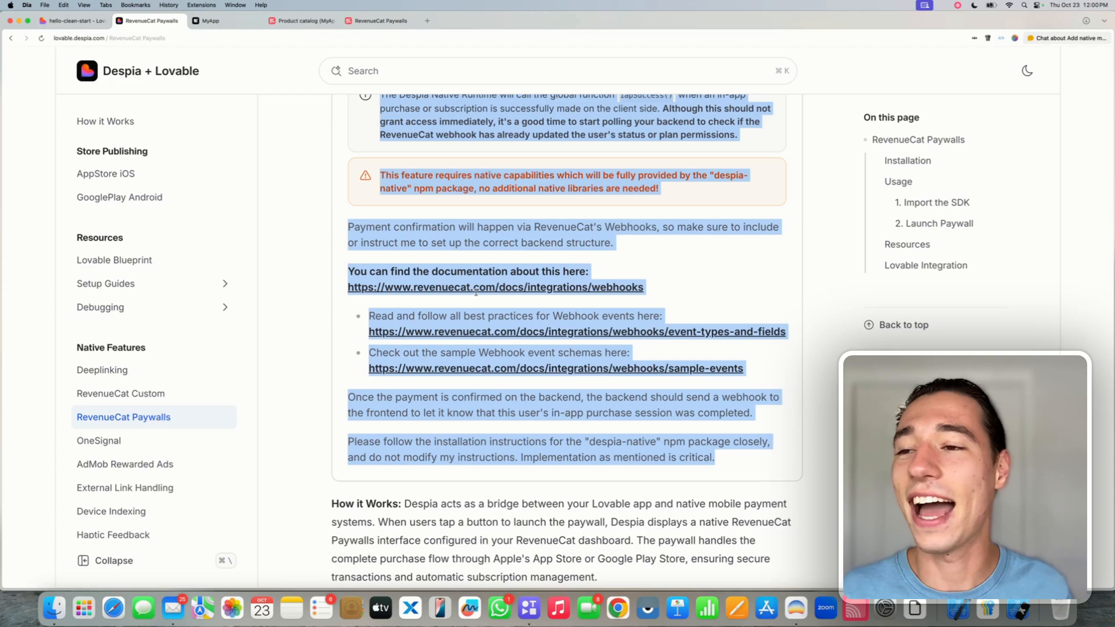
click(71, 21)
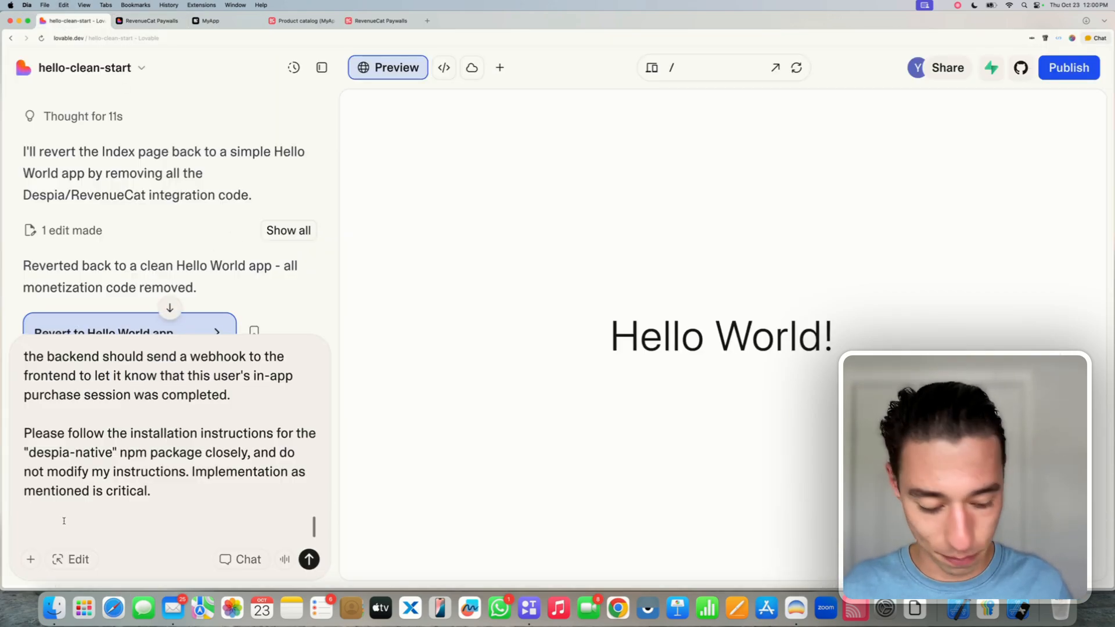
- Append 'Implement this for the offering "' to the pasted prompt, then return to RevenueCat
click(308, 559)
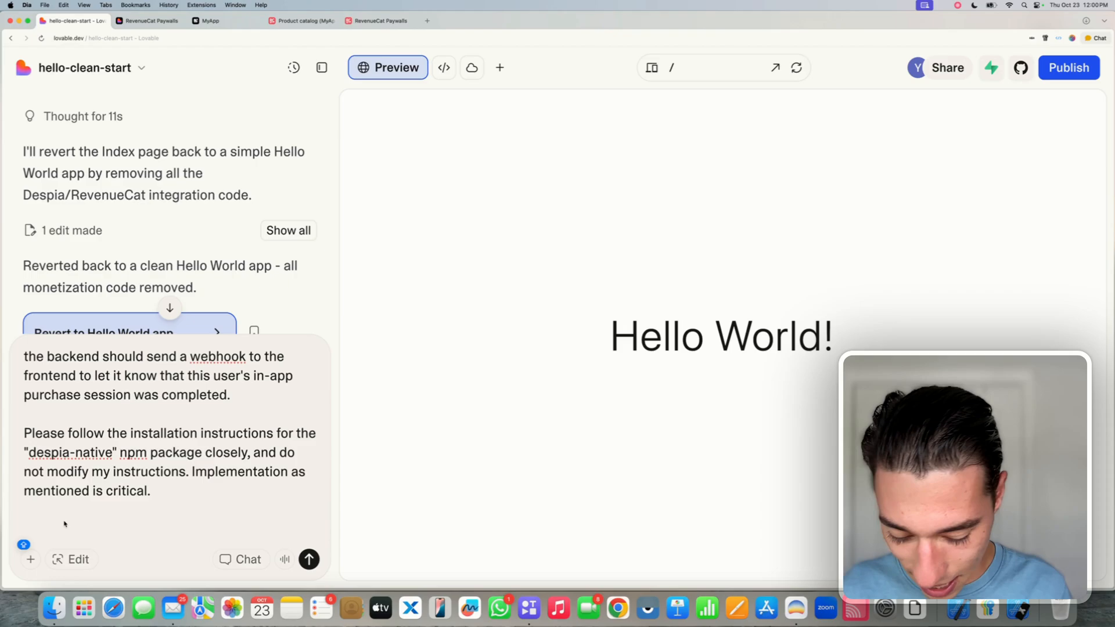
text(Implement)
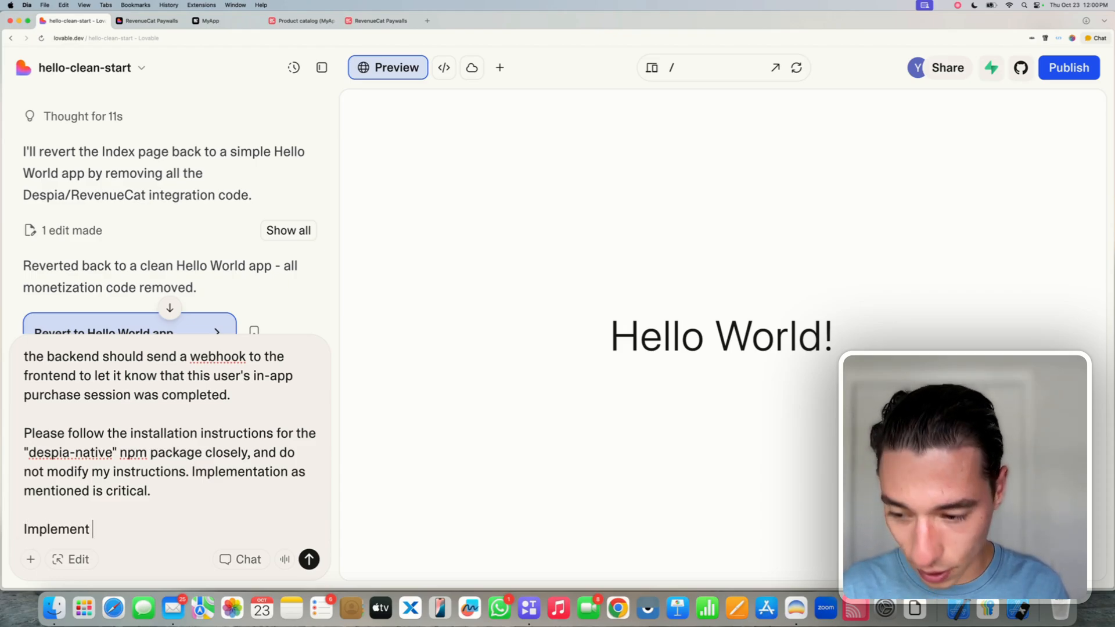
text(this for)
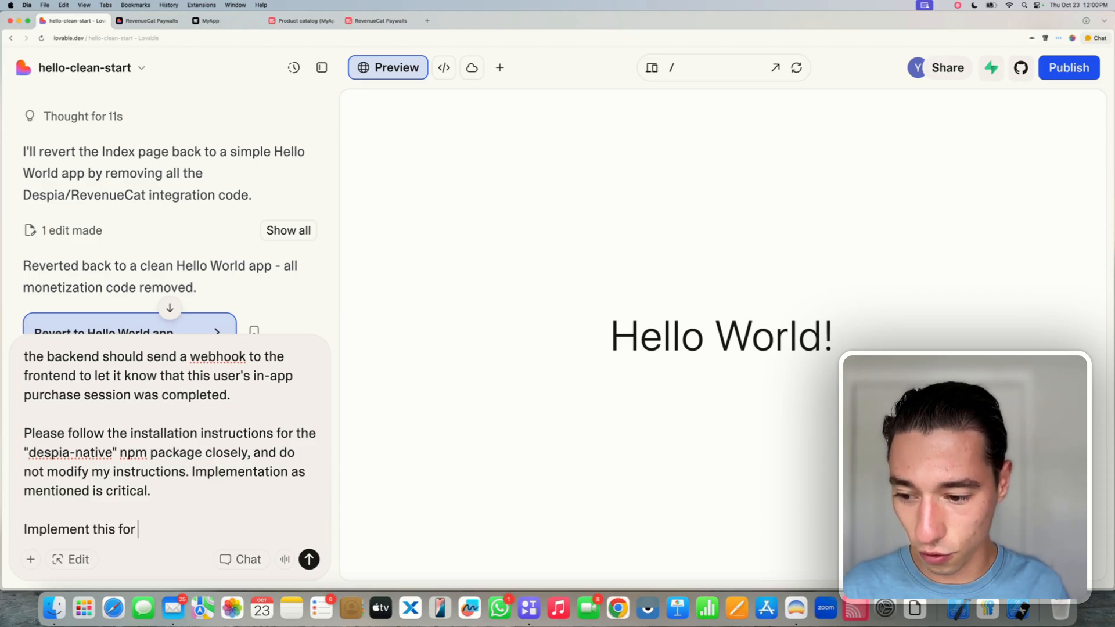
text(the offering)
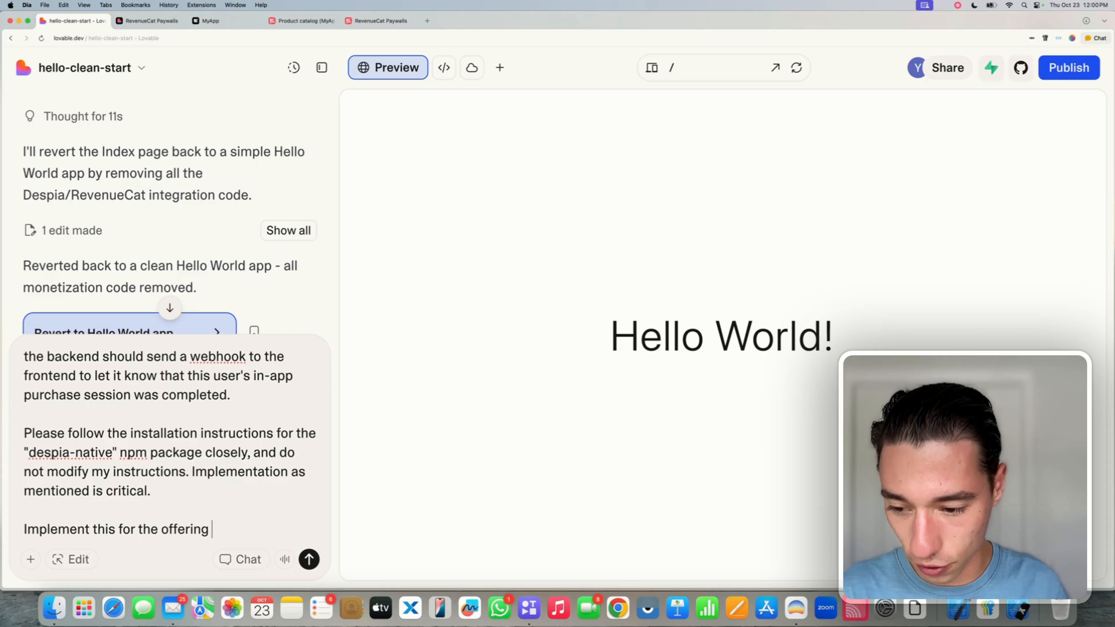
text(")
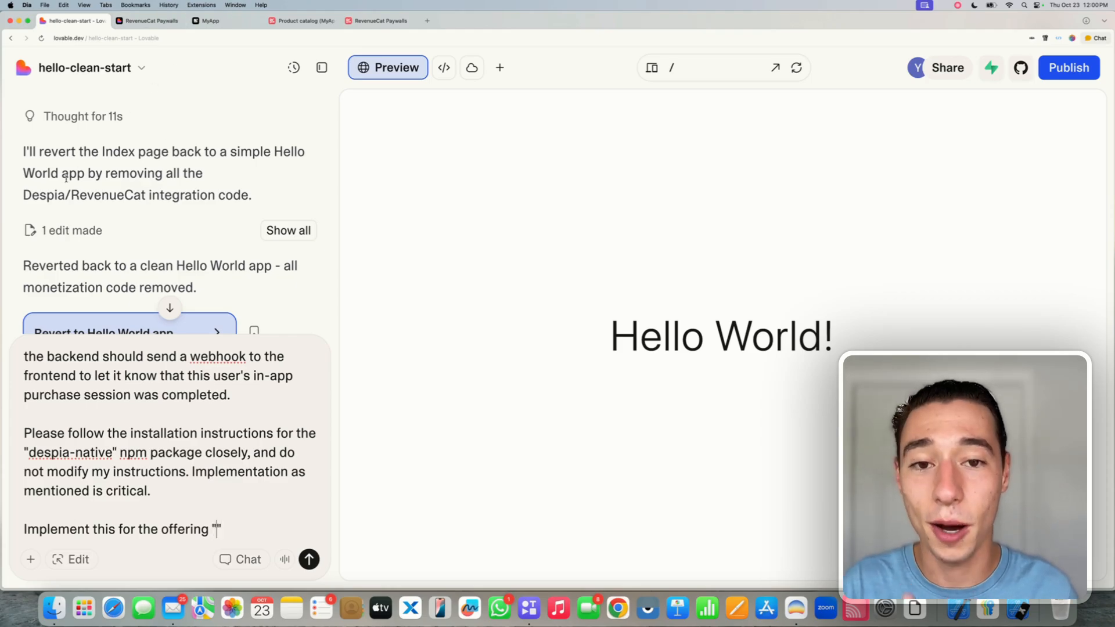
mouse_move(441, 16)
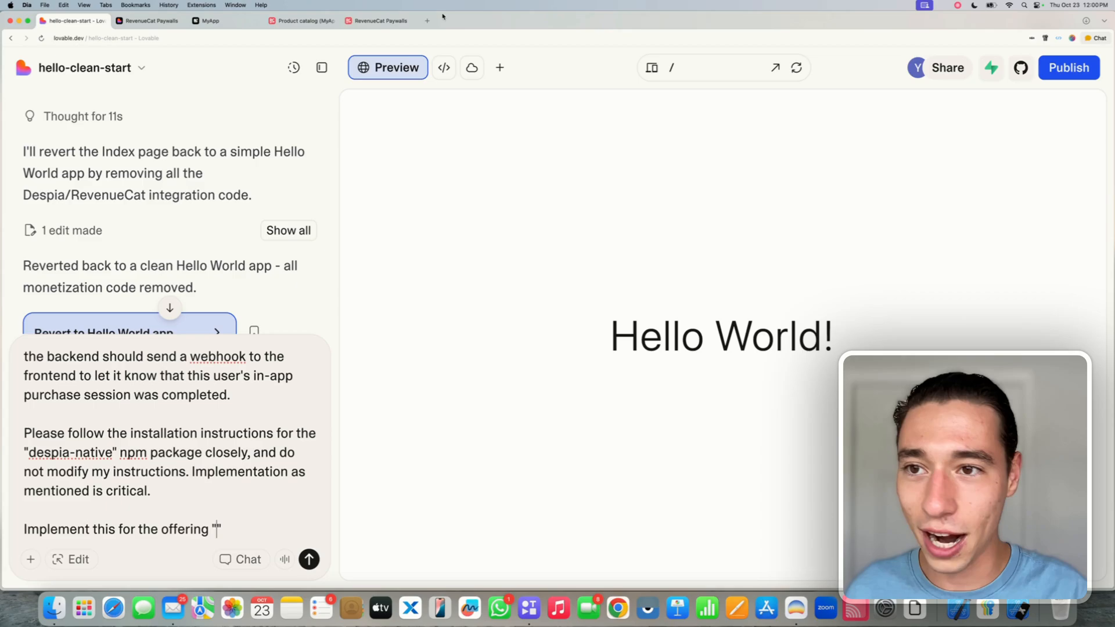
click(302, 21)
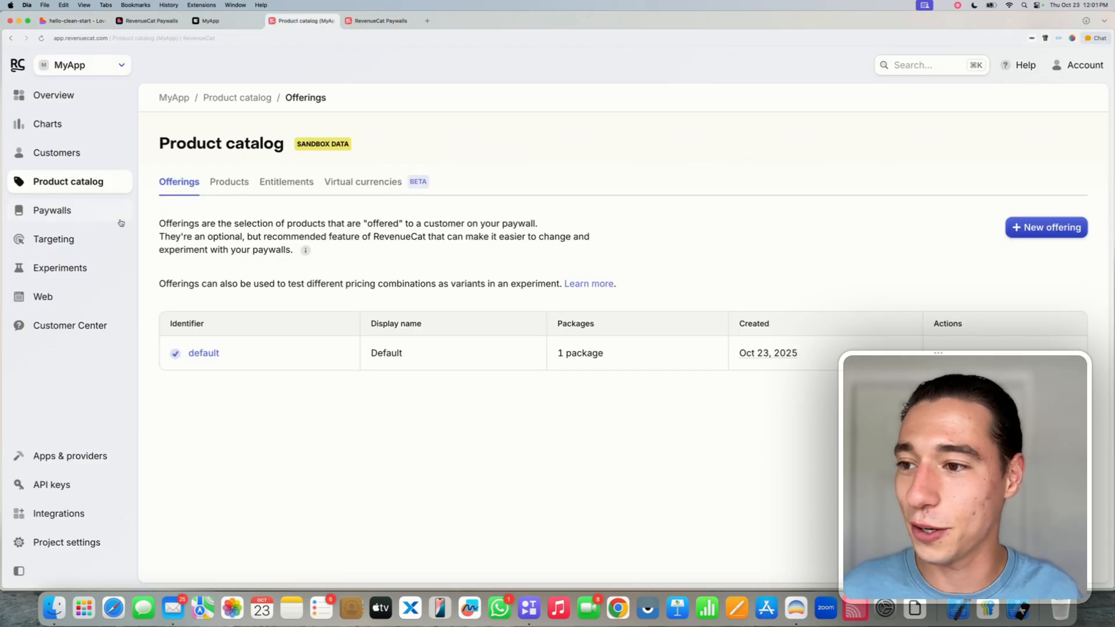
mouse_move(302, 364)
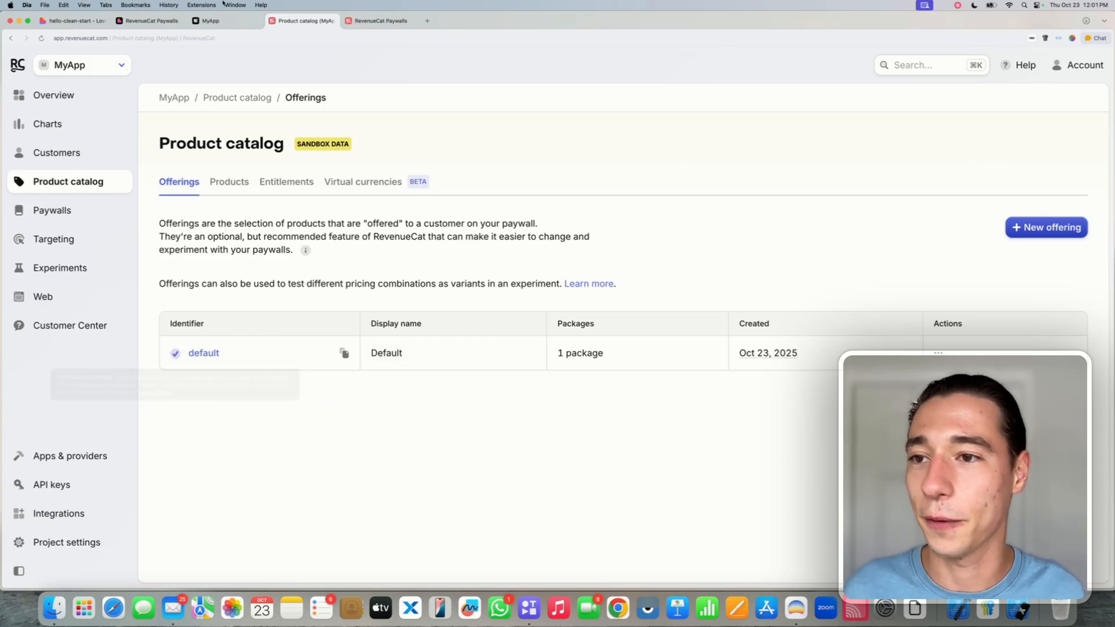
mouse_move(67, 19)
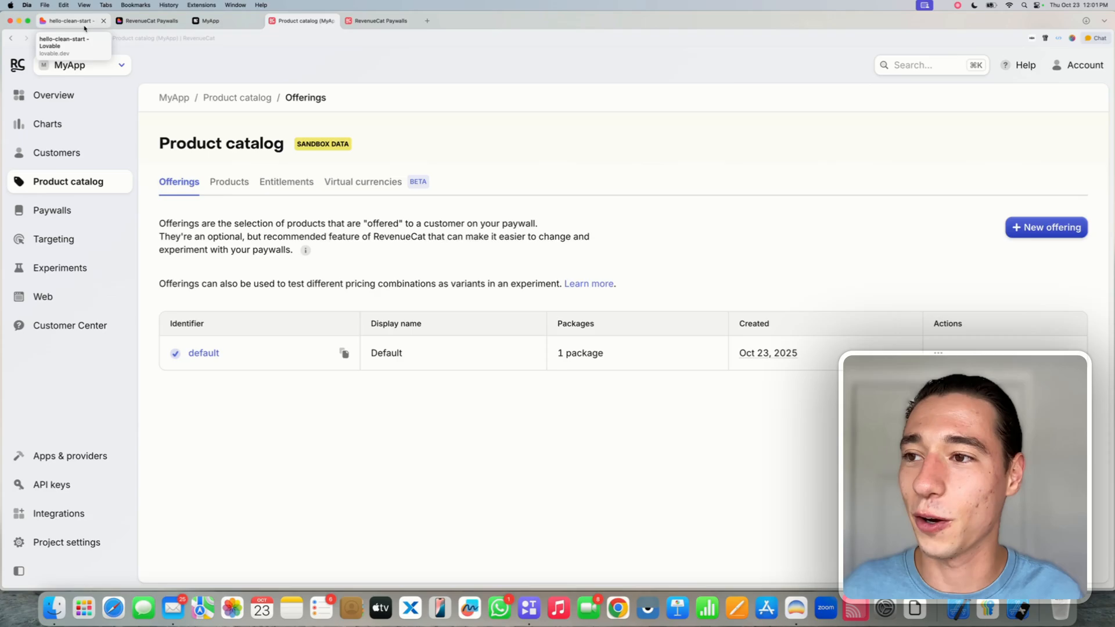
- Note the offering identifier 'default' and go back to the hello-clean-start project
click(71, 20)
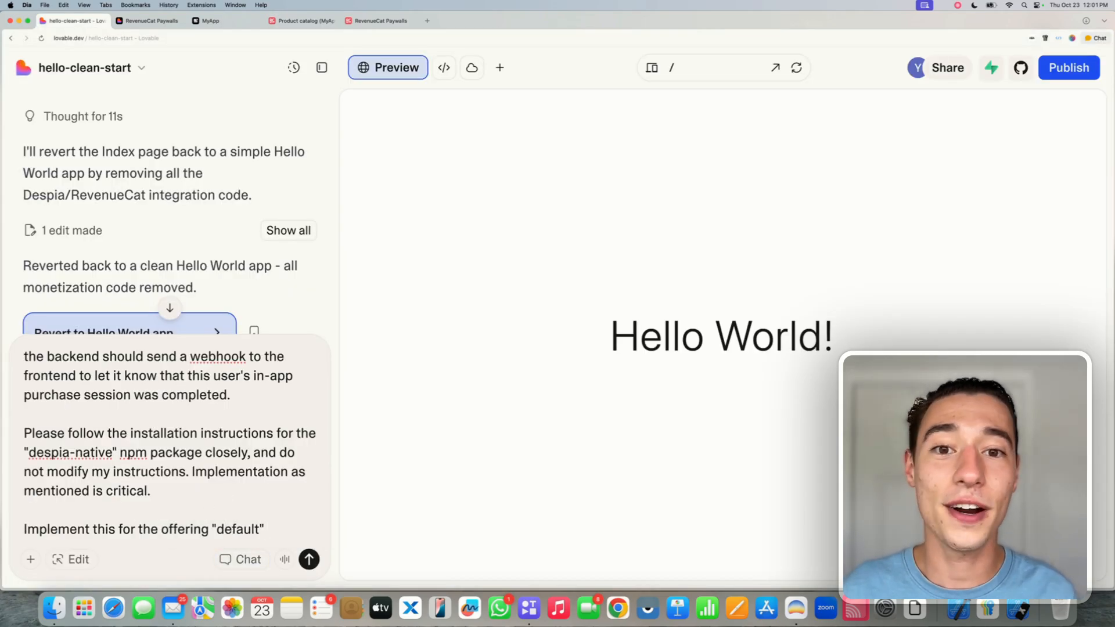
- Finish the prompt with 'for the user USER-1 - just hardcode it, it's just an example frontend test' and send
text(for the us)
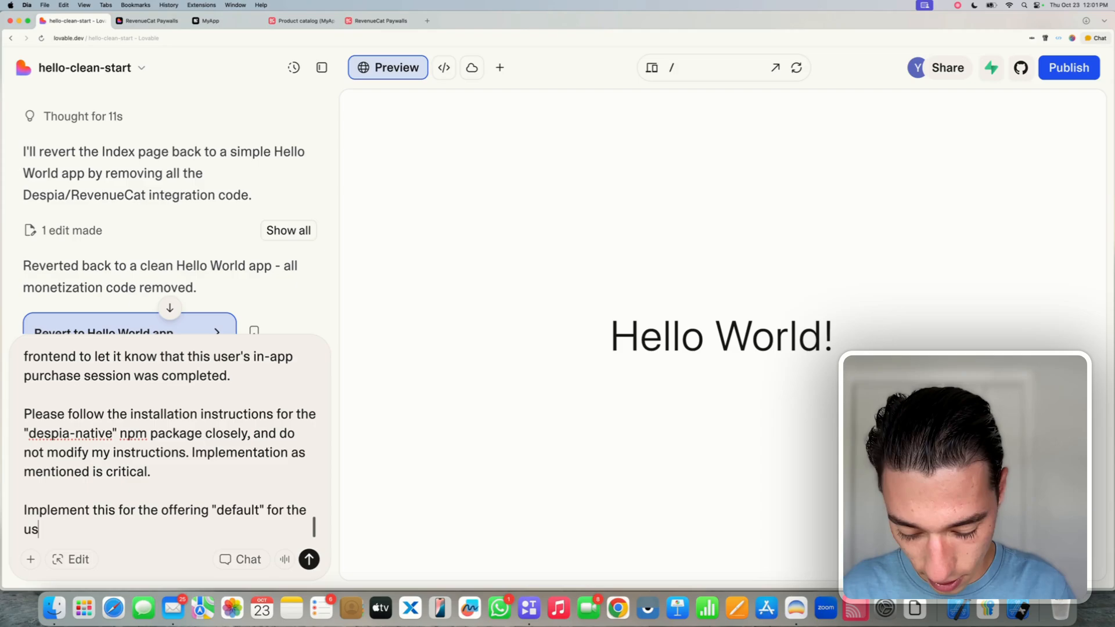
text(er USER)
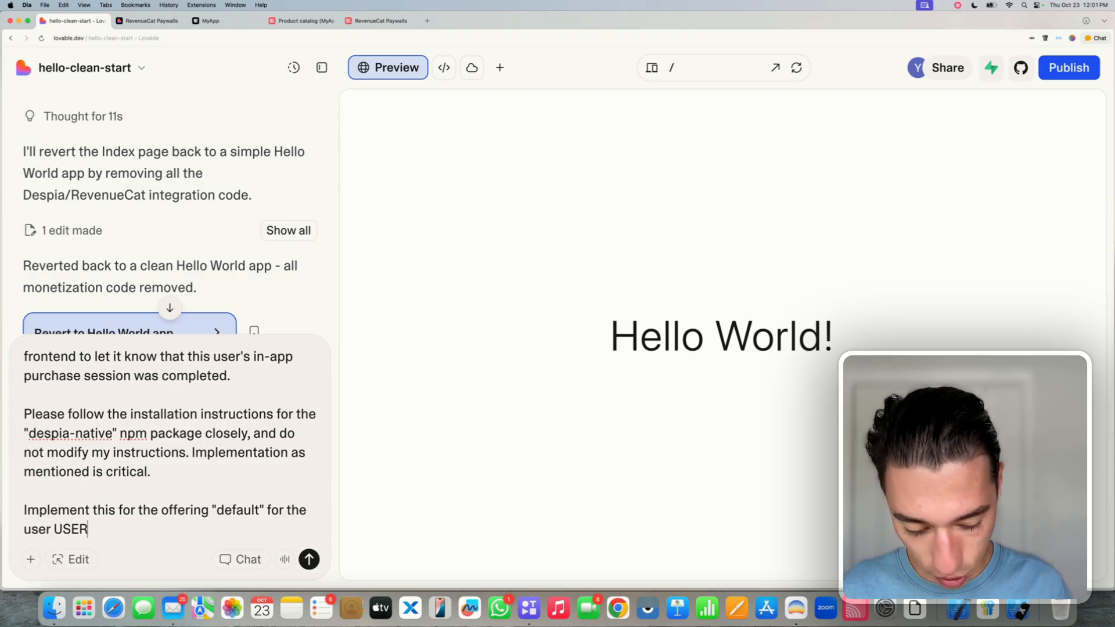
text(-1 - just)
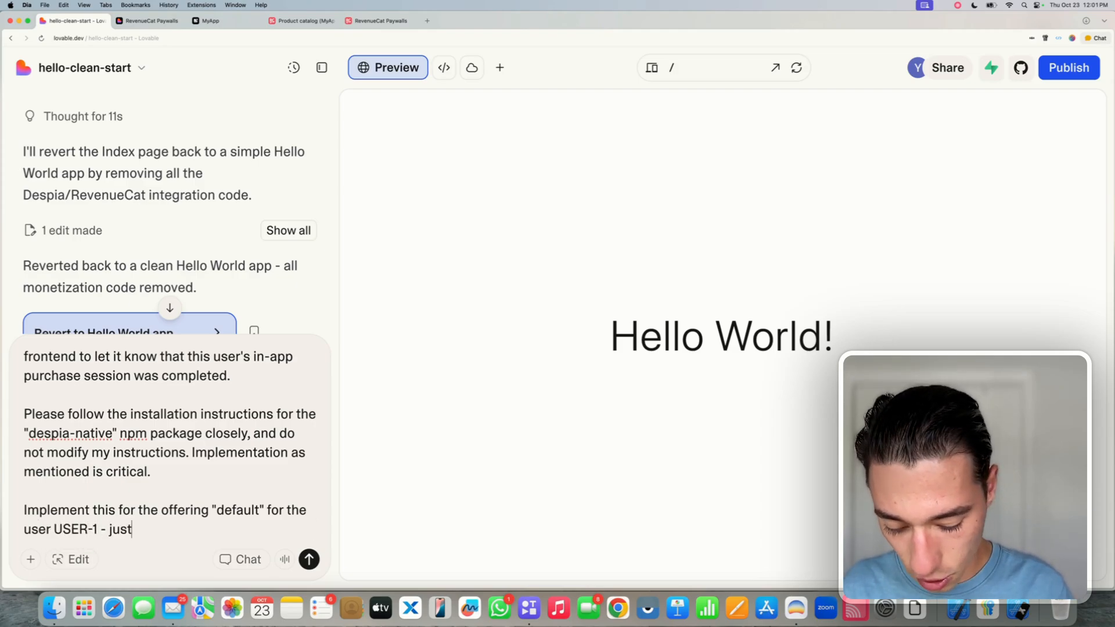
text(hardcode it)
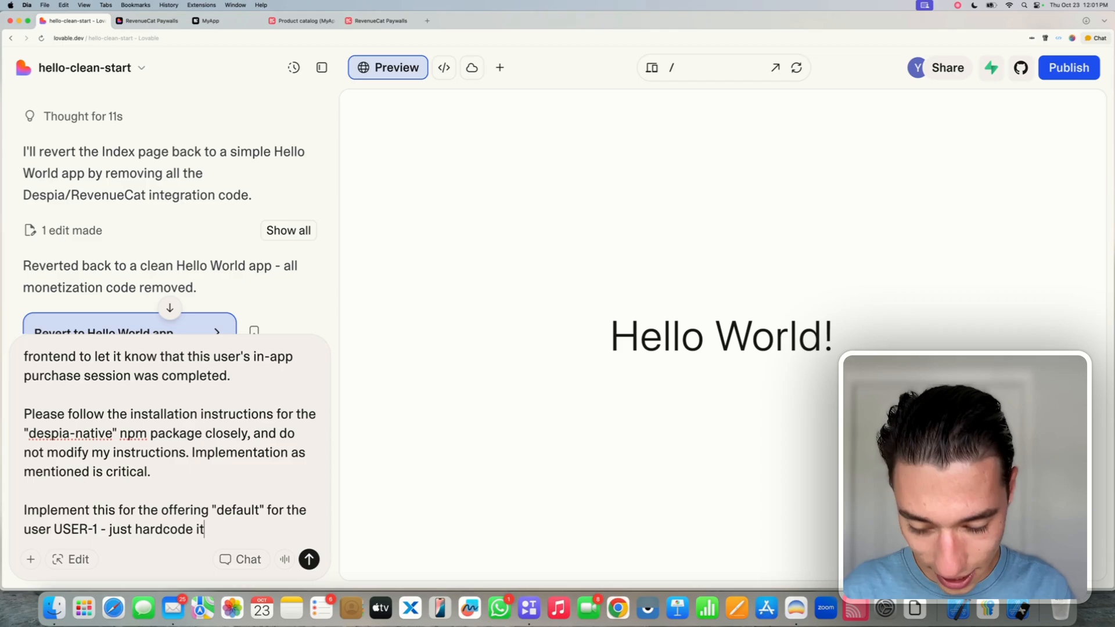
text(, it's just)
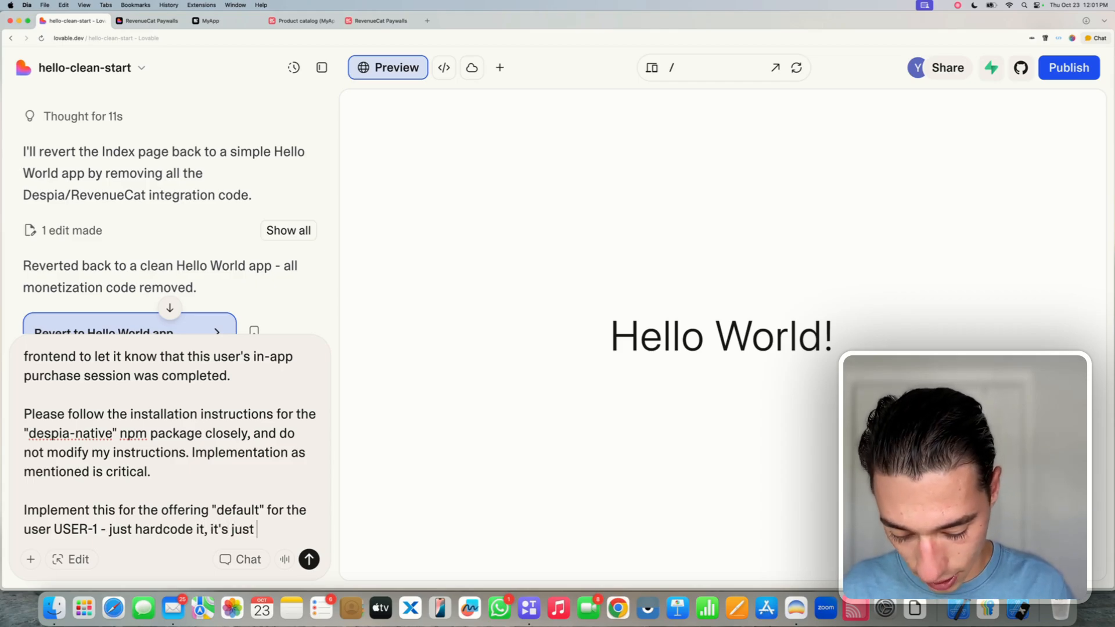
text(an example f)
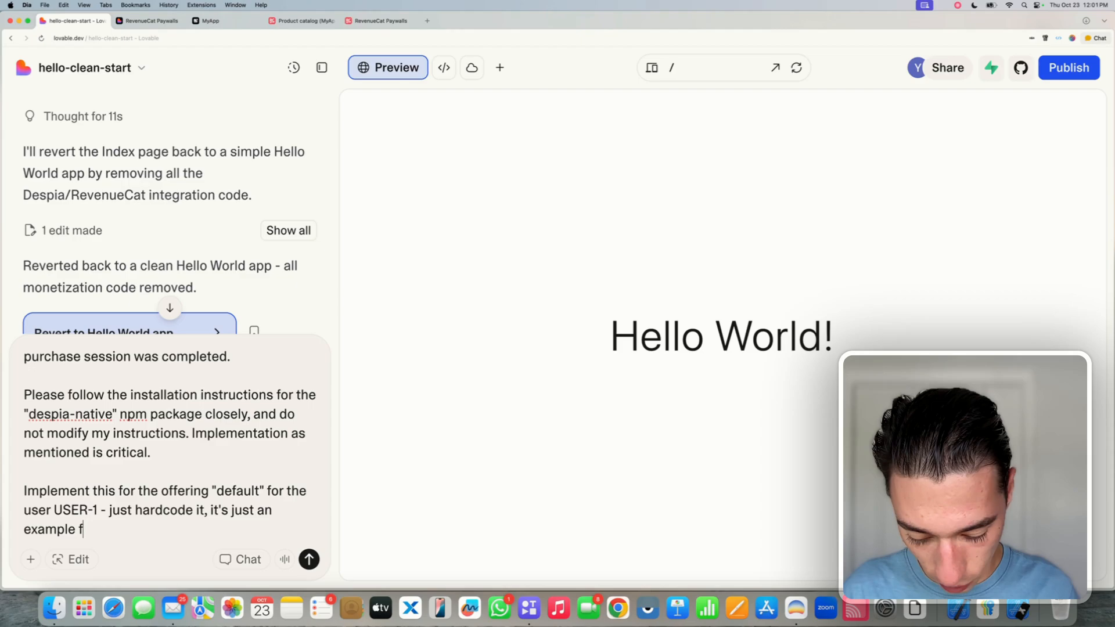
text(rontend test)
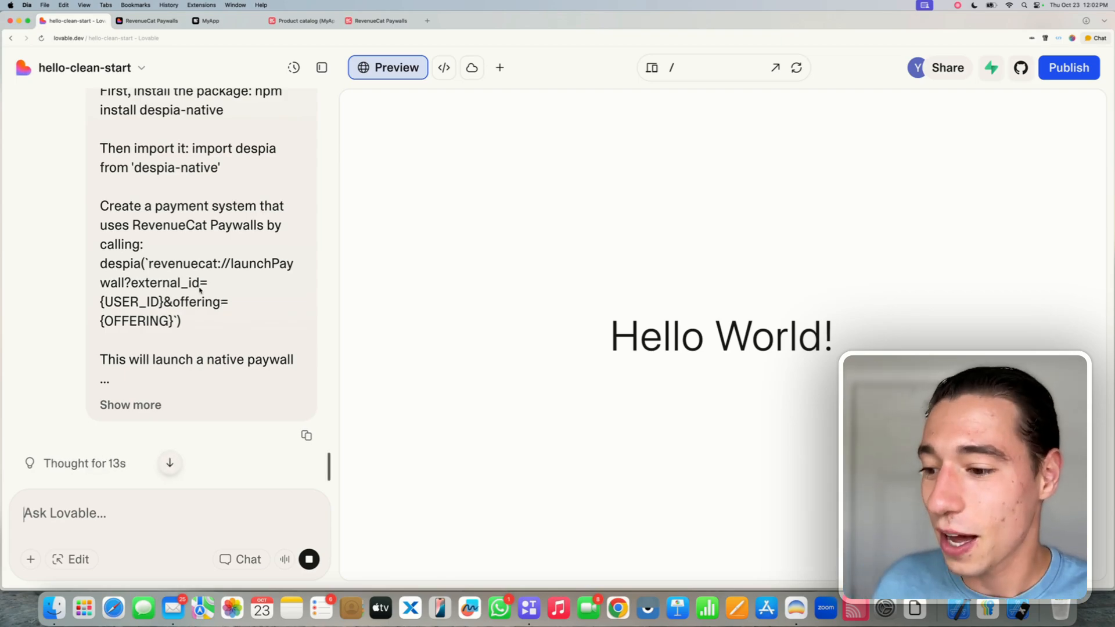
scroll(down, 3)
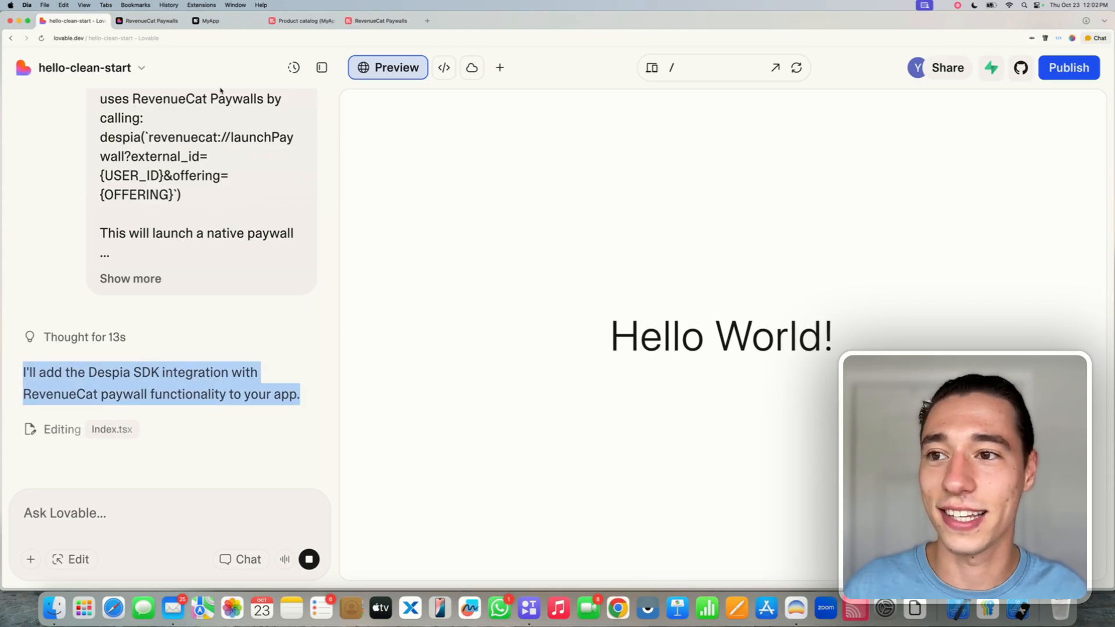
- Review the RevenueCat SDK key and project ID in Despia Studio, then return to Lovable
click(209, 20)
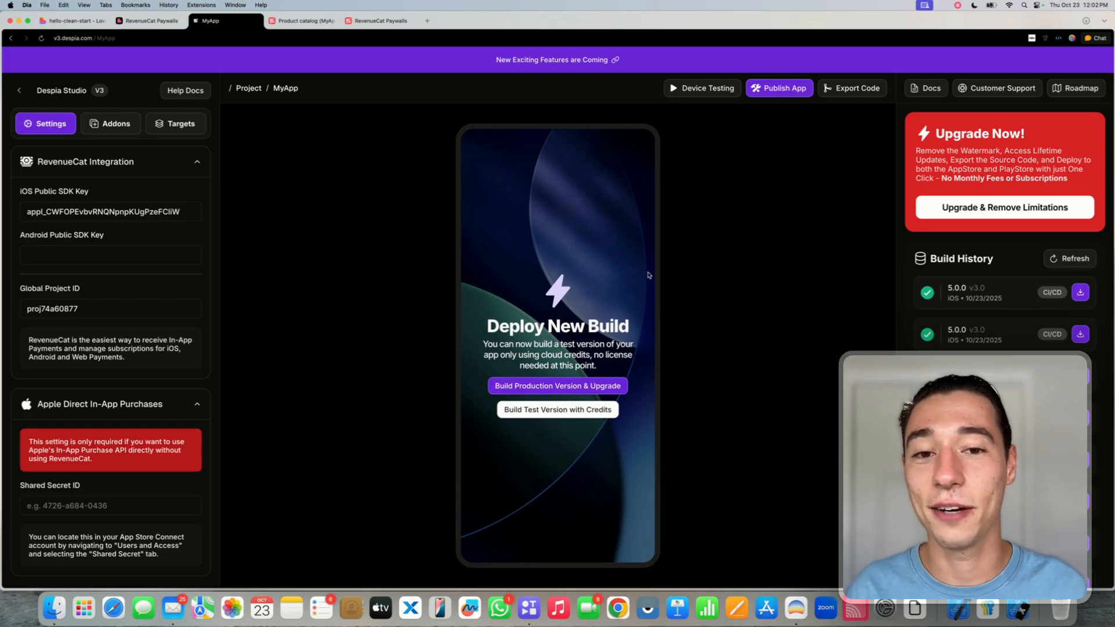
mouse_move(932, 302)
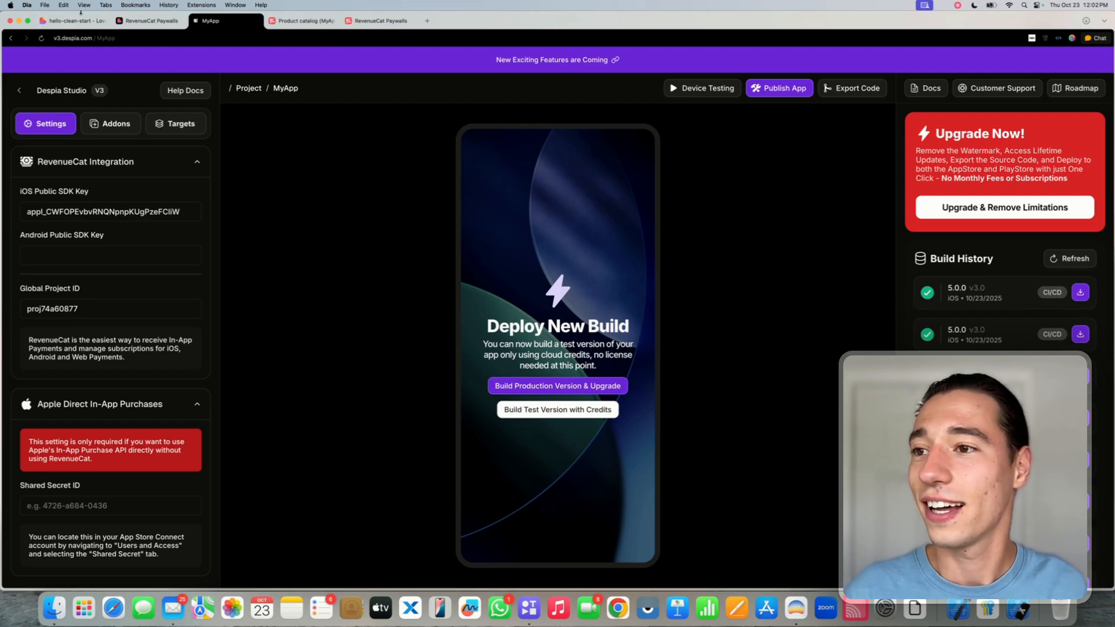
click(73, 21)
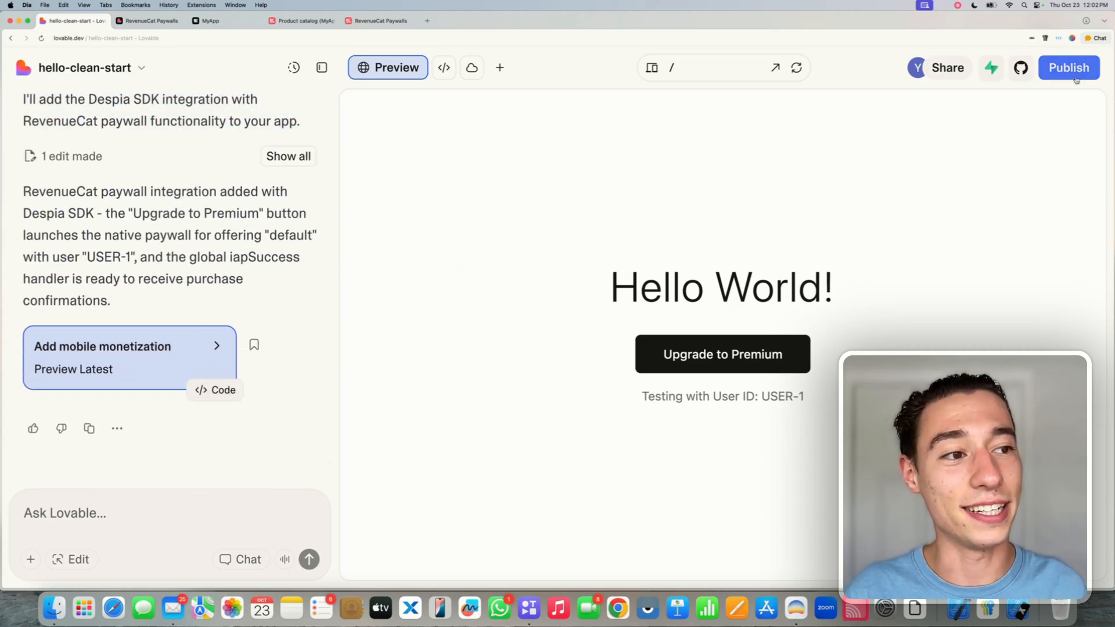
- Publish the Lovable app with the Upgrade to Premium paywall integration
click(1068, 68)
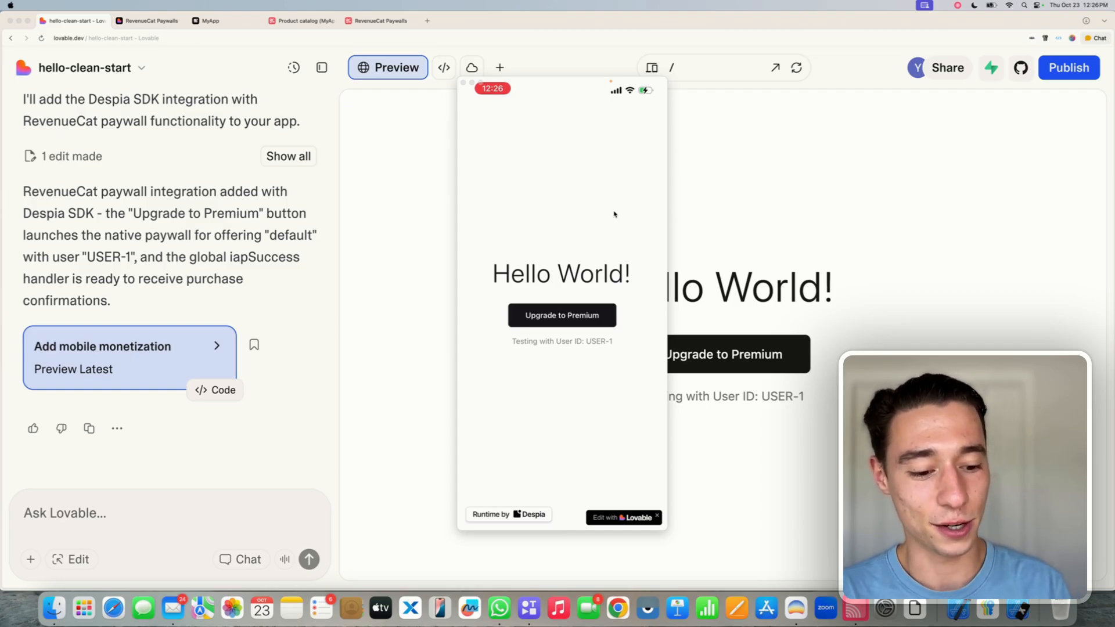
- Launch the native RevenueCat paywall from the app's Upgrade to Premium button
click(561, 315)
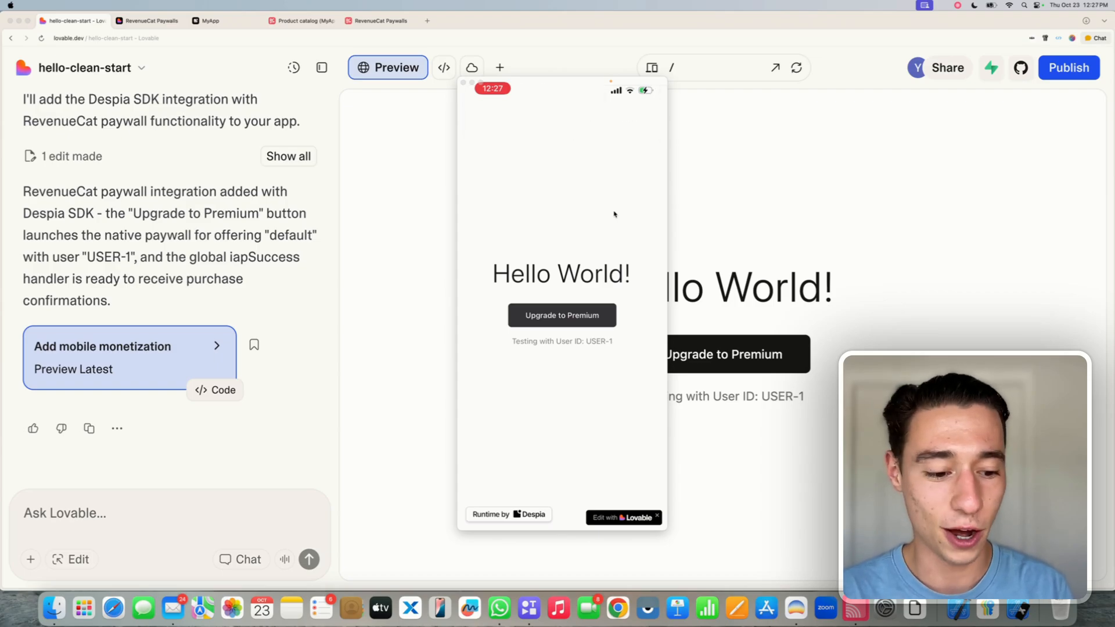
click(561, 314)
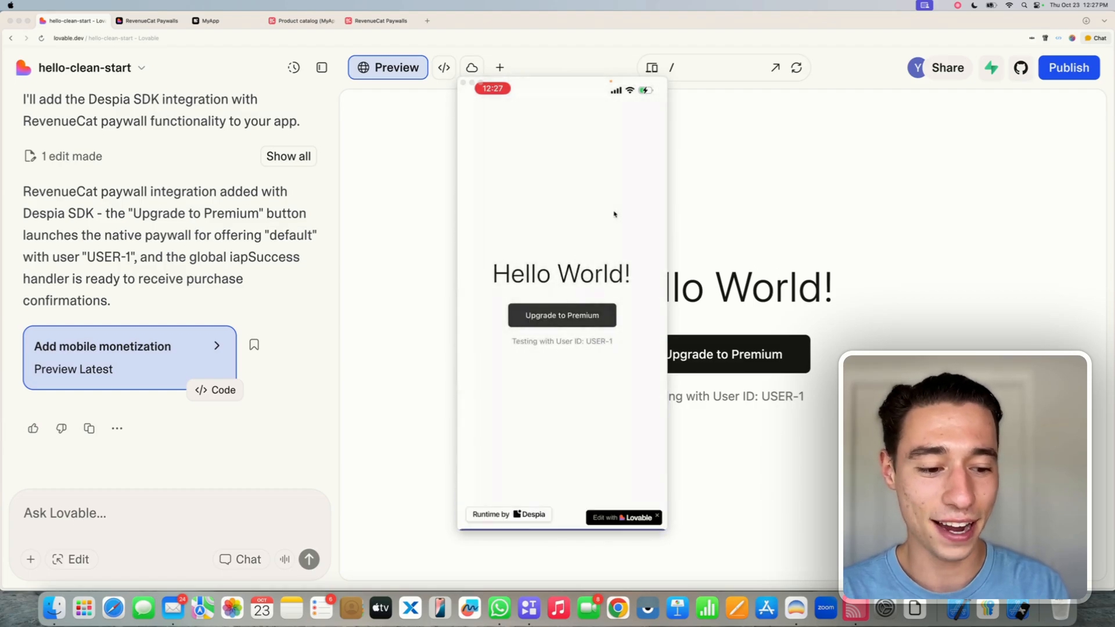
click(561, 315)
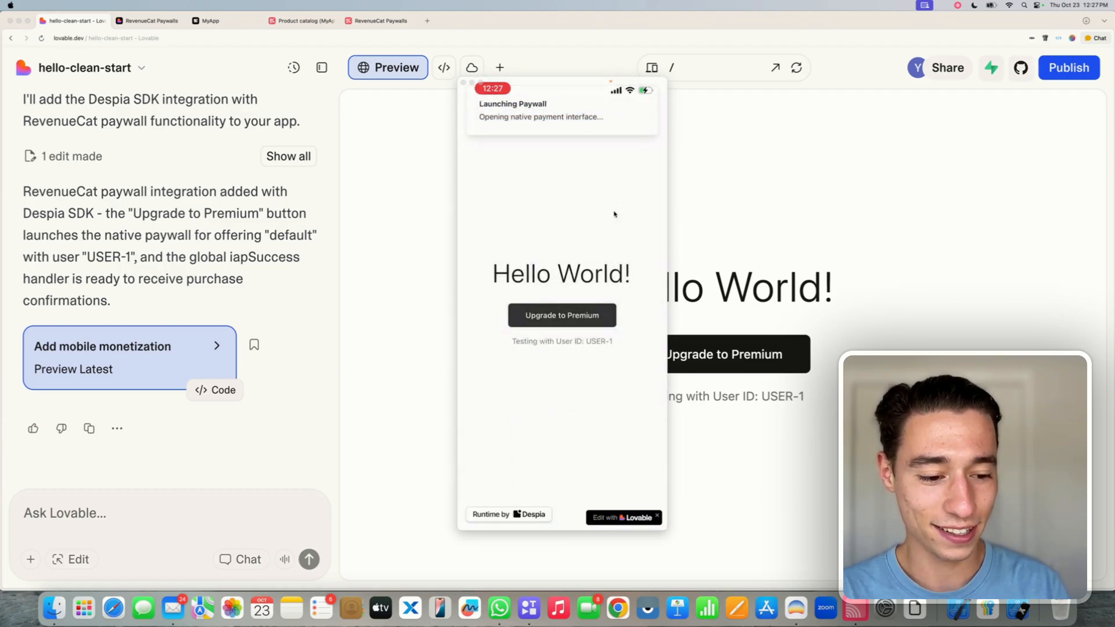
click(562, 314)
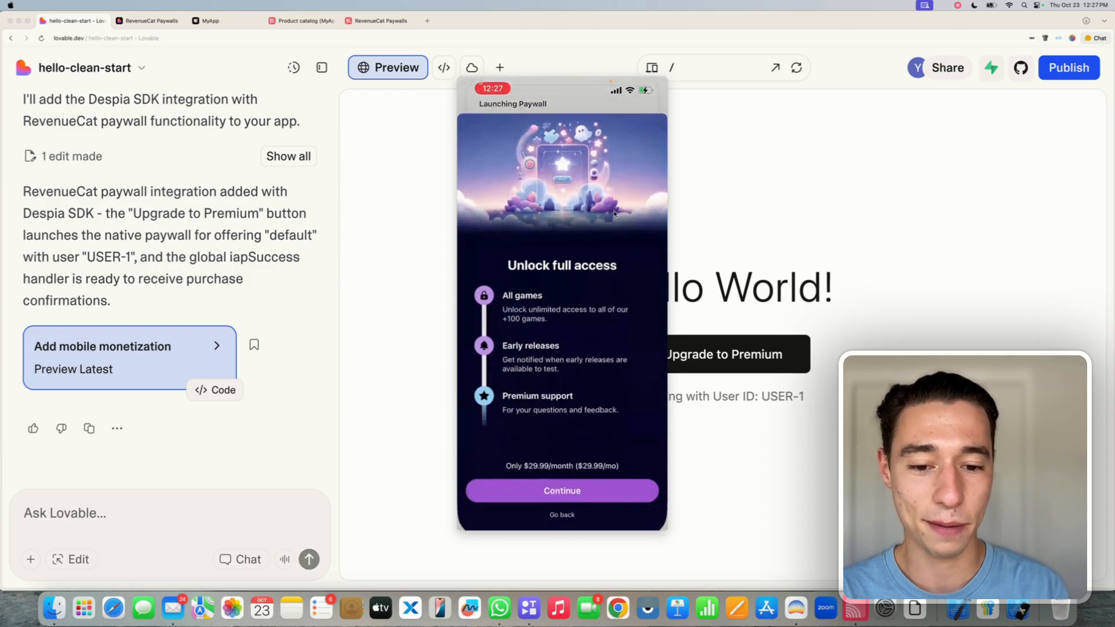
- Buy the monthly subscription via TestFlight, dismiss the success message, and close the phone view
click(561, 490)
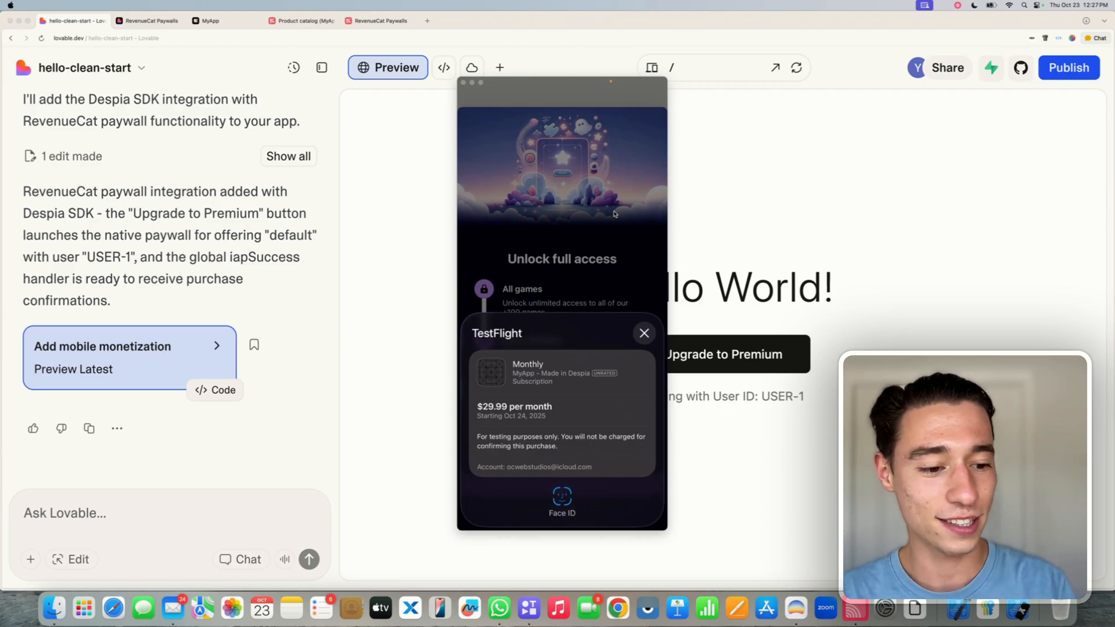
click(644, 332)
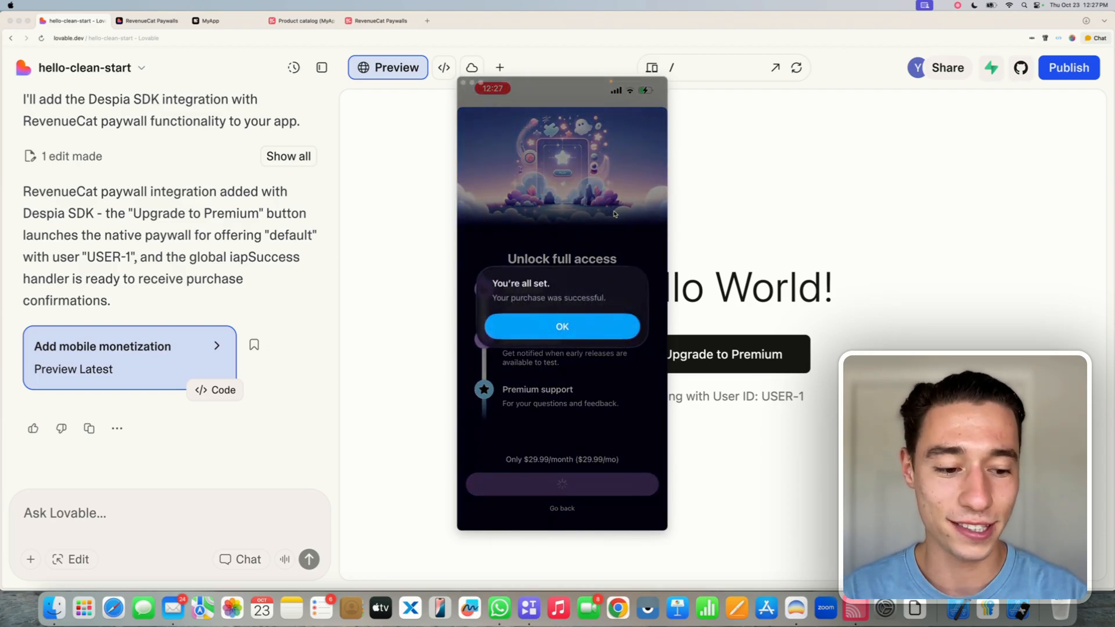
click(560, 326)
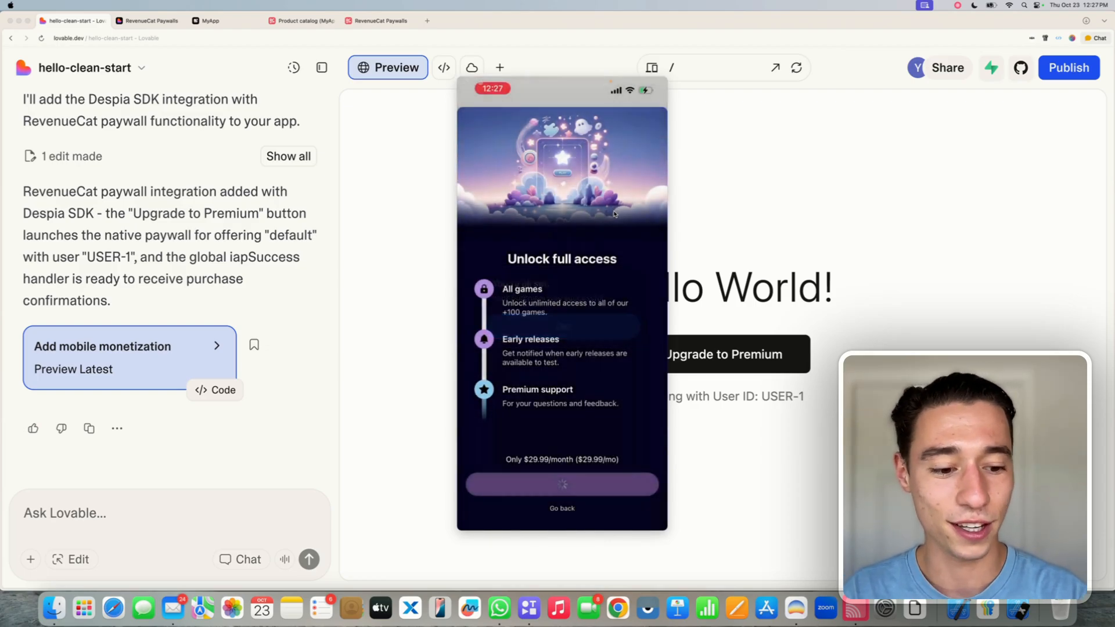
click(561, 508)
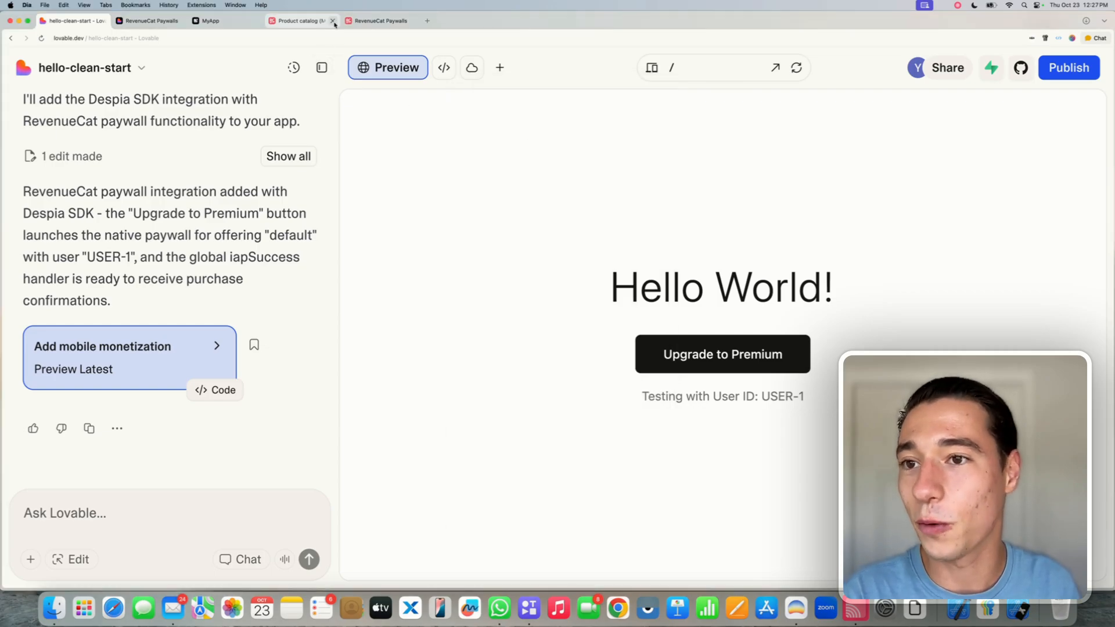
- Add a new configuration under RevenueCat Integrations > Webhooks, with the Webhook URL field focused
click(298, 20)
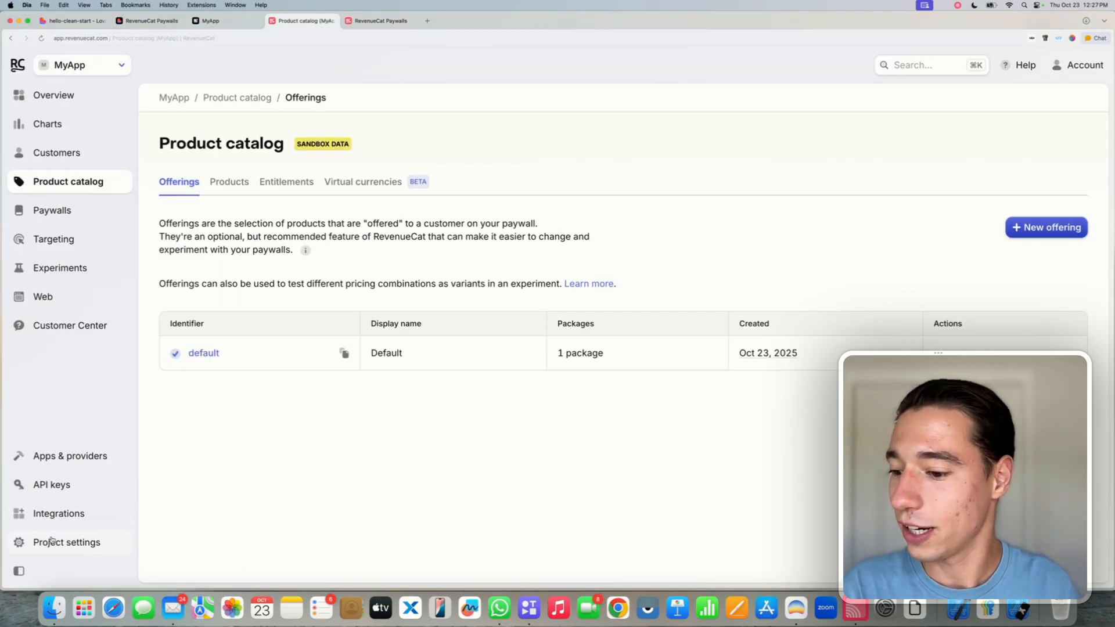
click(58, 514)
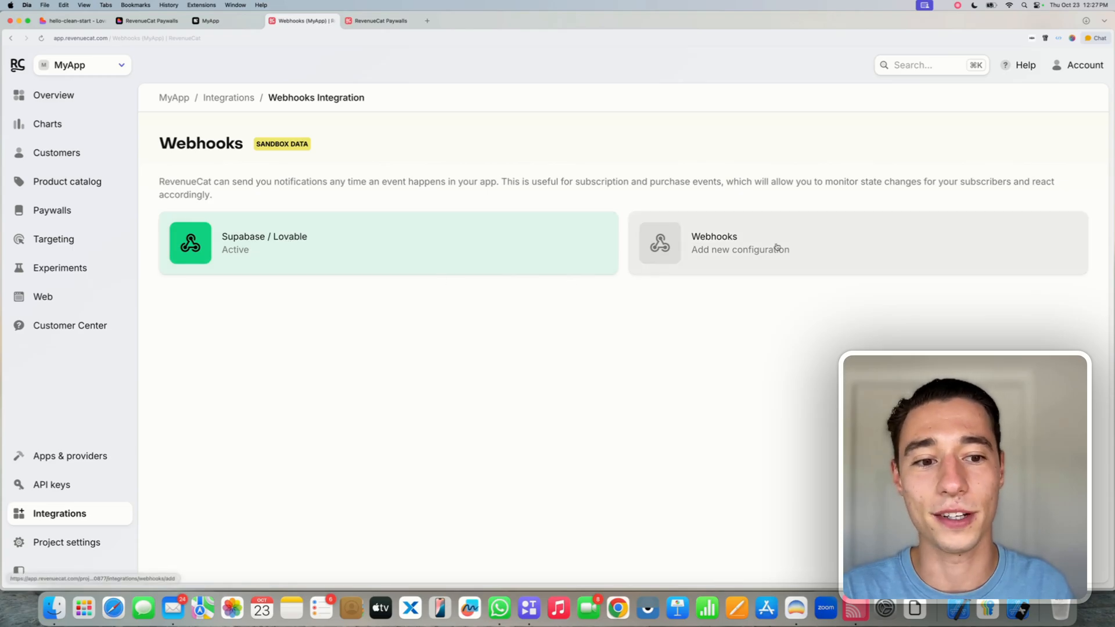
click(739, 249)
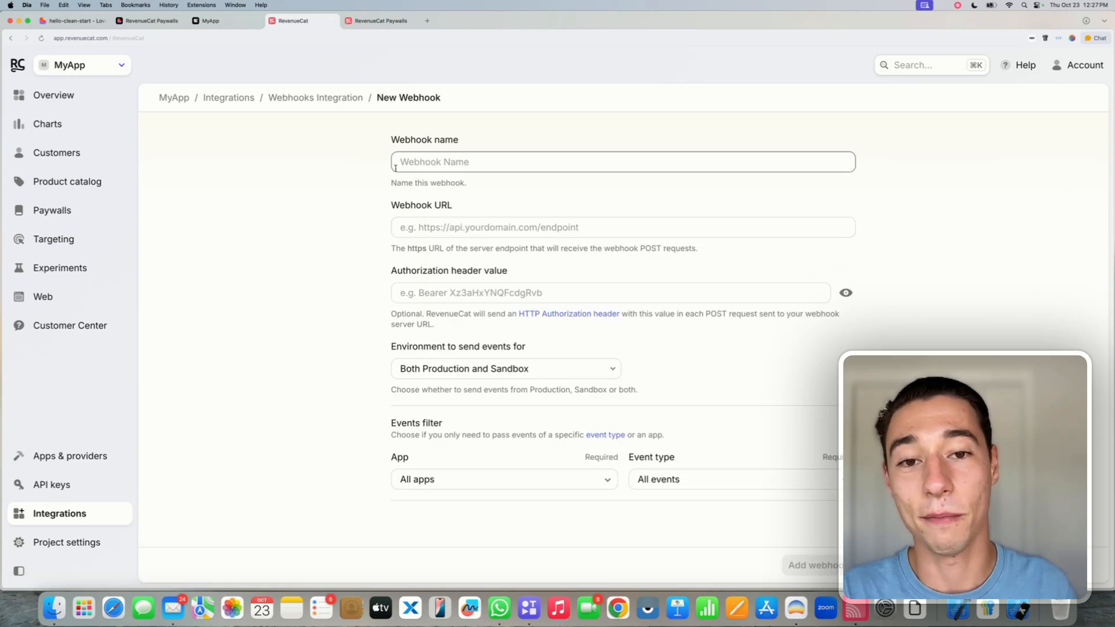
click(621, 227)
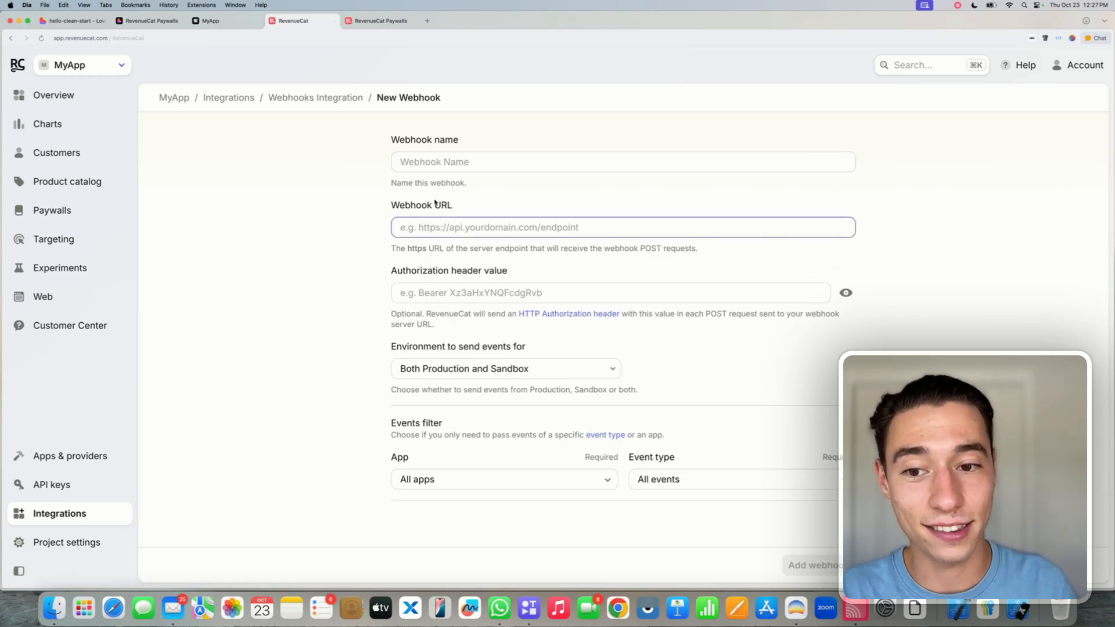
double_click(421, 205)
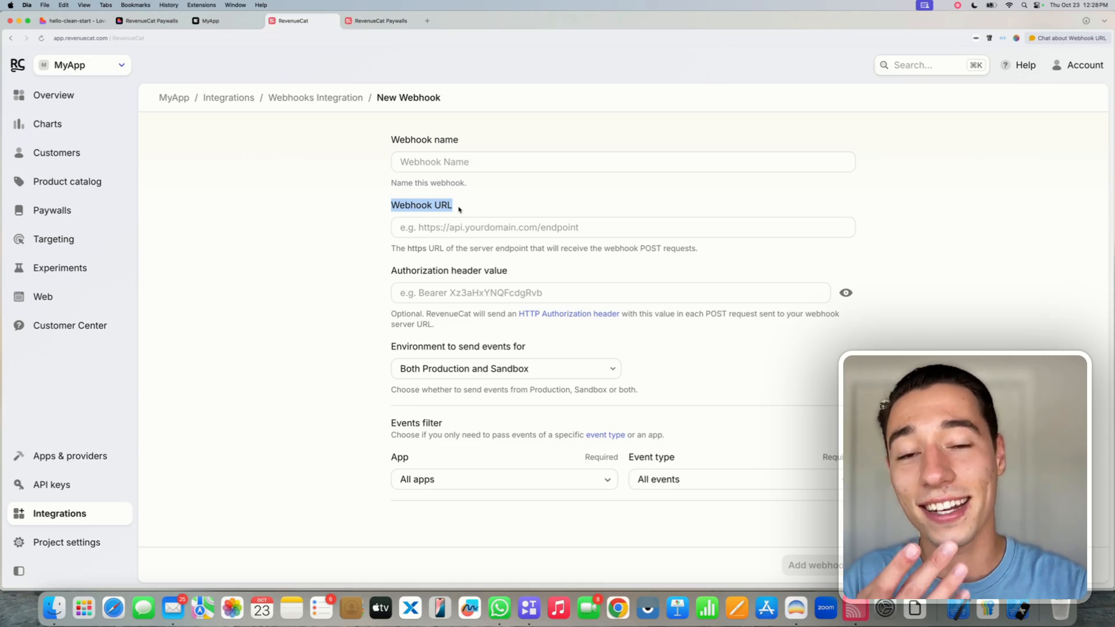
click(622, 227)
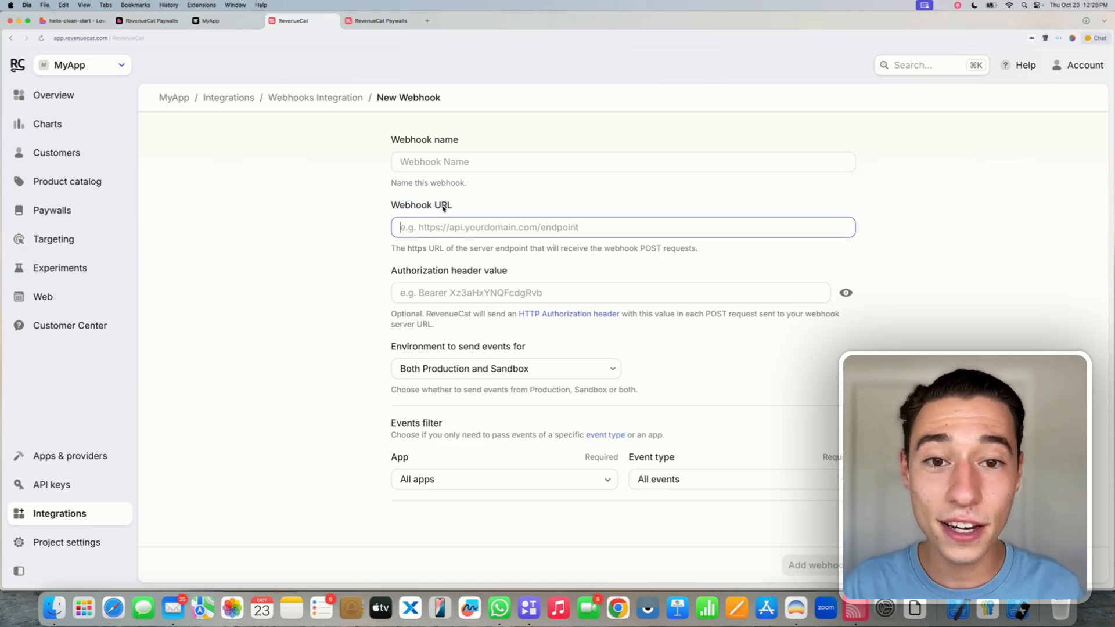